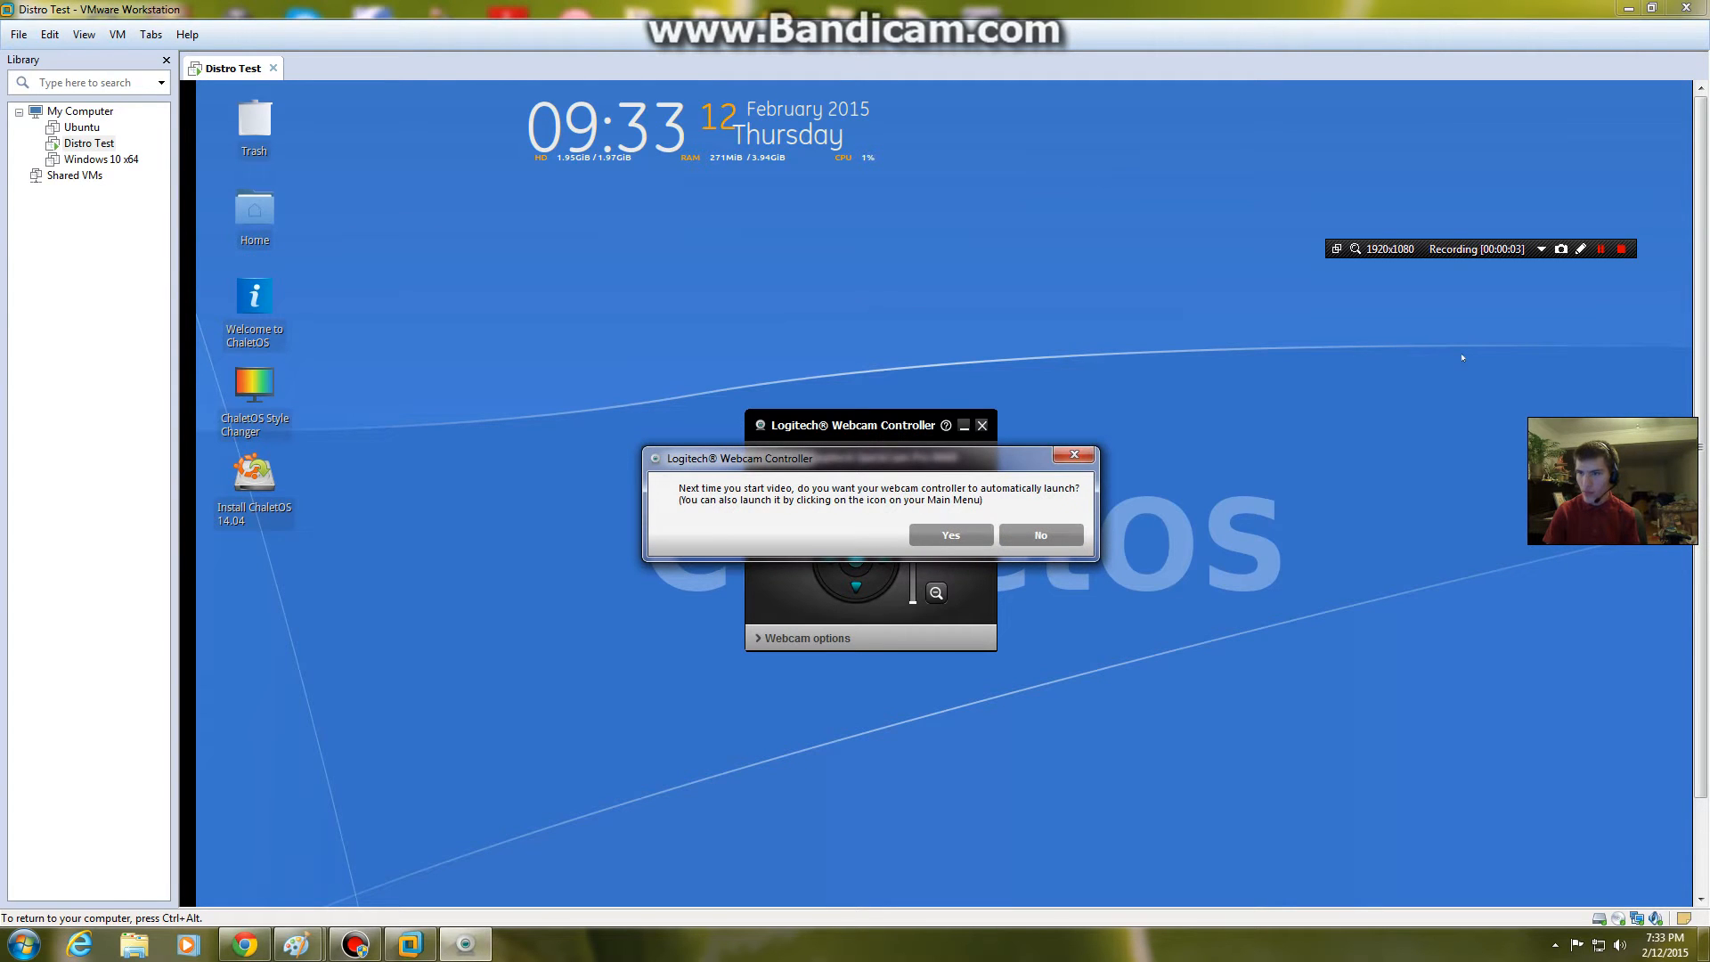
# Step: Dismiss the webcam software prompt and close the webcam controller window
pyautogui.click(1040, 534)
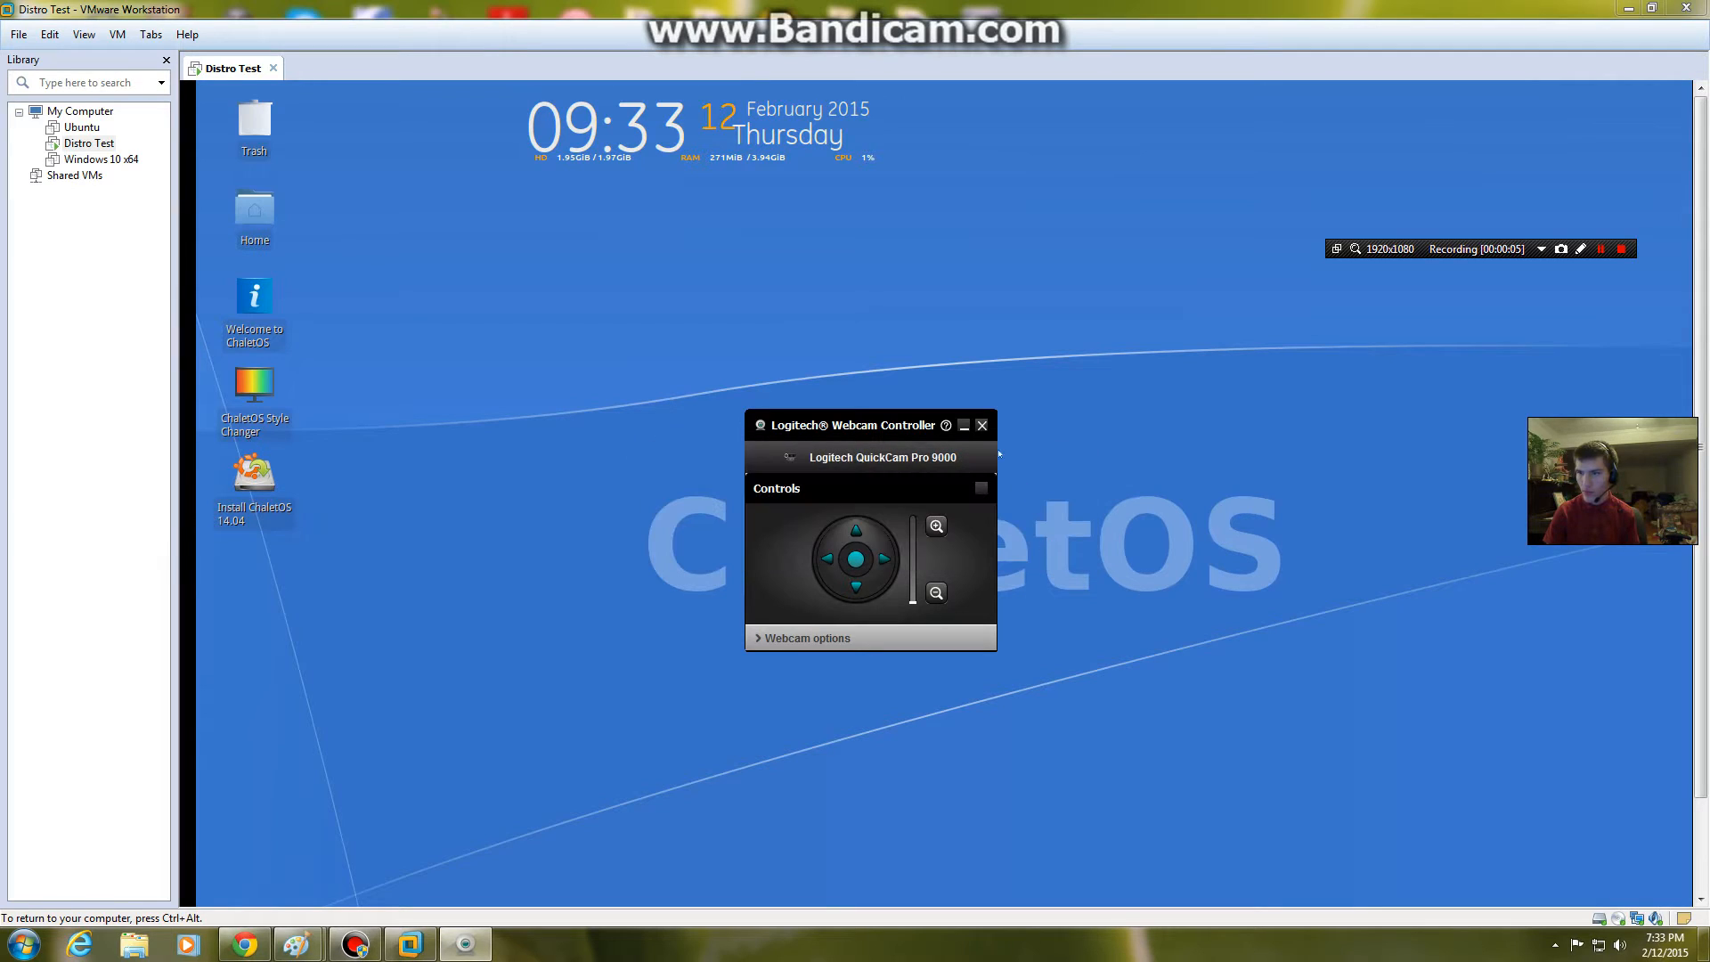
pyautogui.click(979, 426)
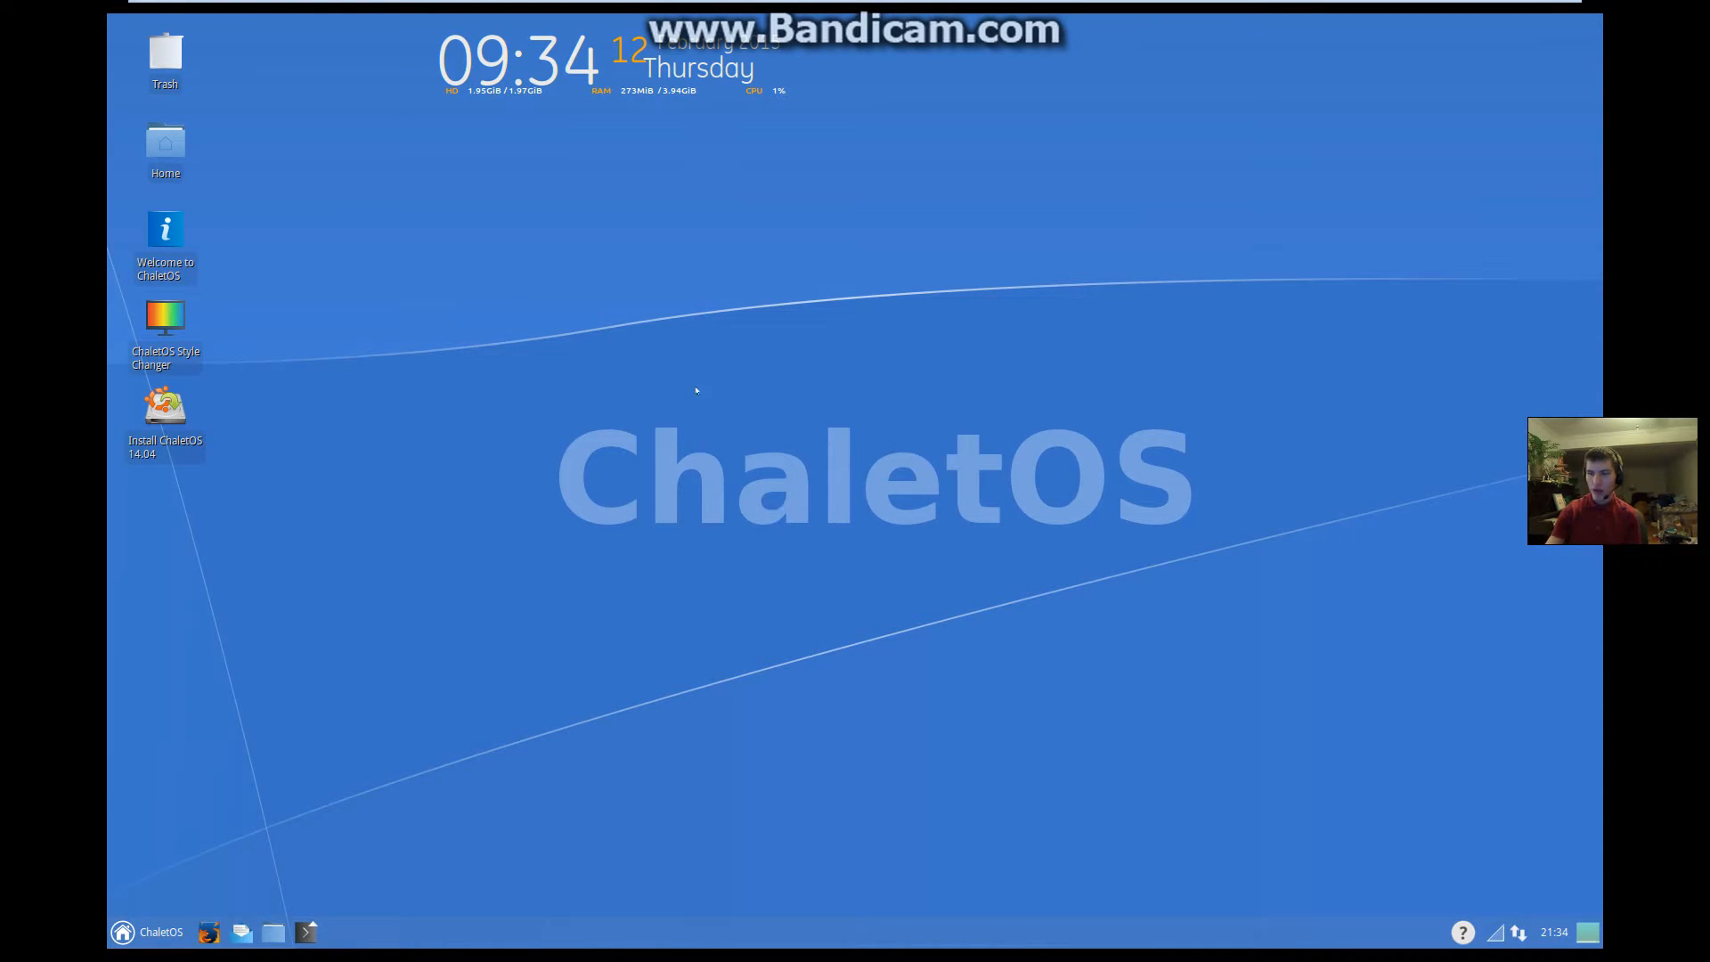
pyautogui.moveTo(1051, 434)
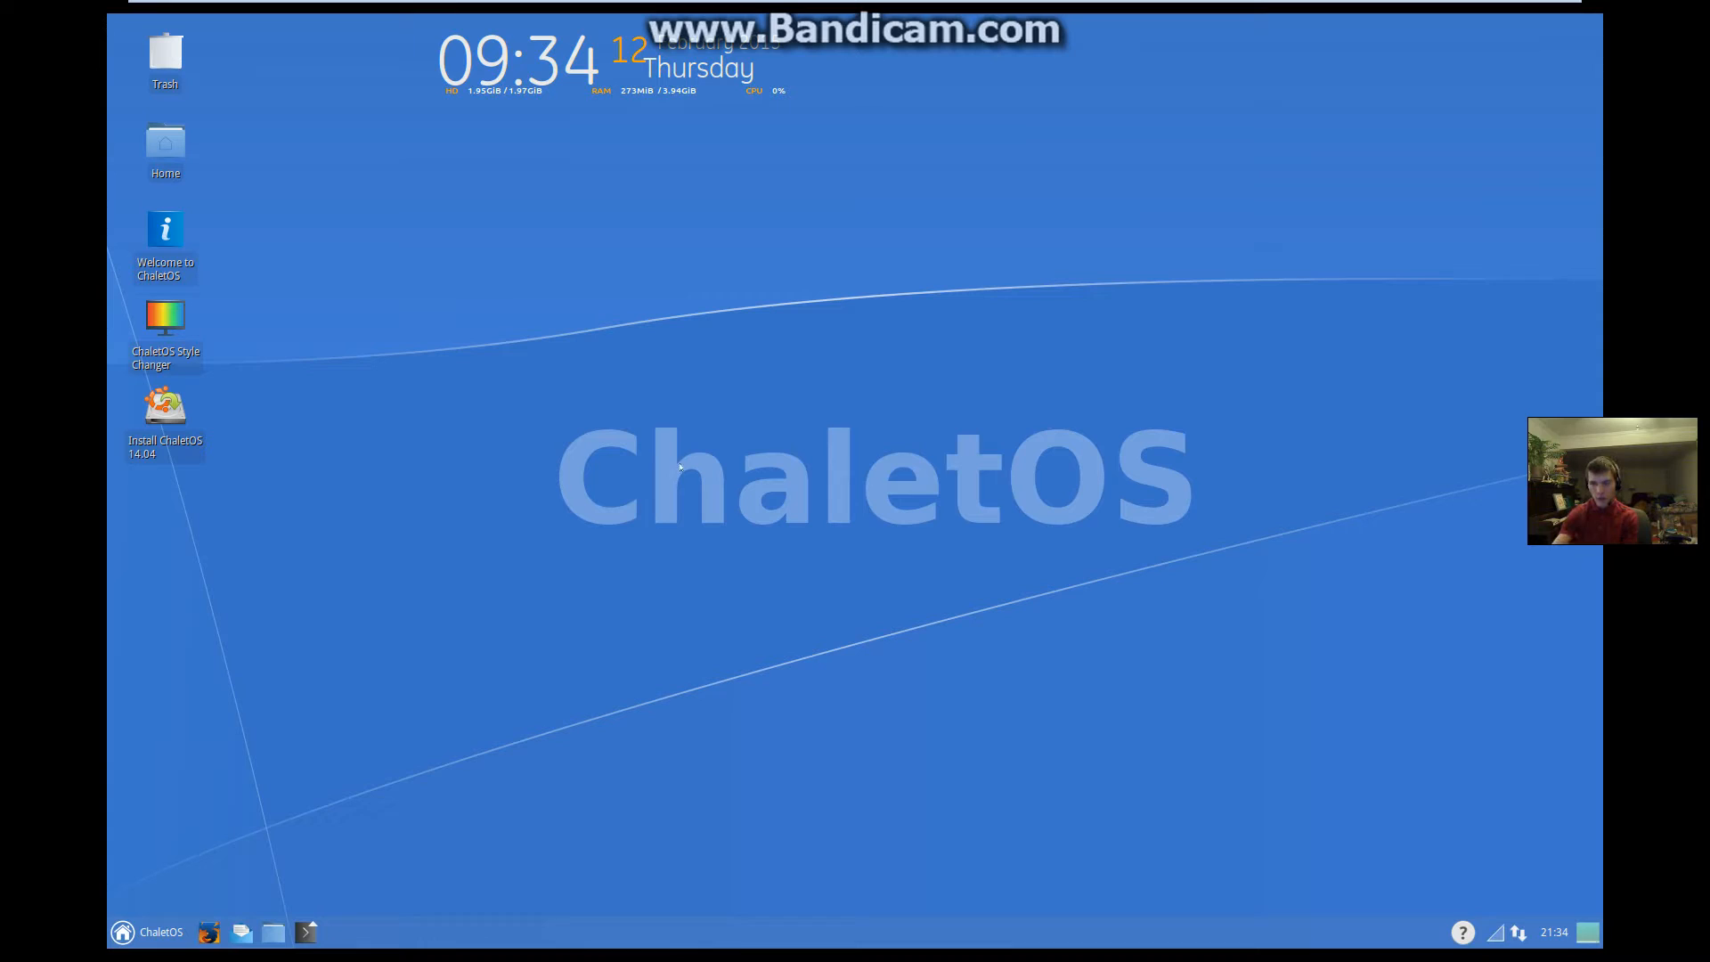
# Step: Launch 2048 from the Games category of the application menu
pyautogui.click(122, 931)
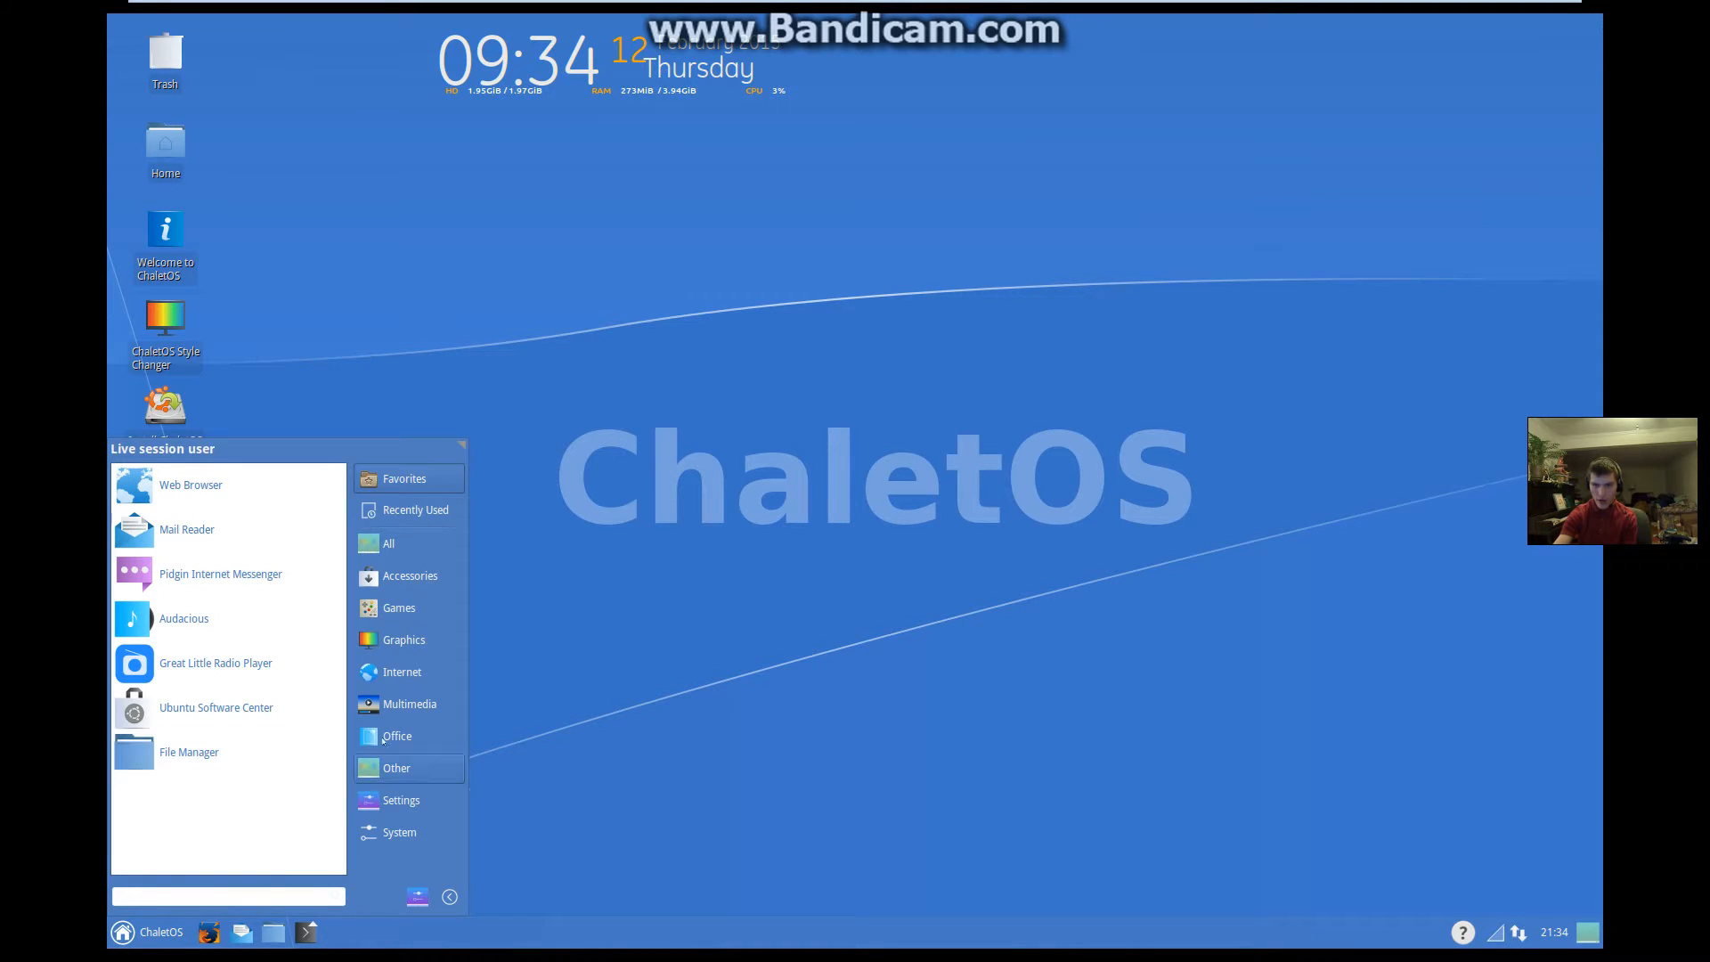
pyautogui.click(388, 543)
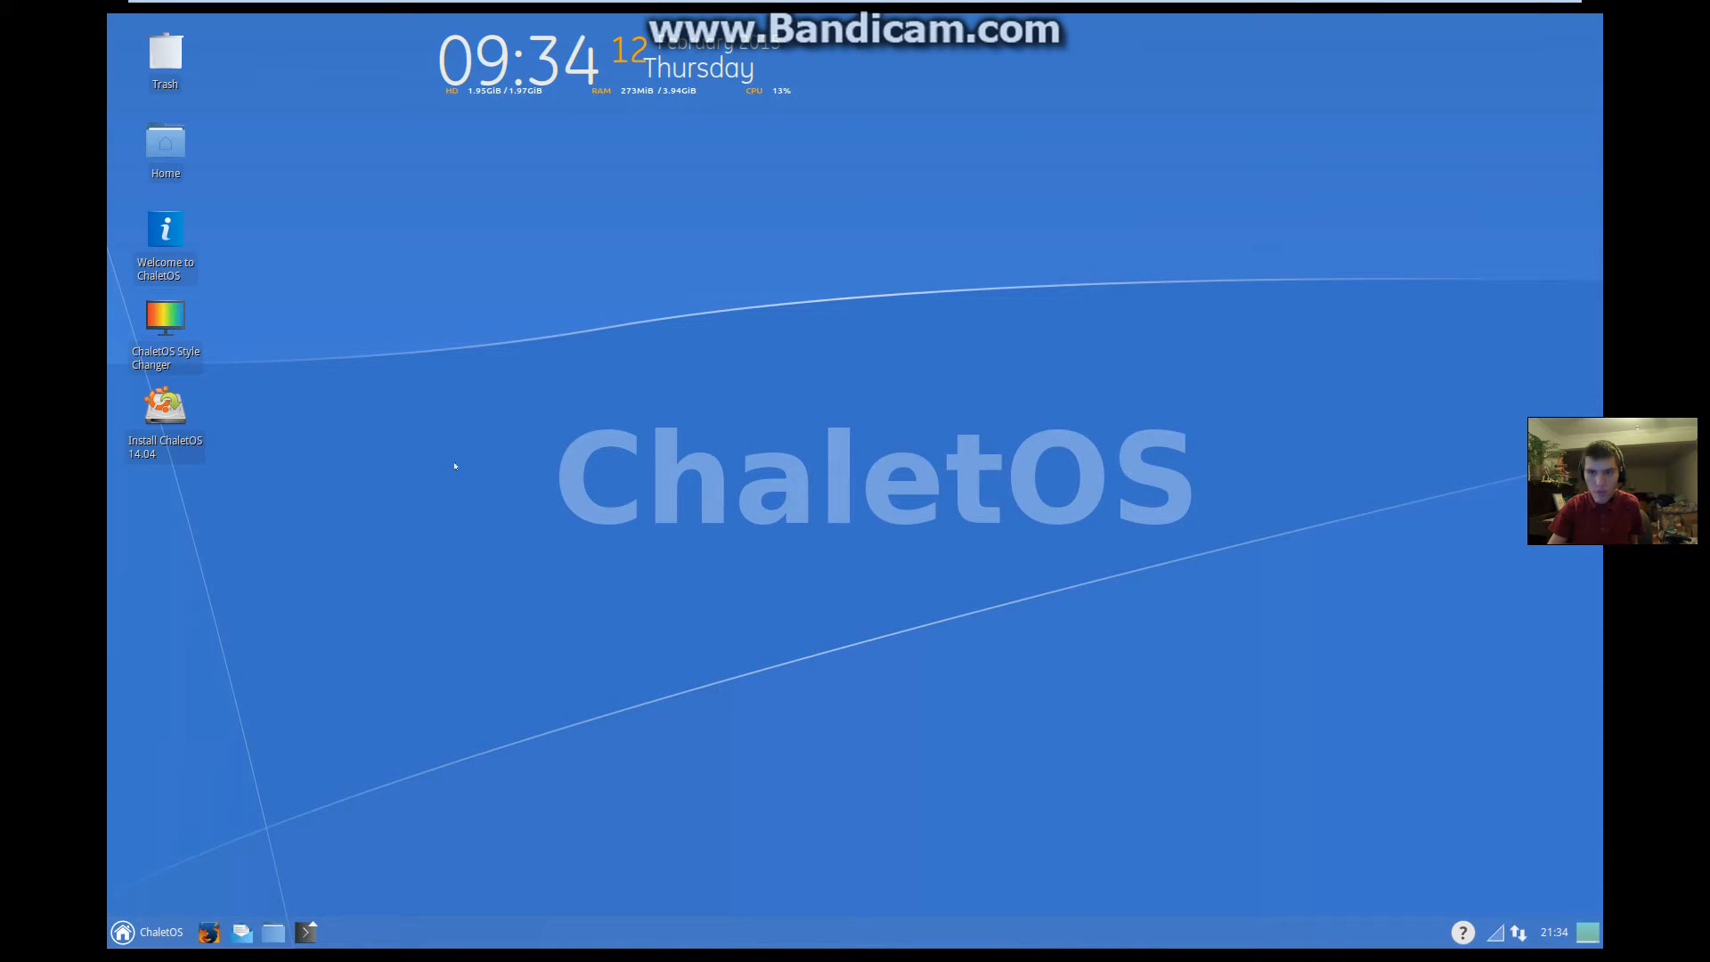
pyautogui.moveTo(865, 460)
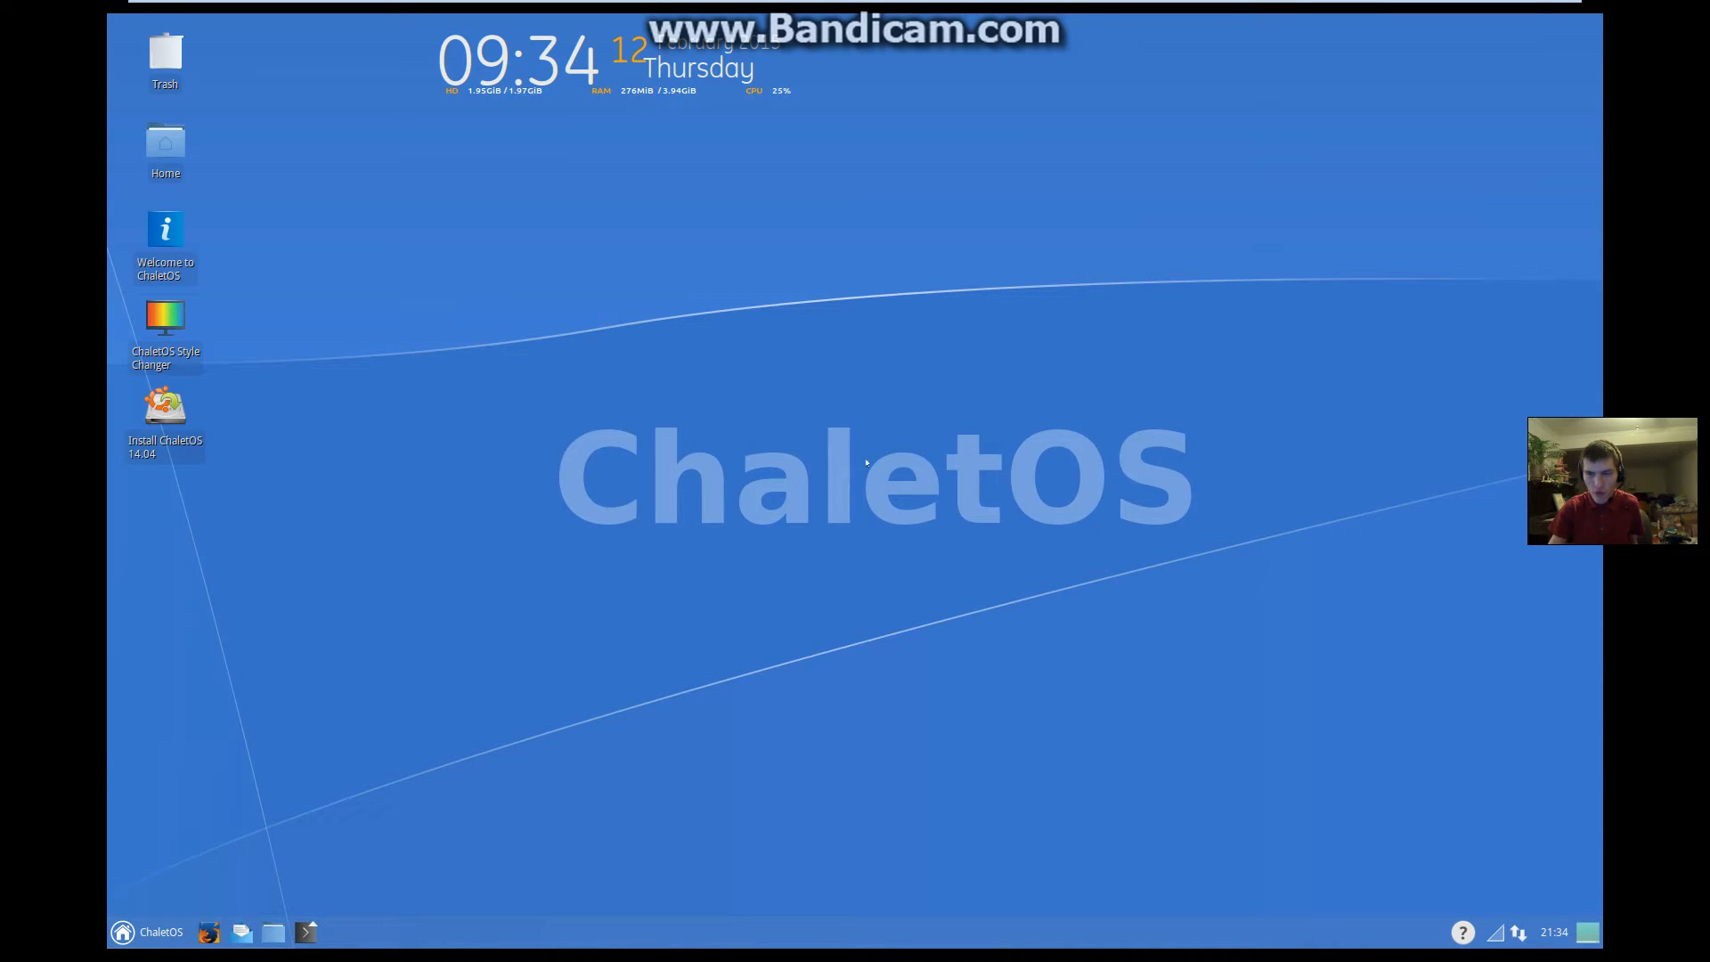
pyautogui.moveTo(859, 536)
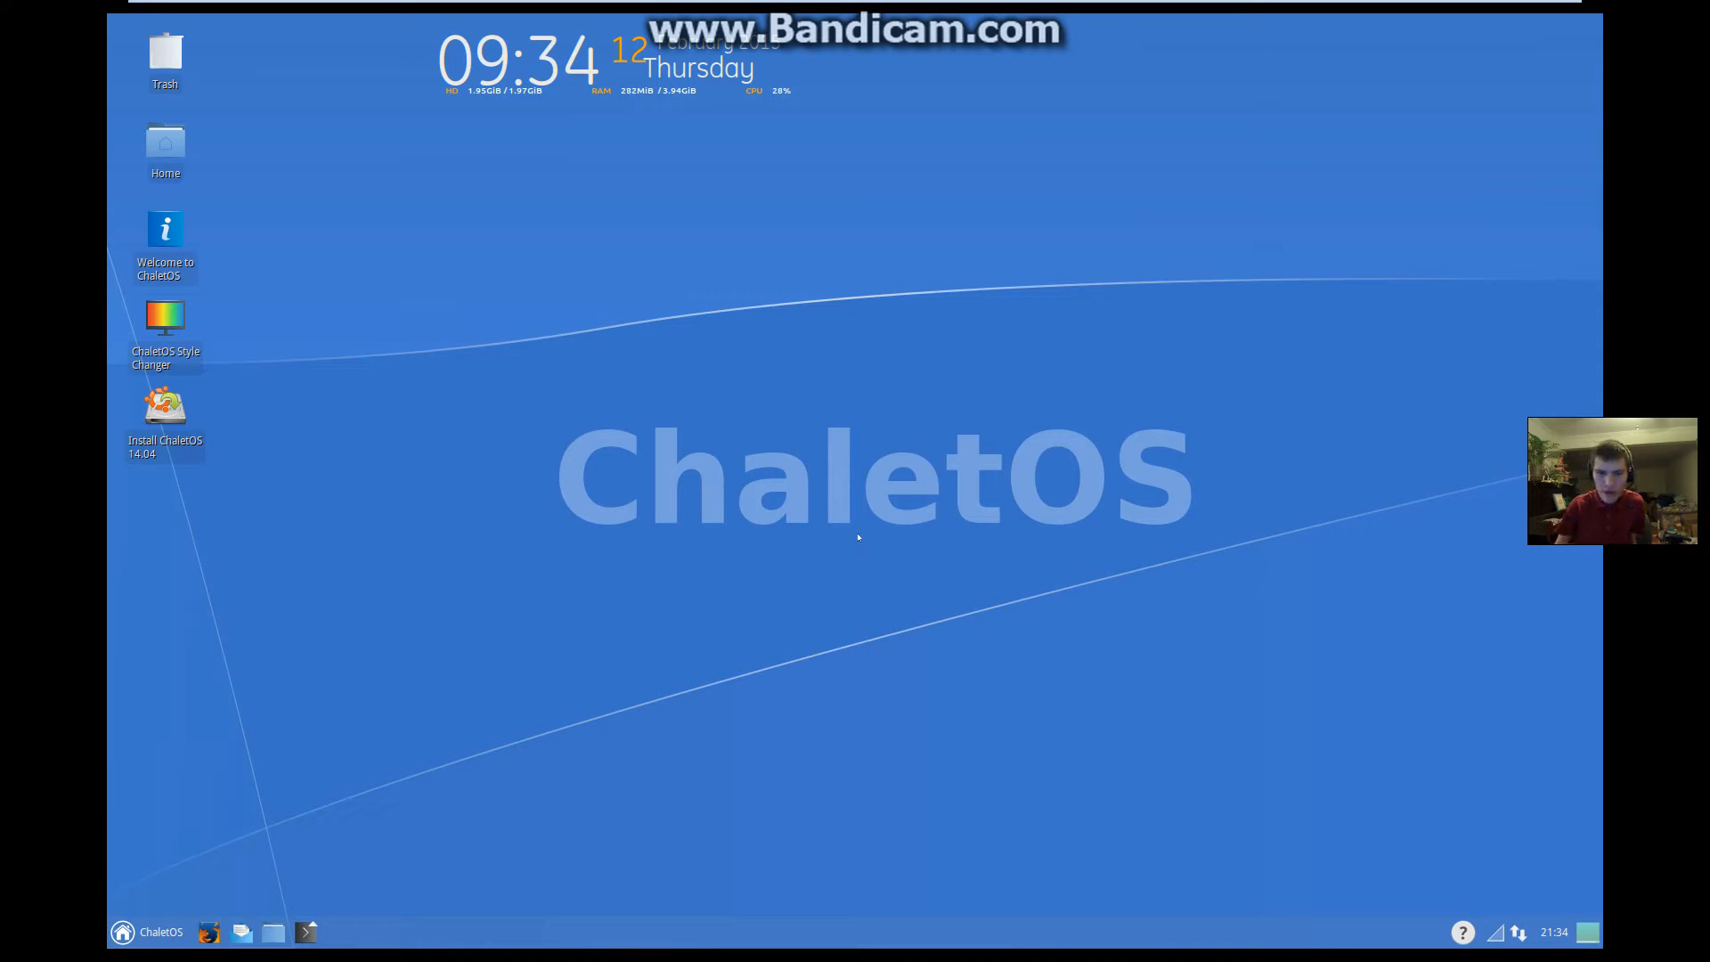
pyautogui.click(121, 931)
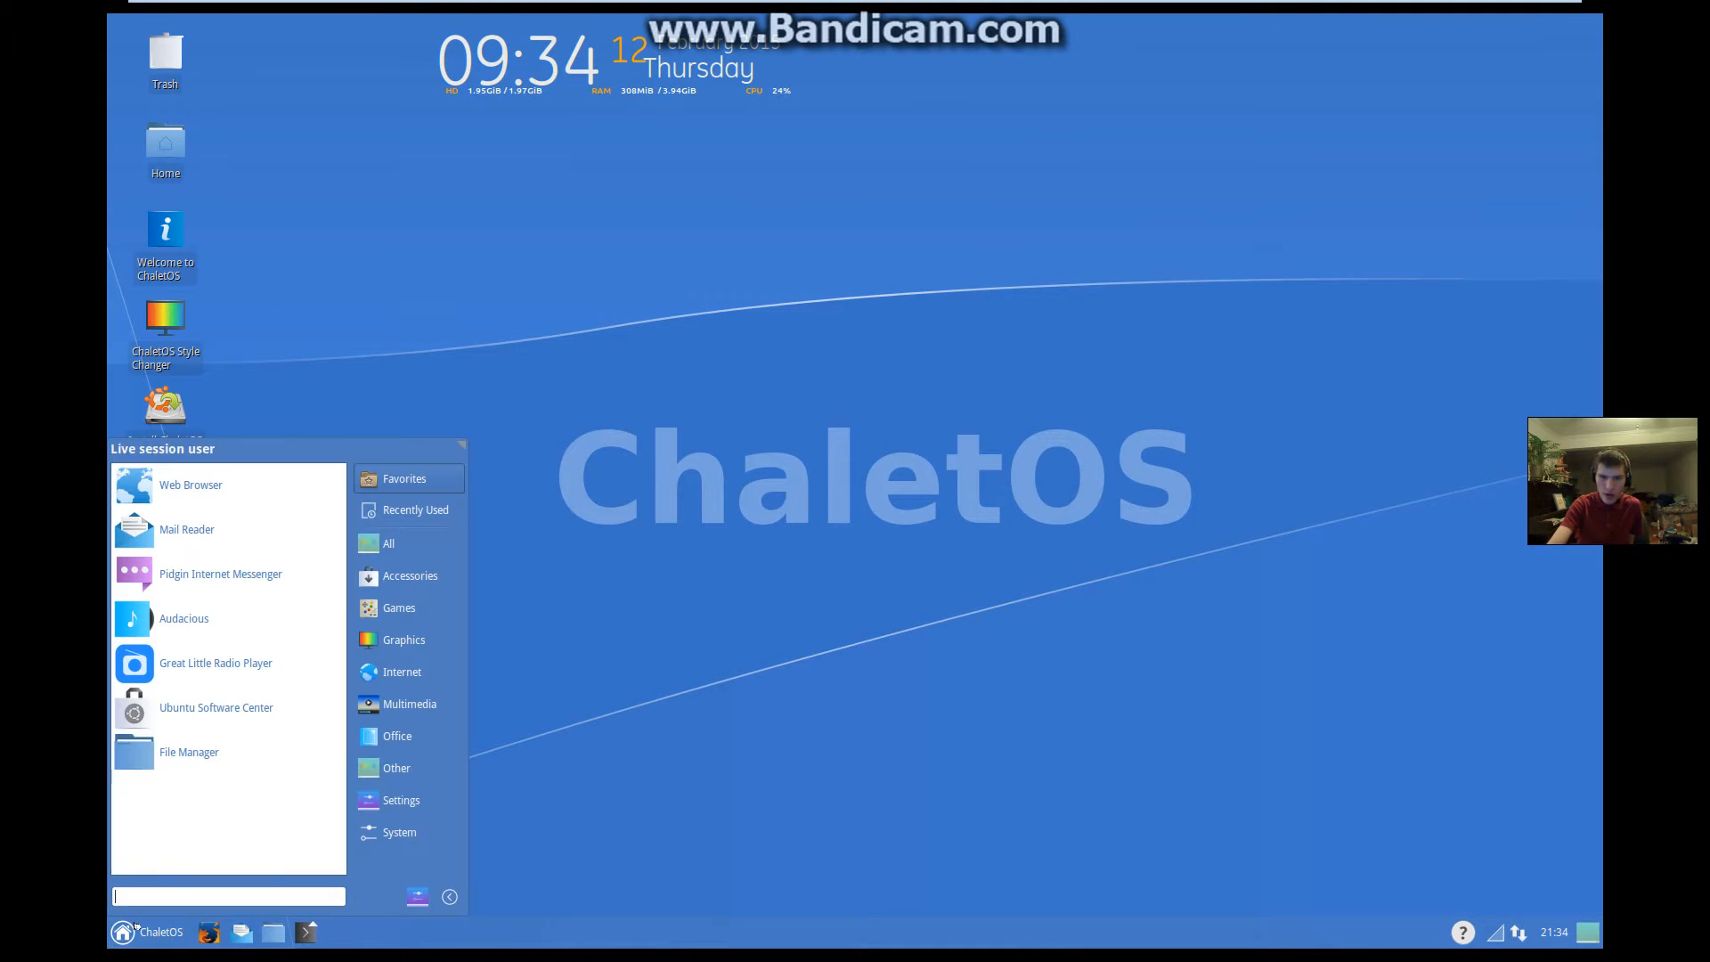
pyautogui.click(397, 608)
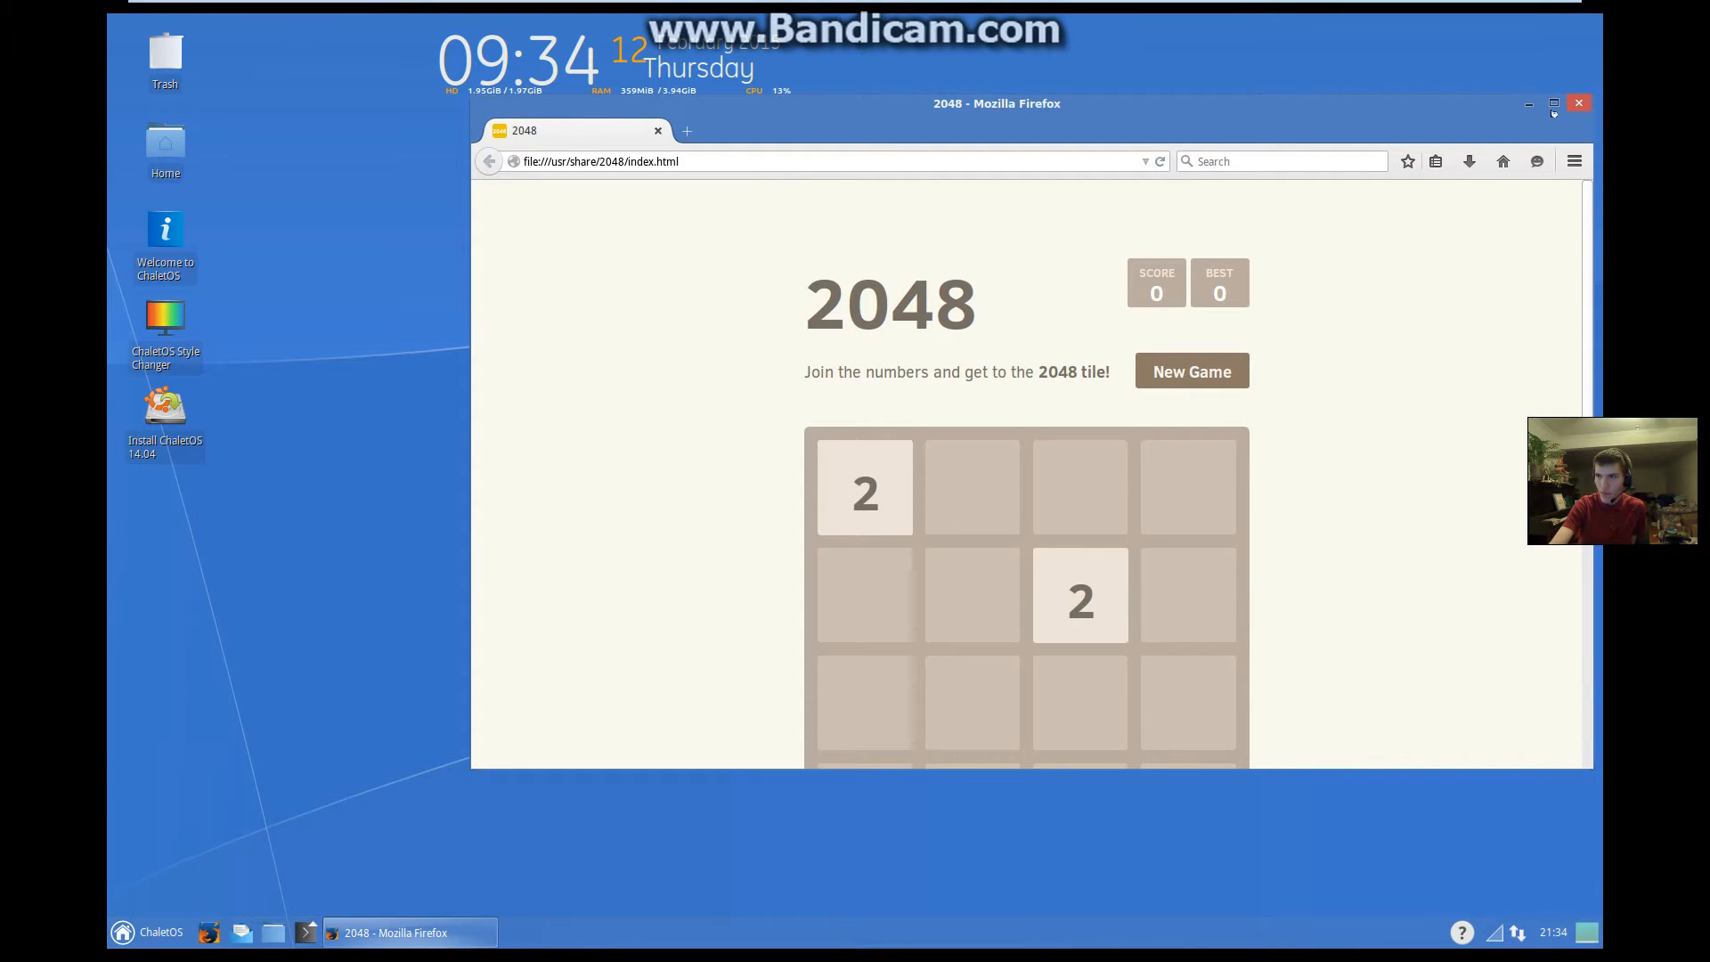
# Step: Maximize the Firefox 2048 window and merge tiles with the arrow keys toward a 64 tile
pyautogui.click(1553, 103)
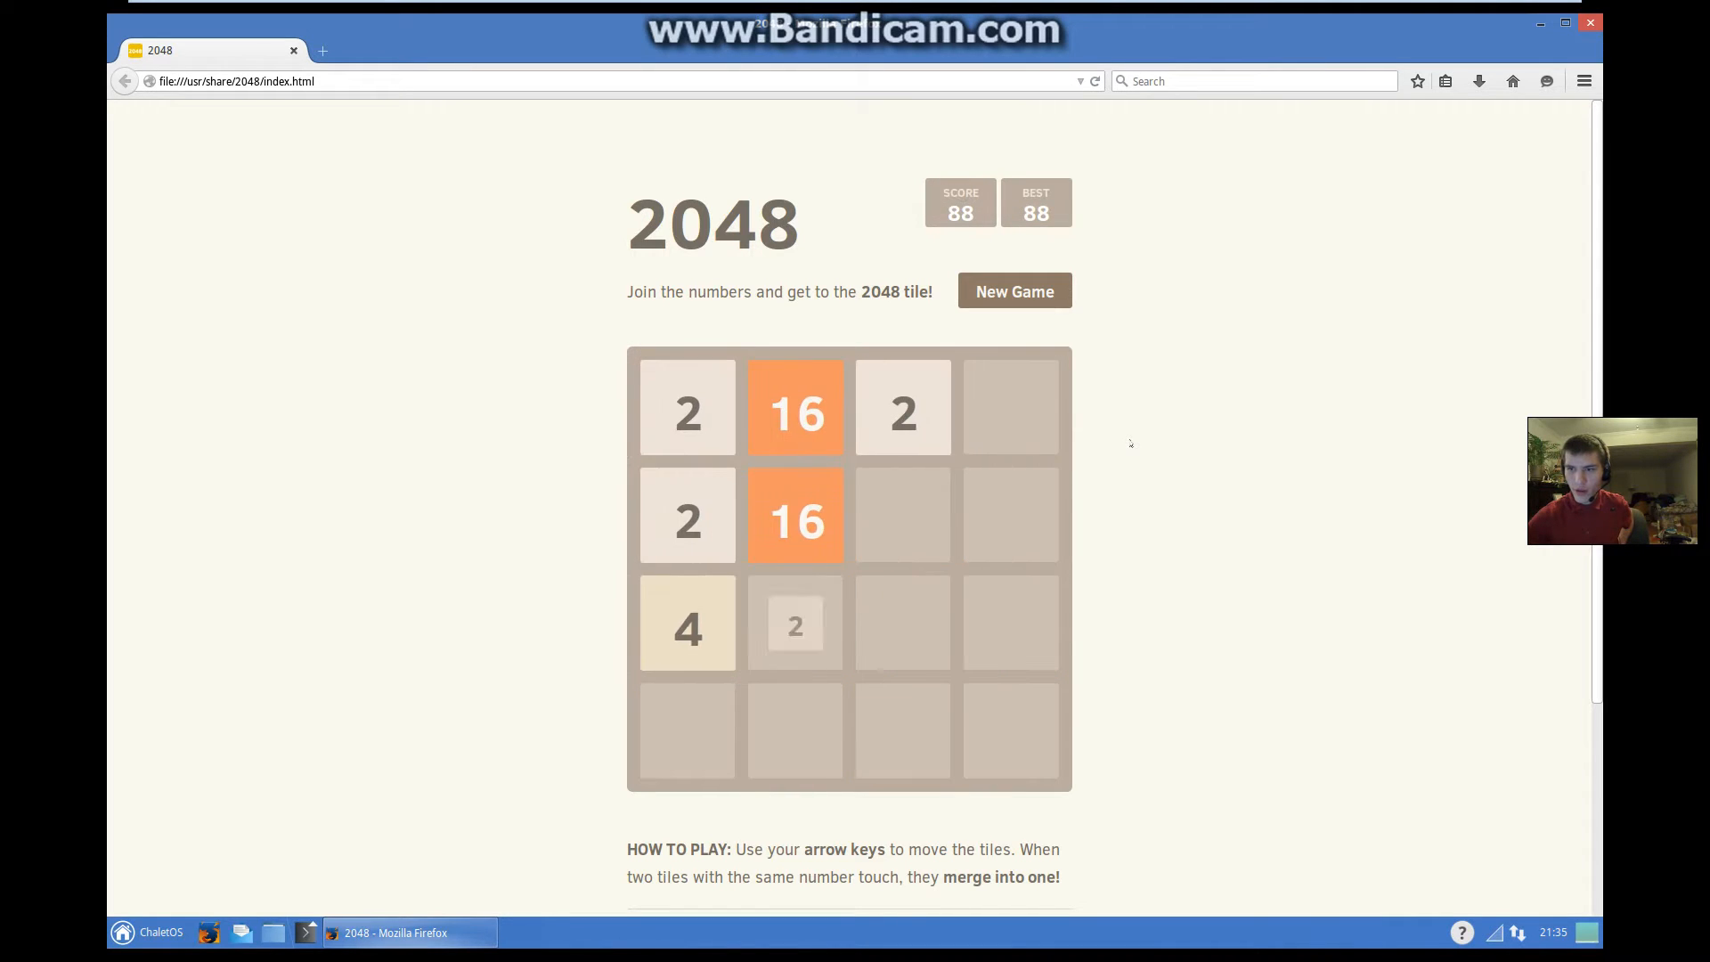
pyautogui.press('Down')
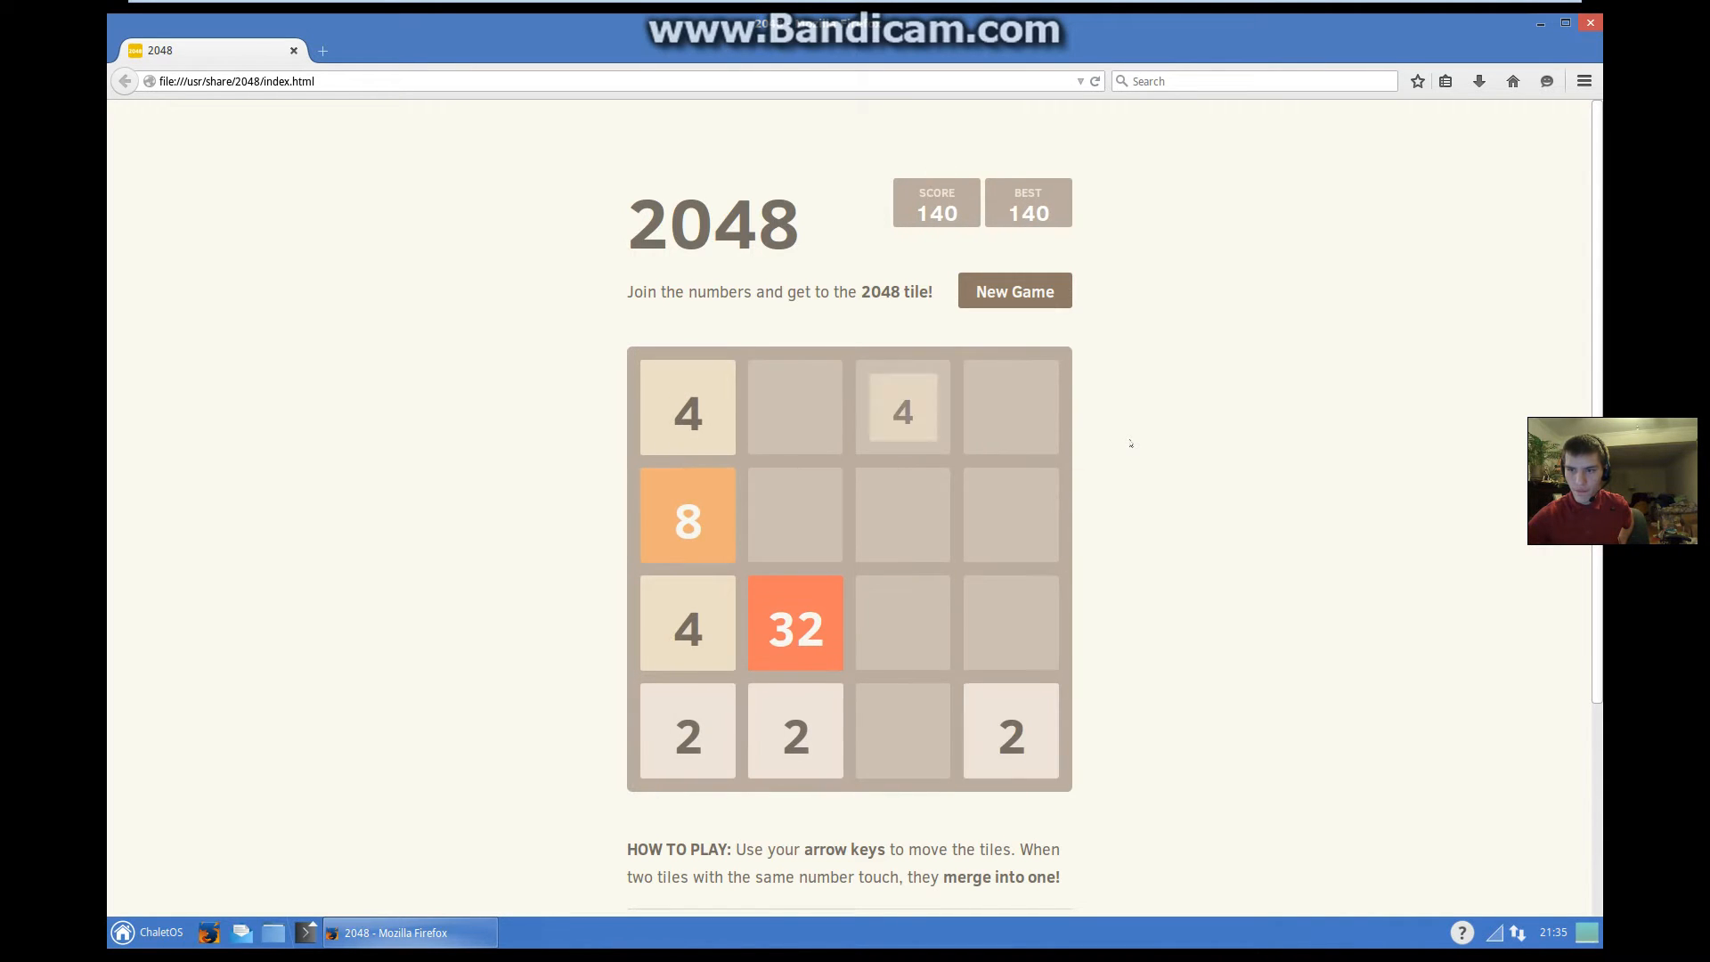
pyautogui.press('Down')
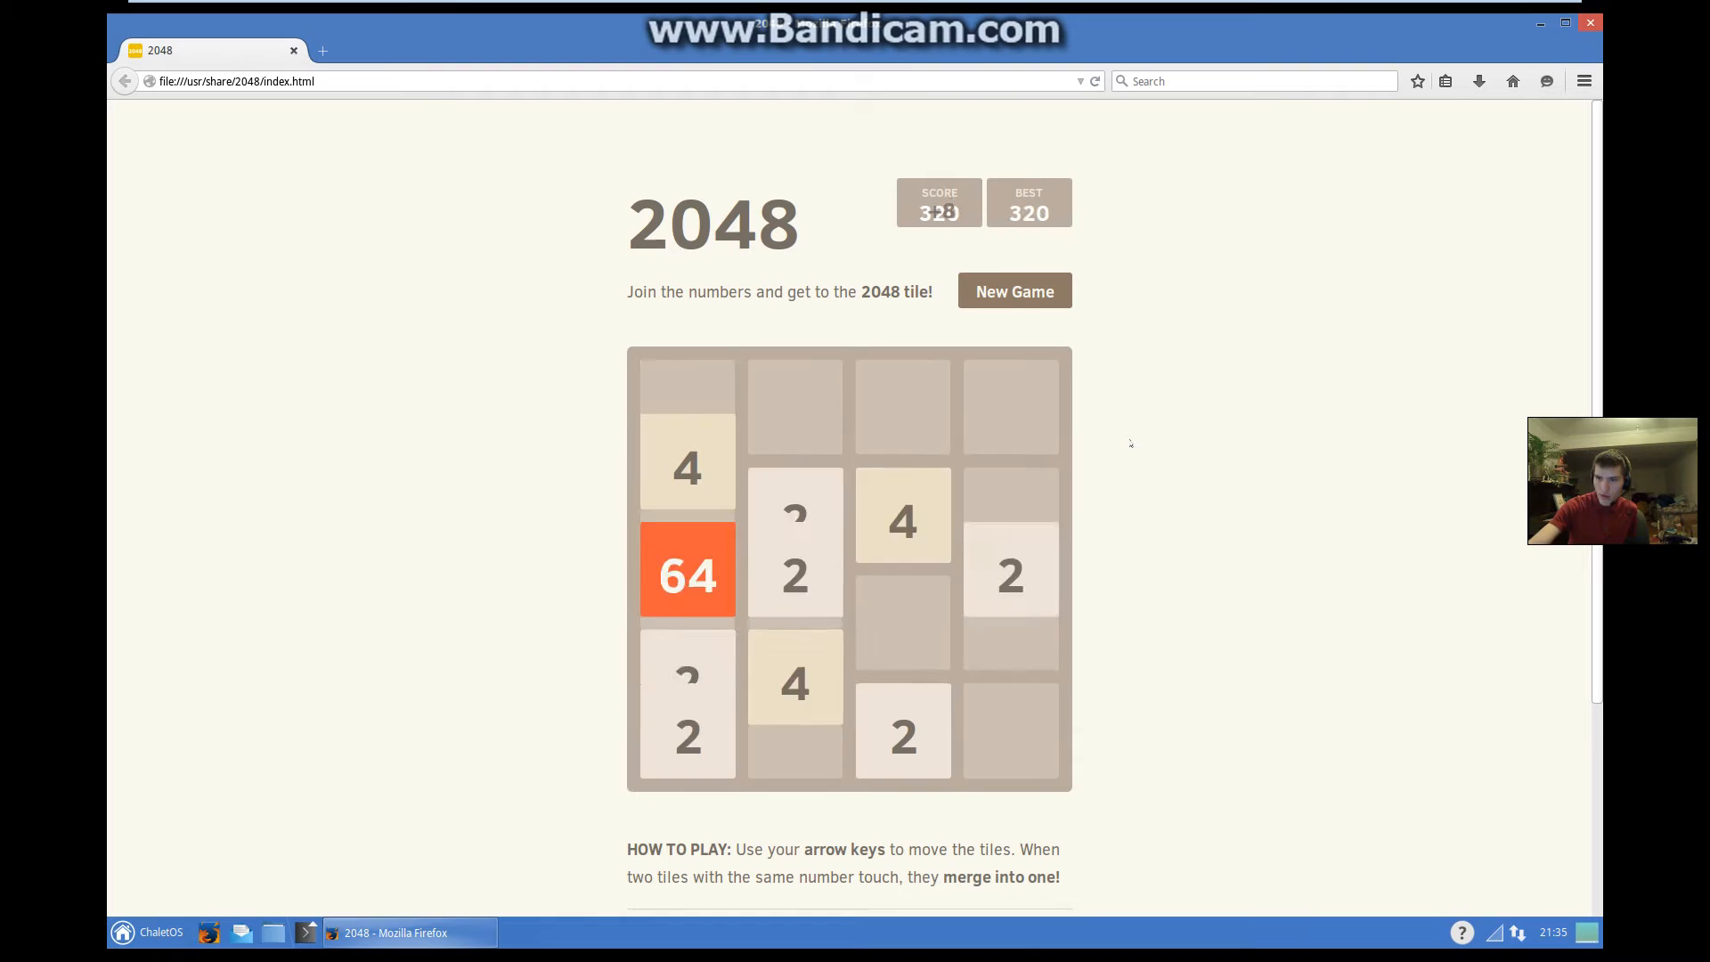
pyautogui.press('up')
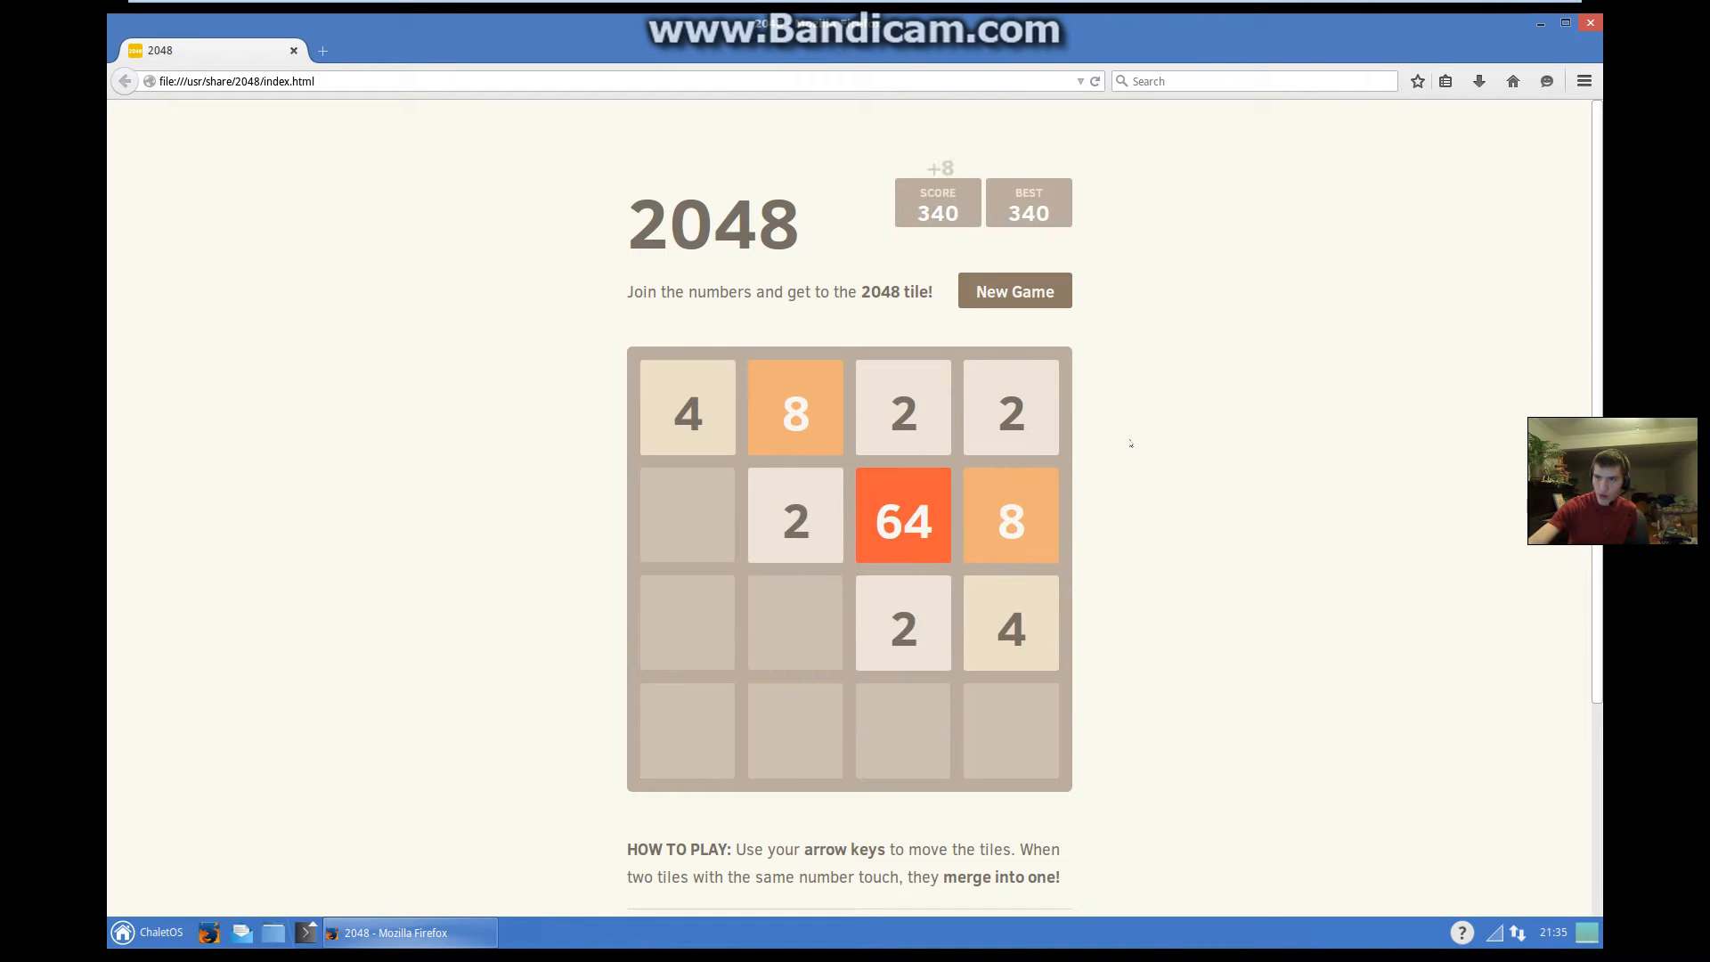
pyautogui.press('Down')
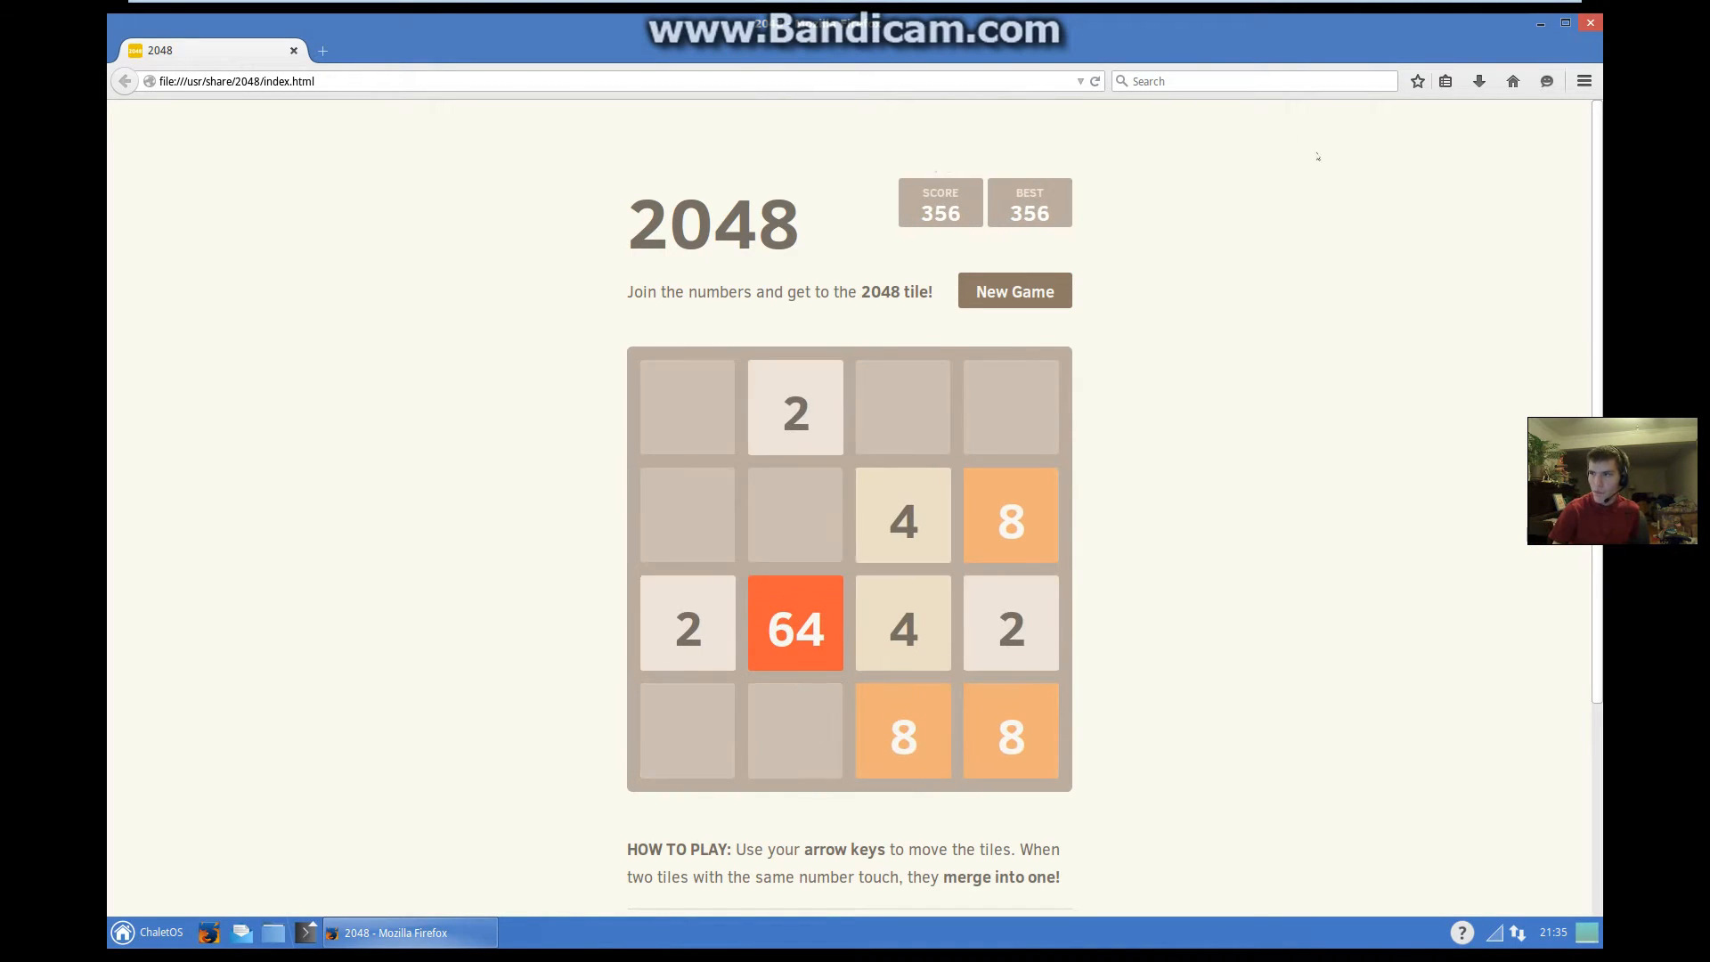
# Step: Close the 2048 window, then browse the Recently Used, Internet and Office categories
pyautogui.click(1538, 22)
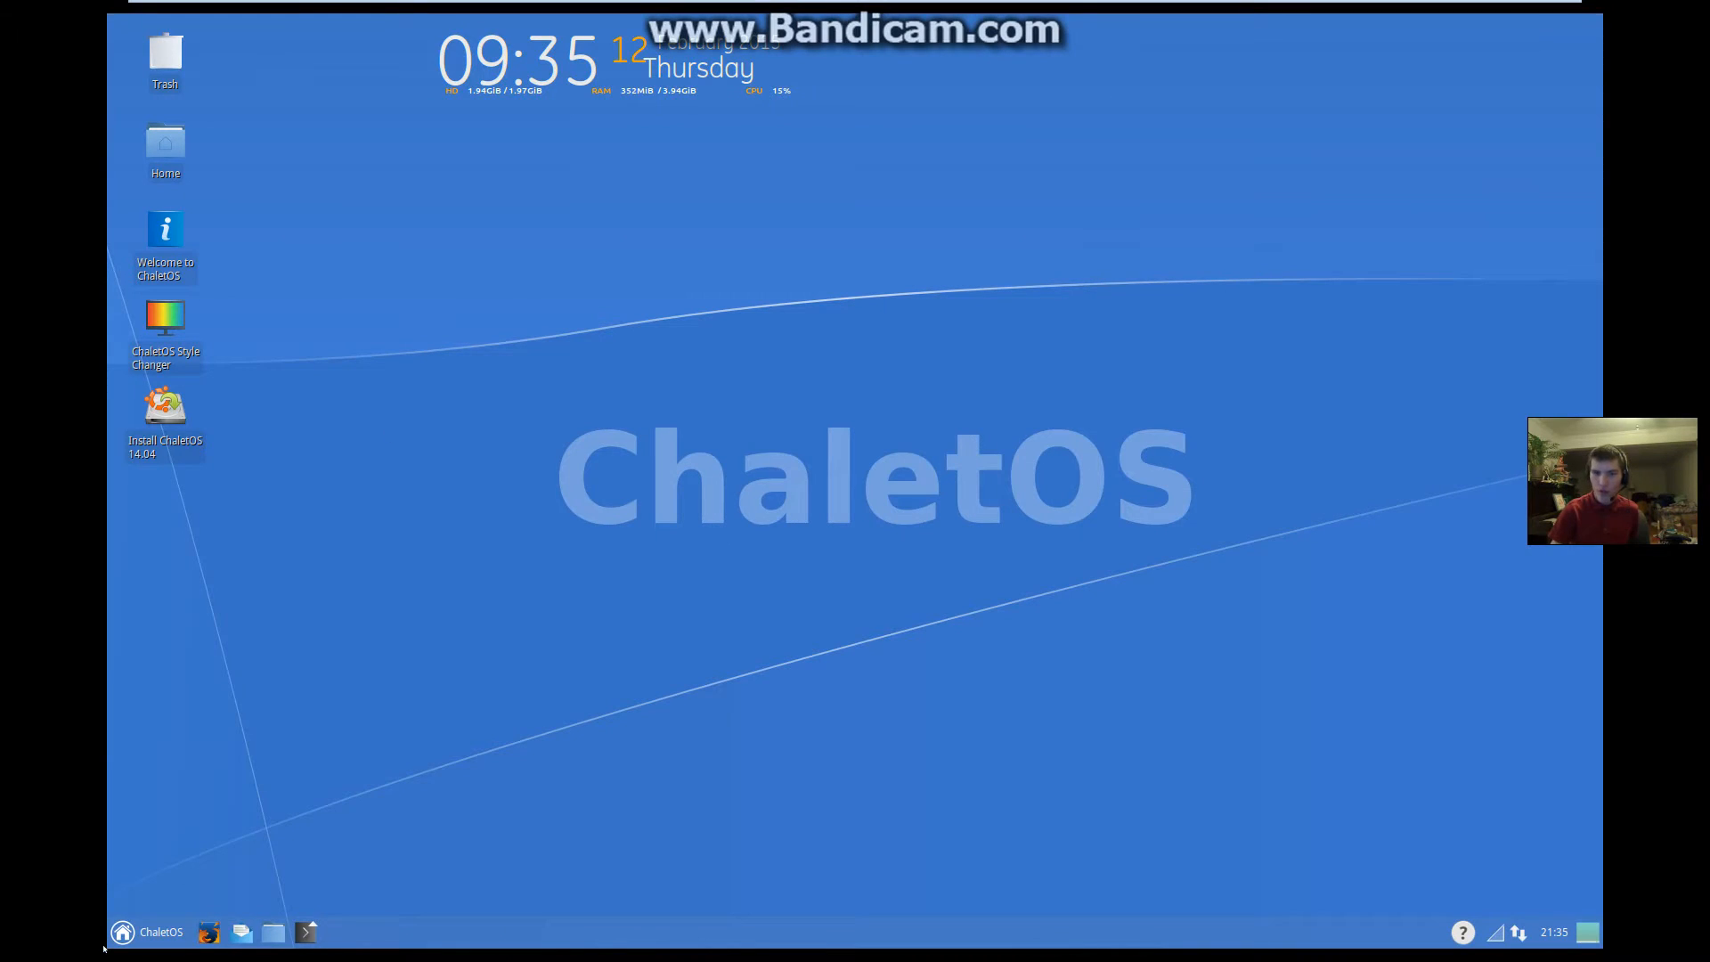
pyautogui.click(123, 932)
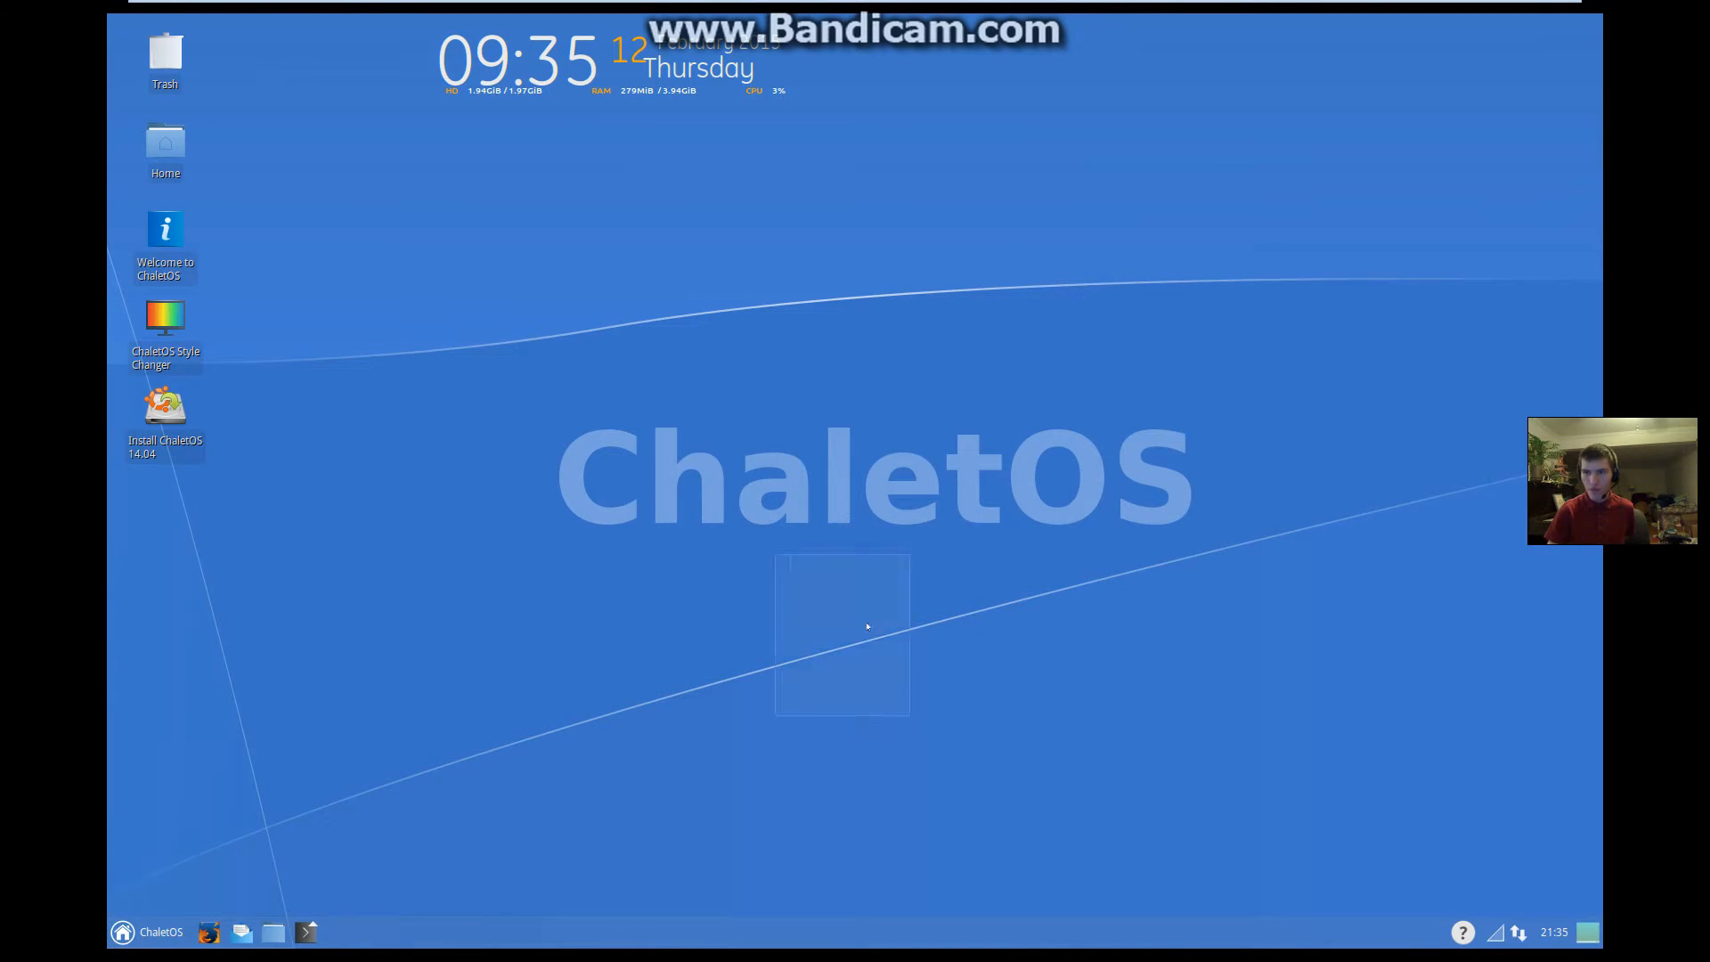
pyautogui.click(148, 932)
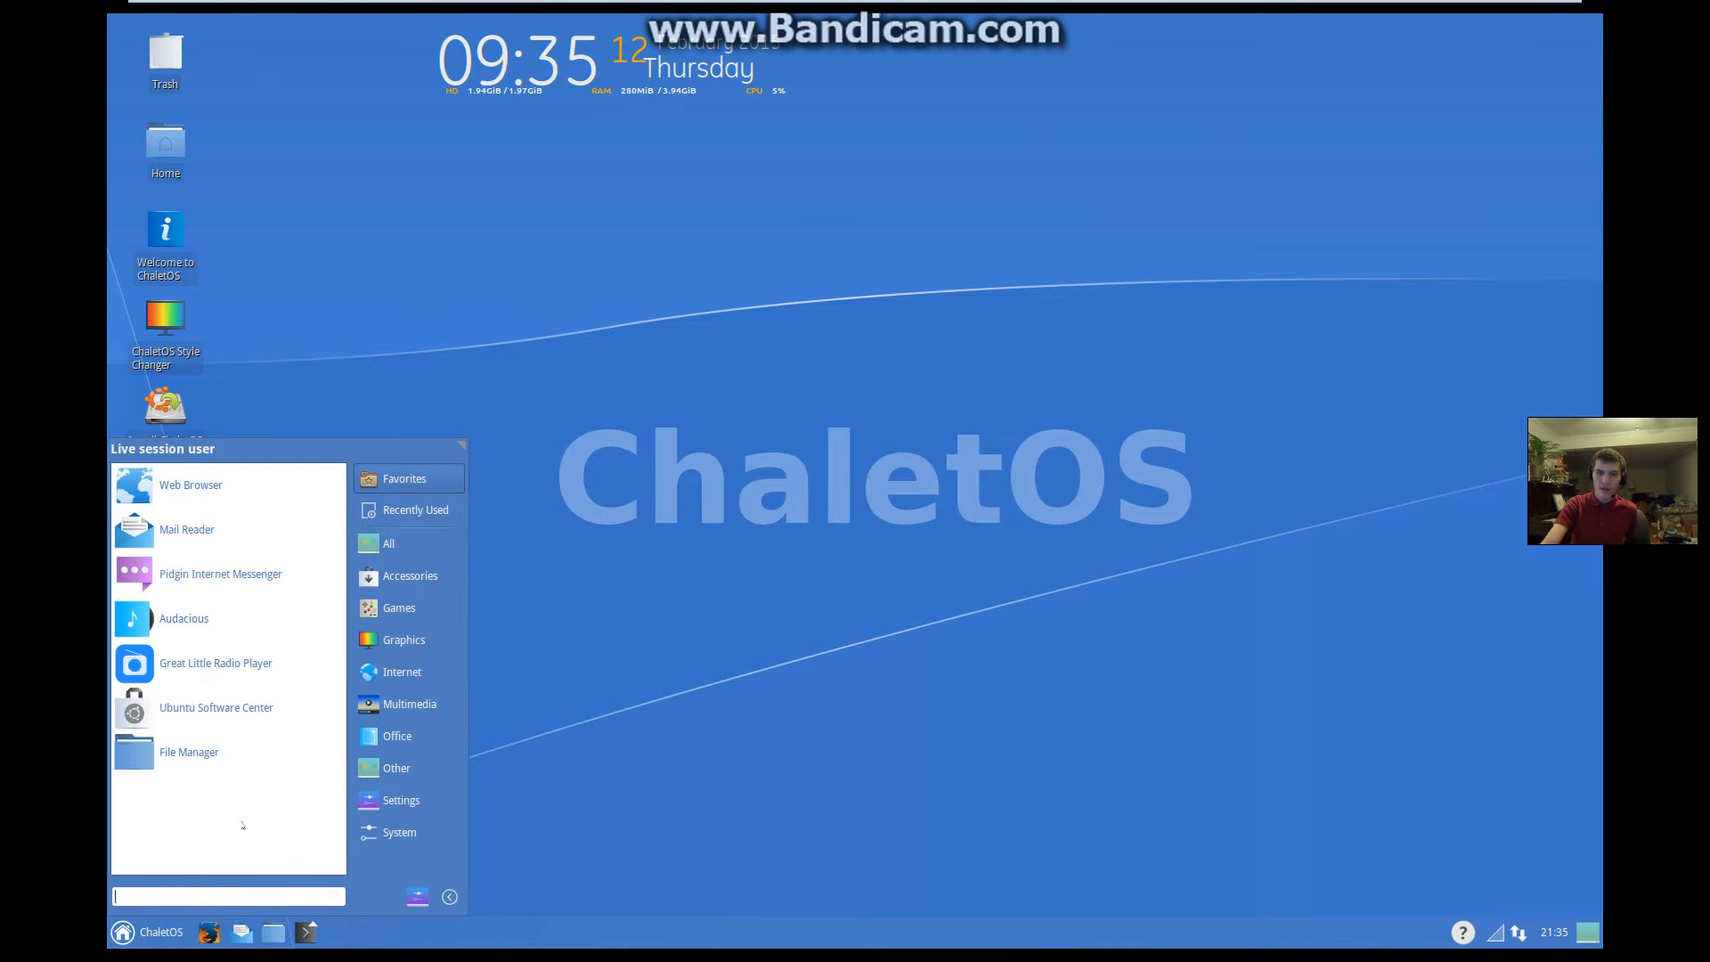
pyautogui.click(404, 640)
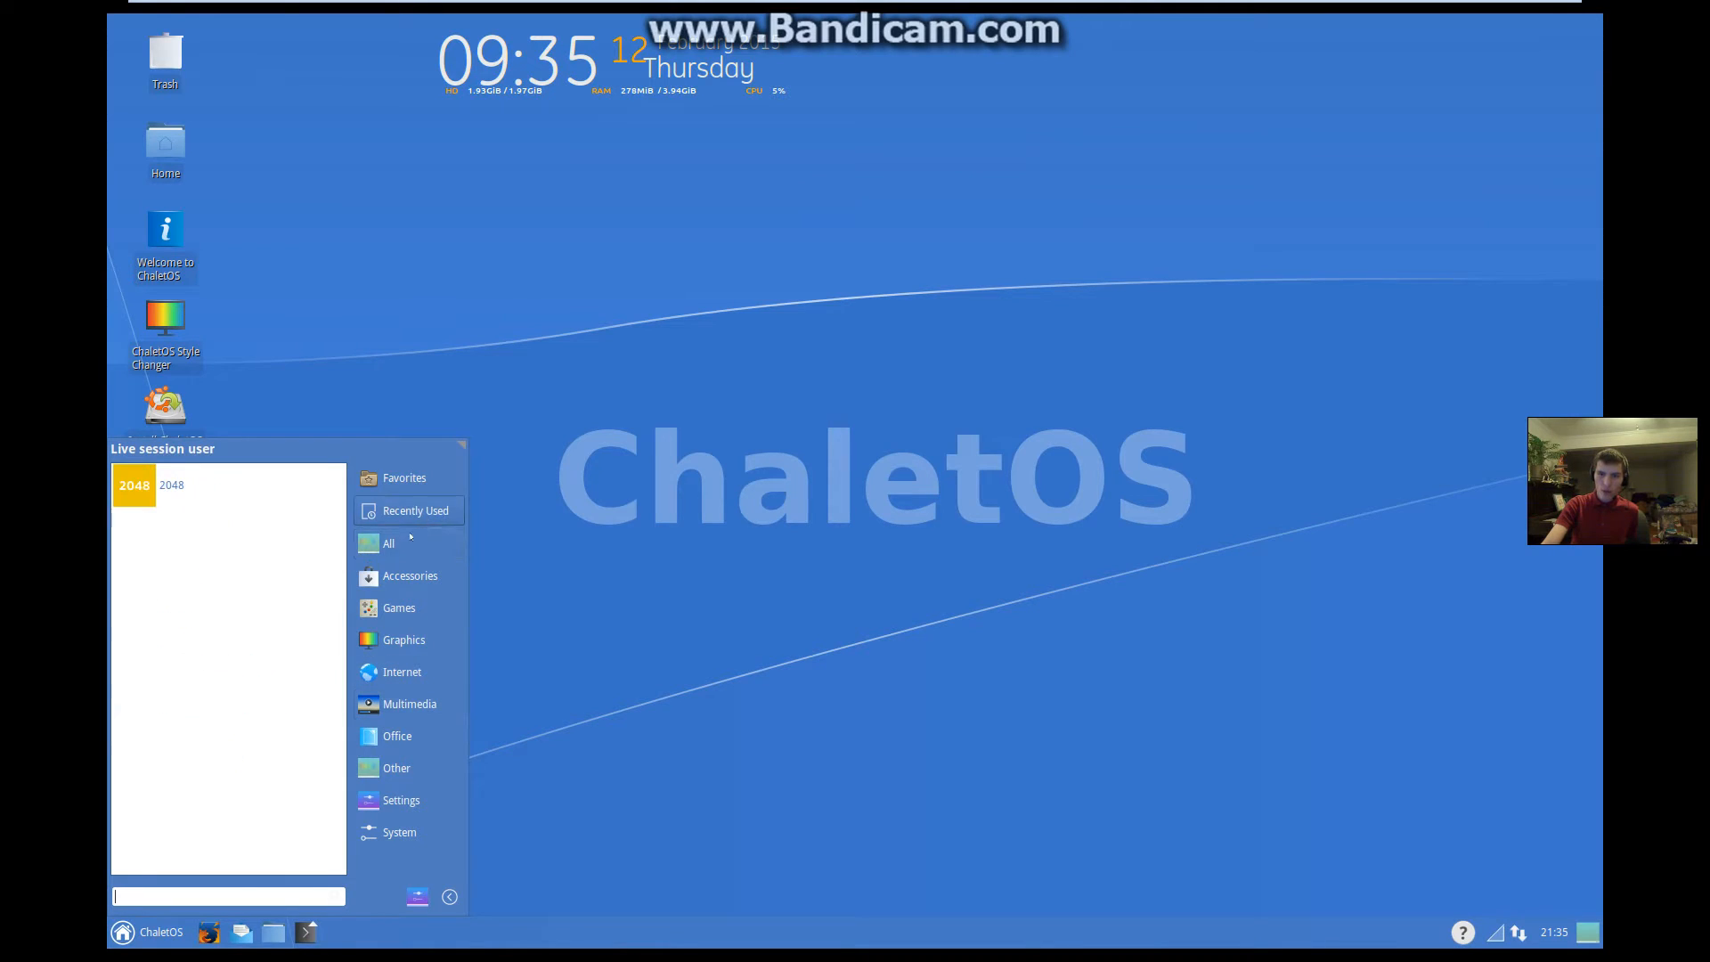
pyautogui.click(404, 639)
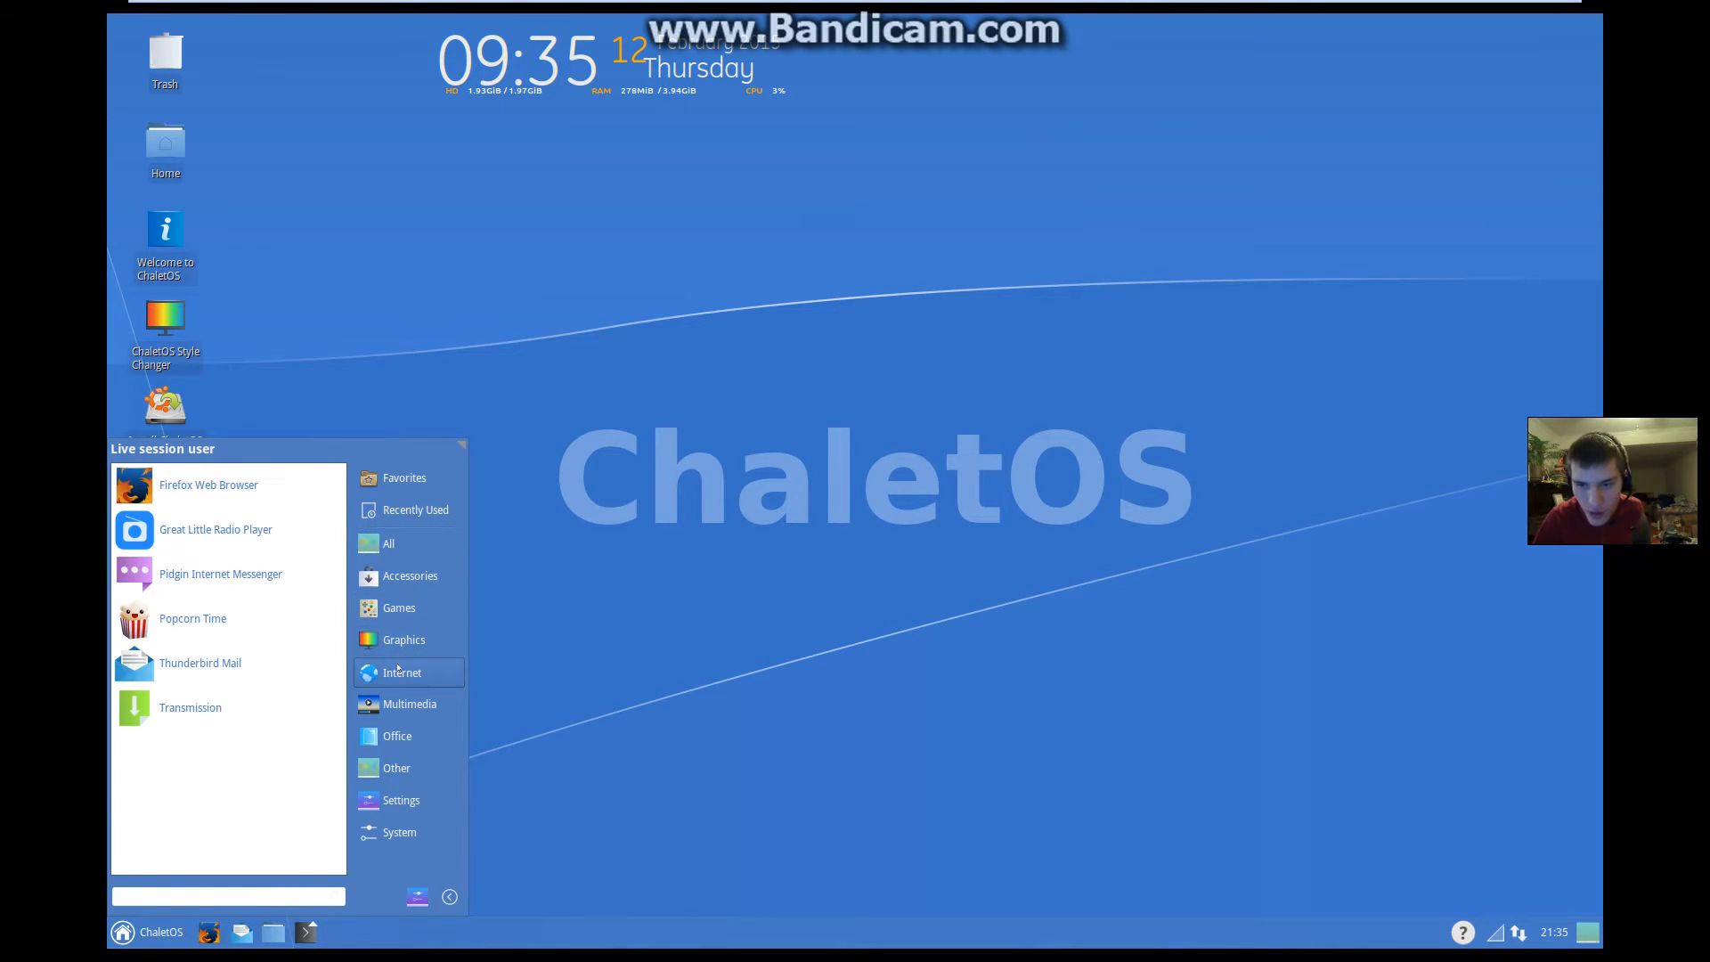
pyautogui.click(397, 736)
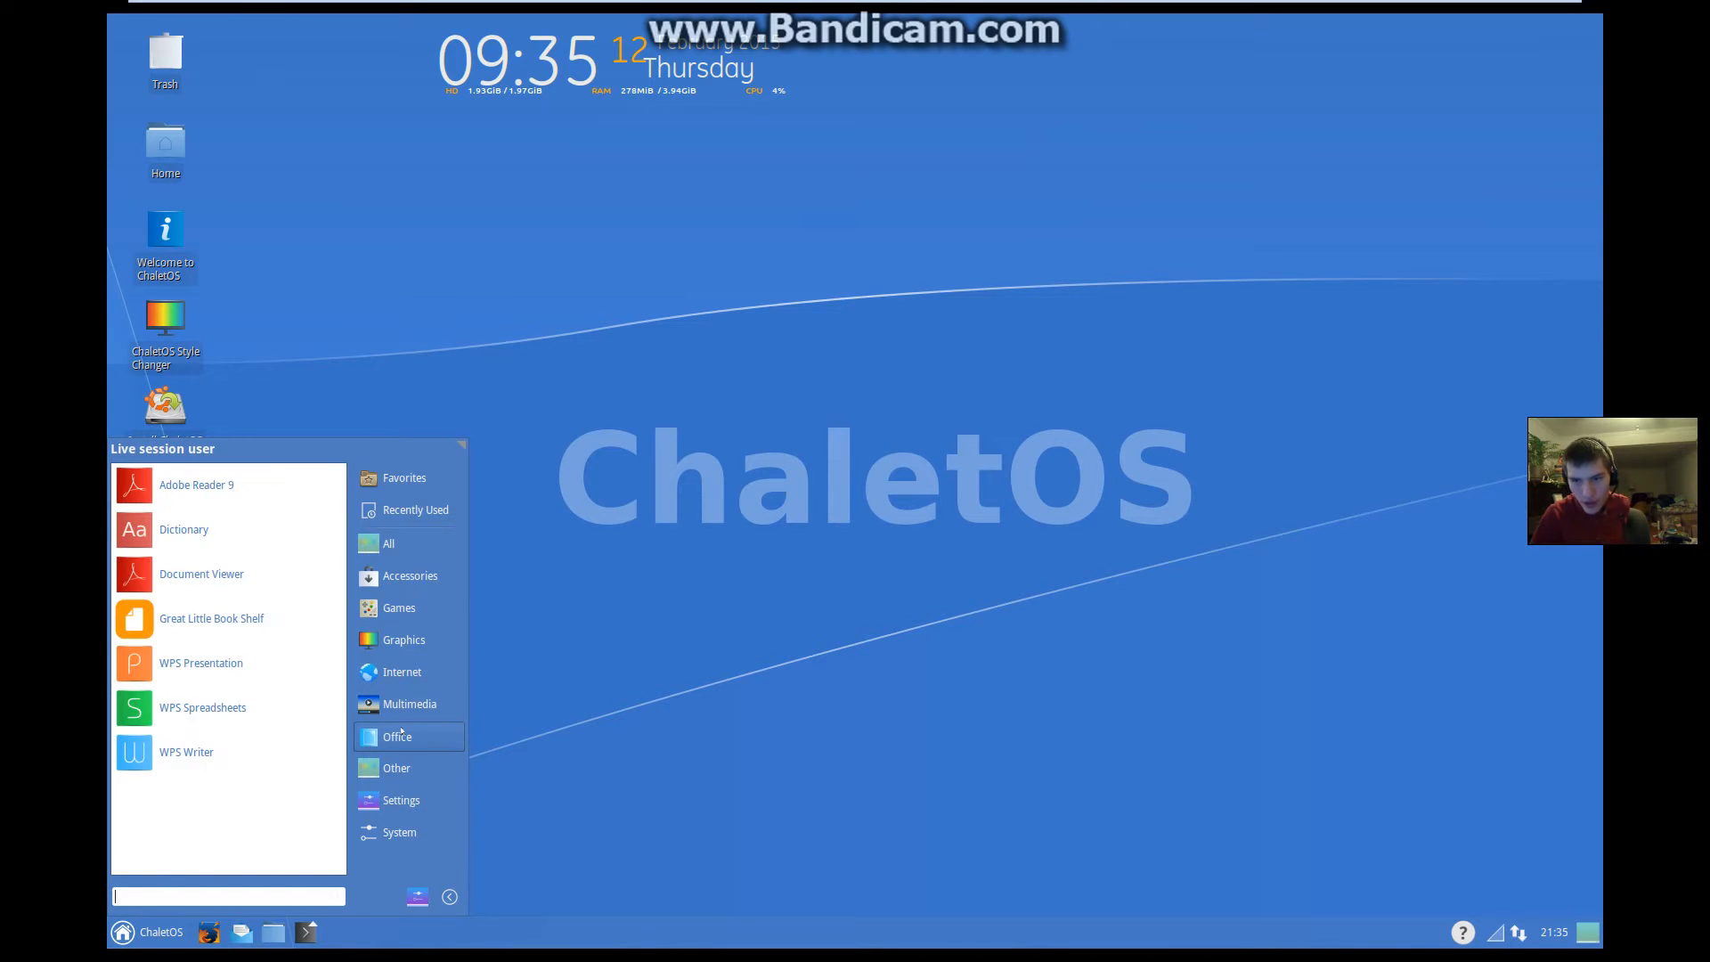
# Step: Browse the Settings, System, Accessories and All categories, then dismiss the menu
pyautogui.click(400, 800)
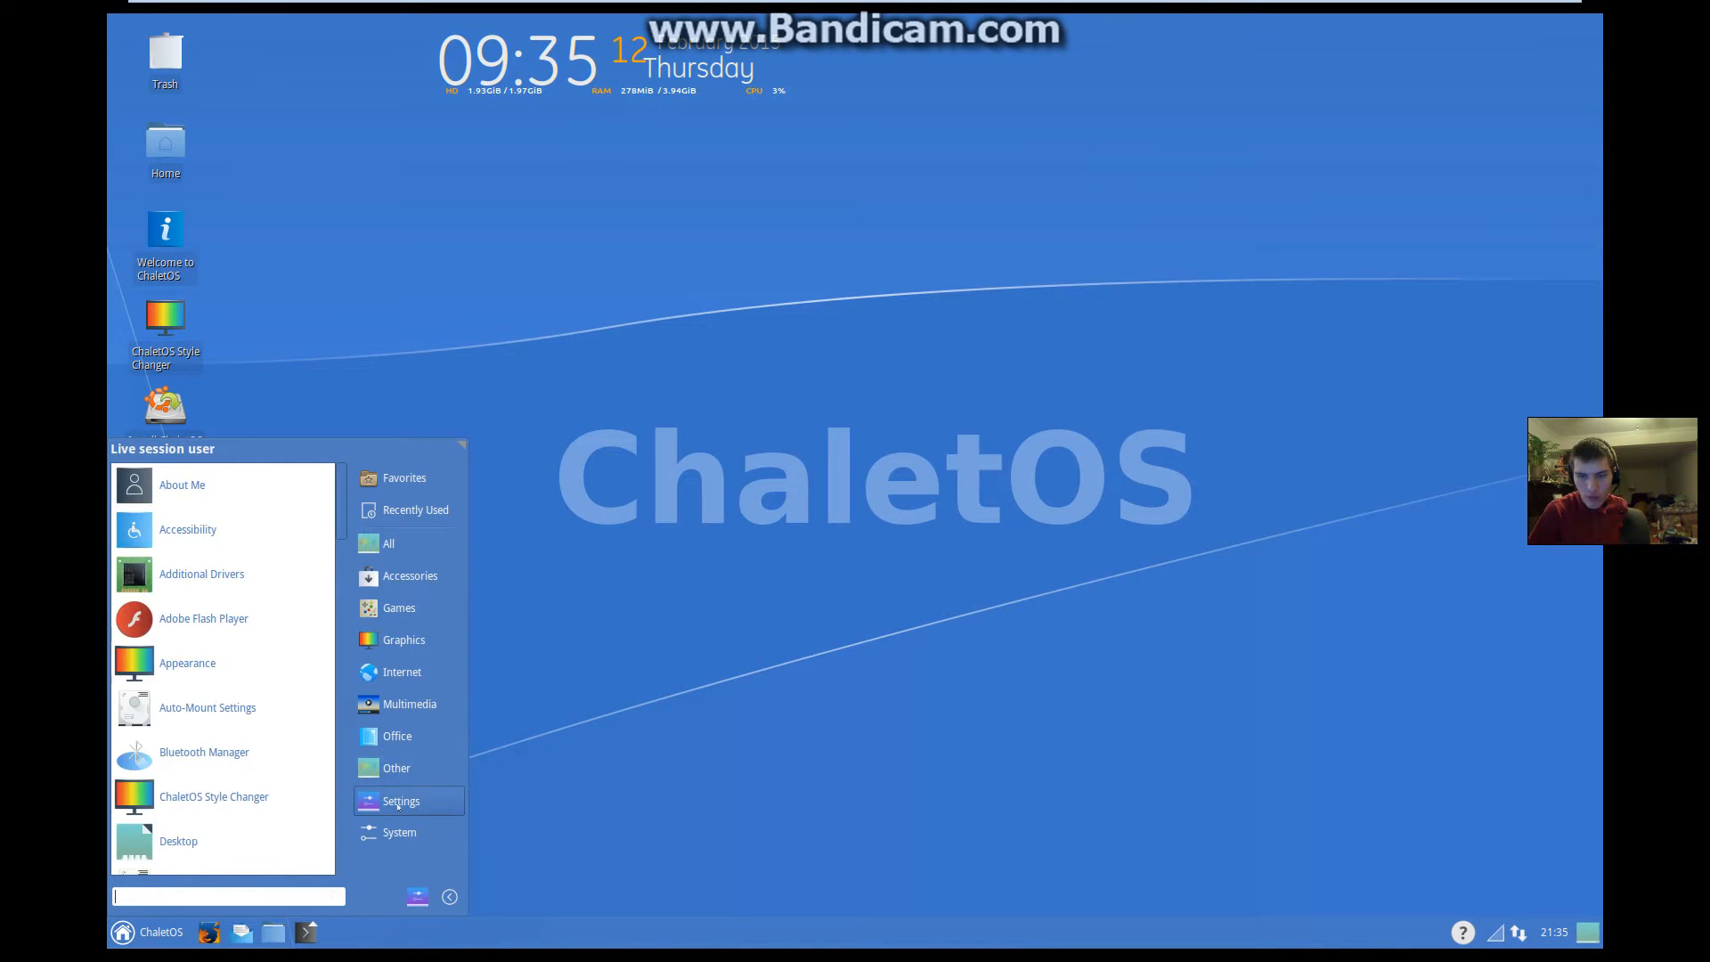
pyautogui.click(399, 832)
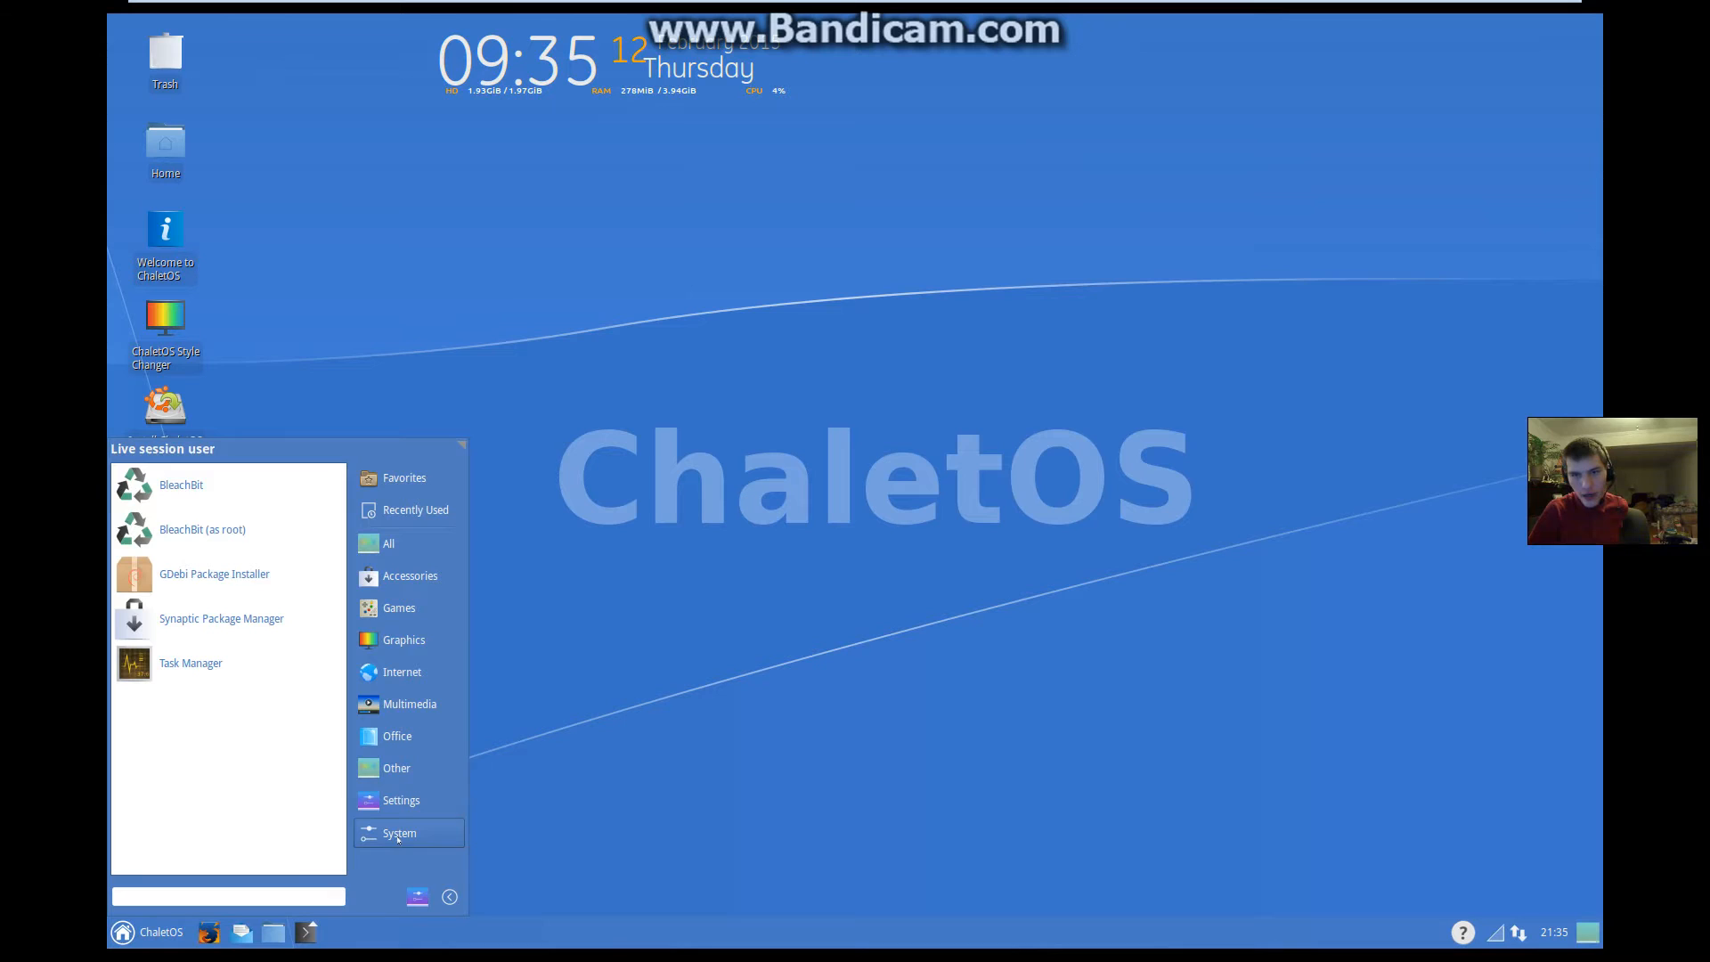
pyautogui.click(410, 575)
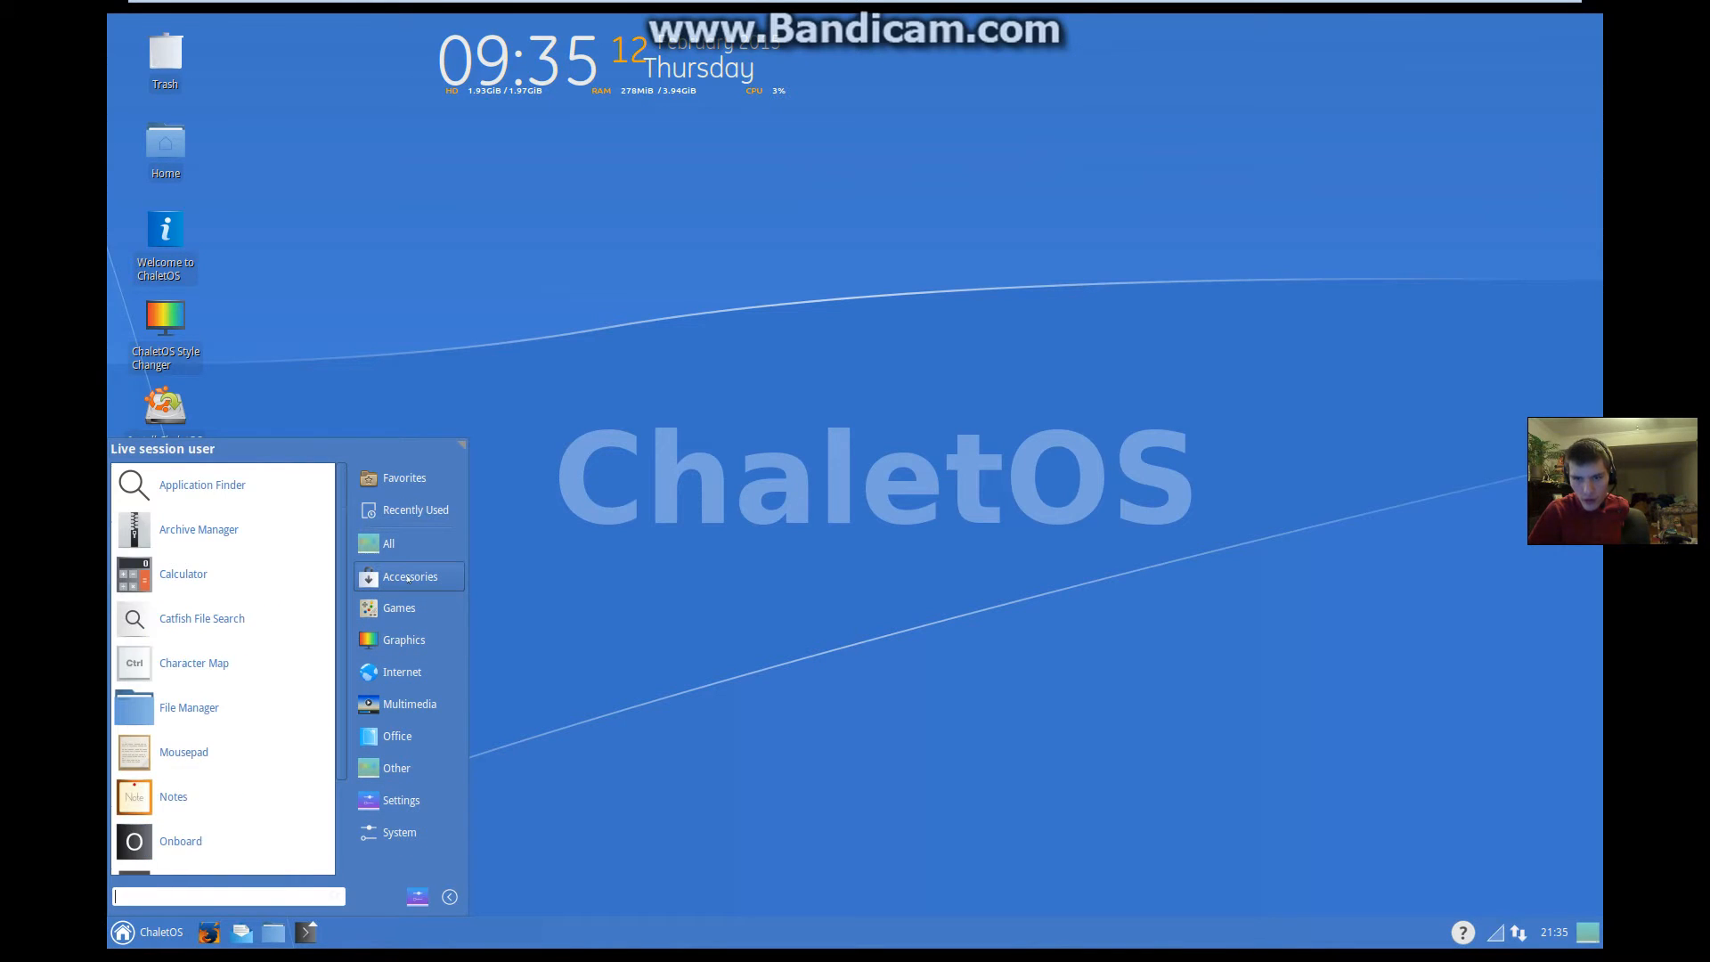
pyautogui.click(389, 543)
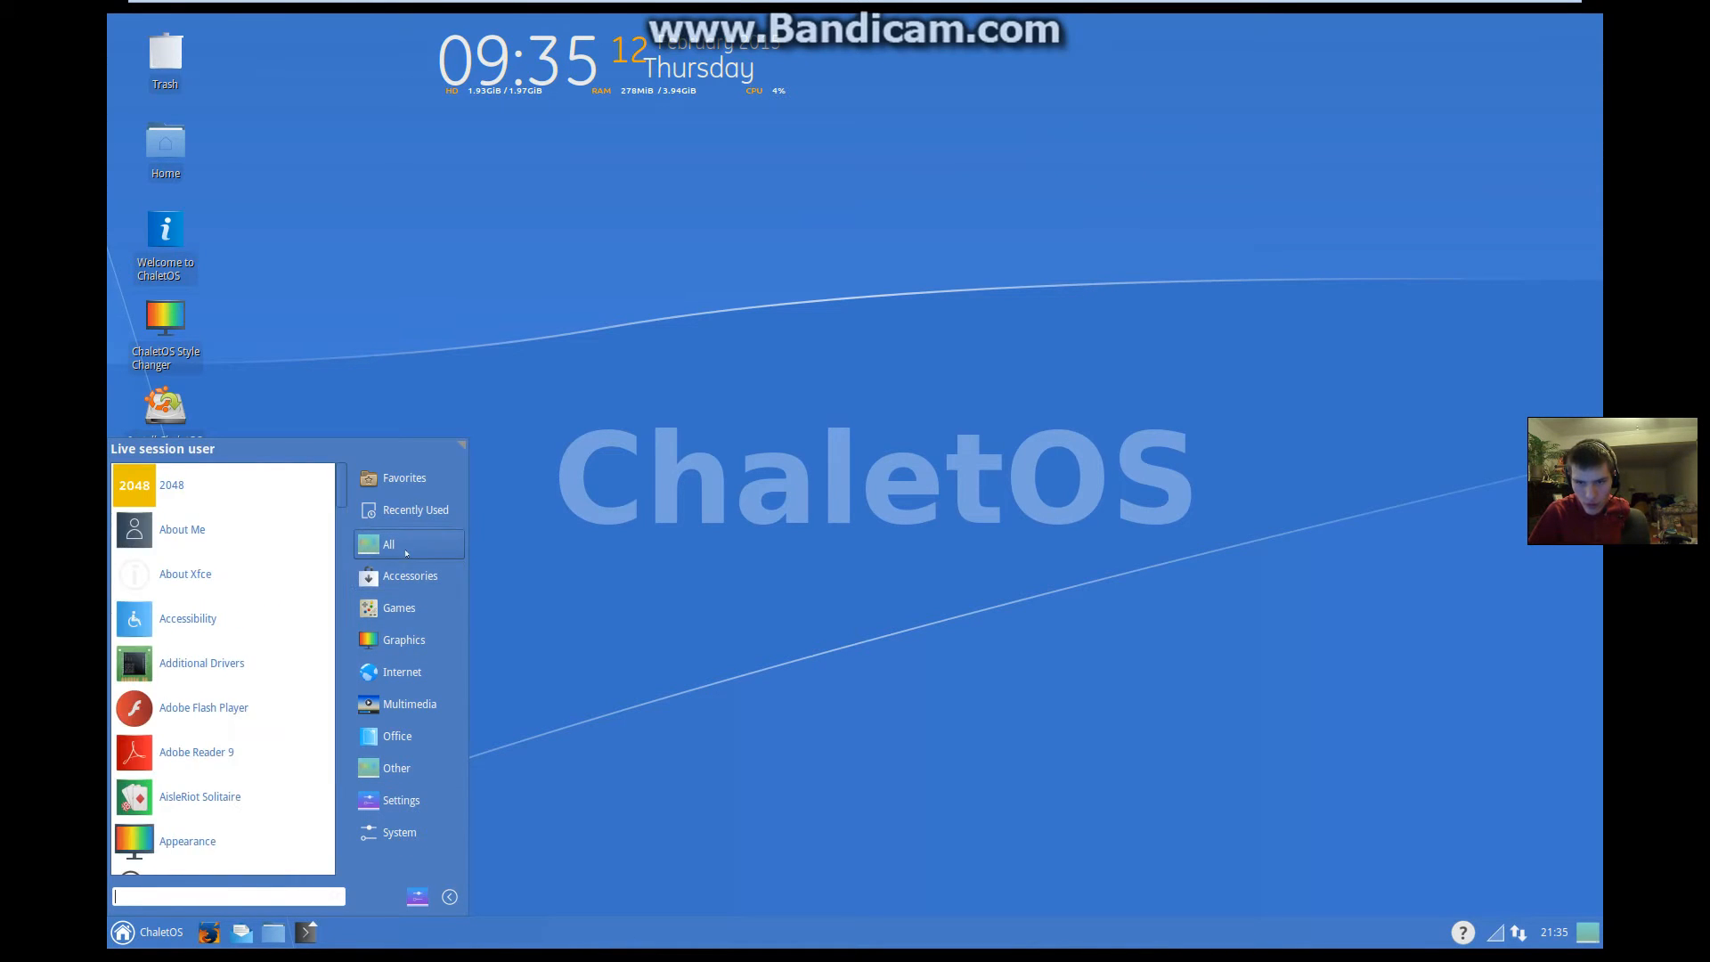
pyautogui.click(409, 575)
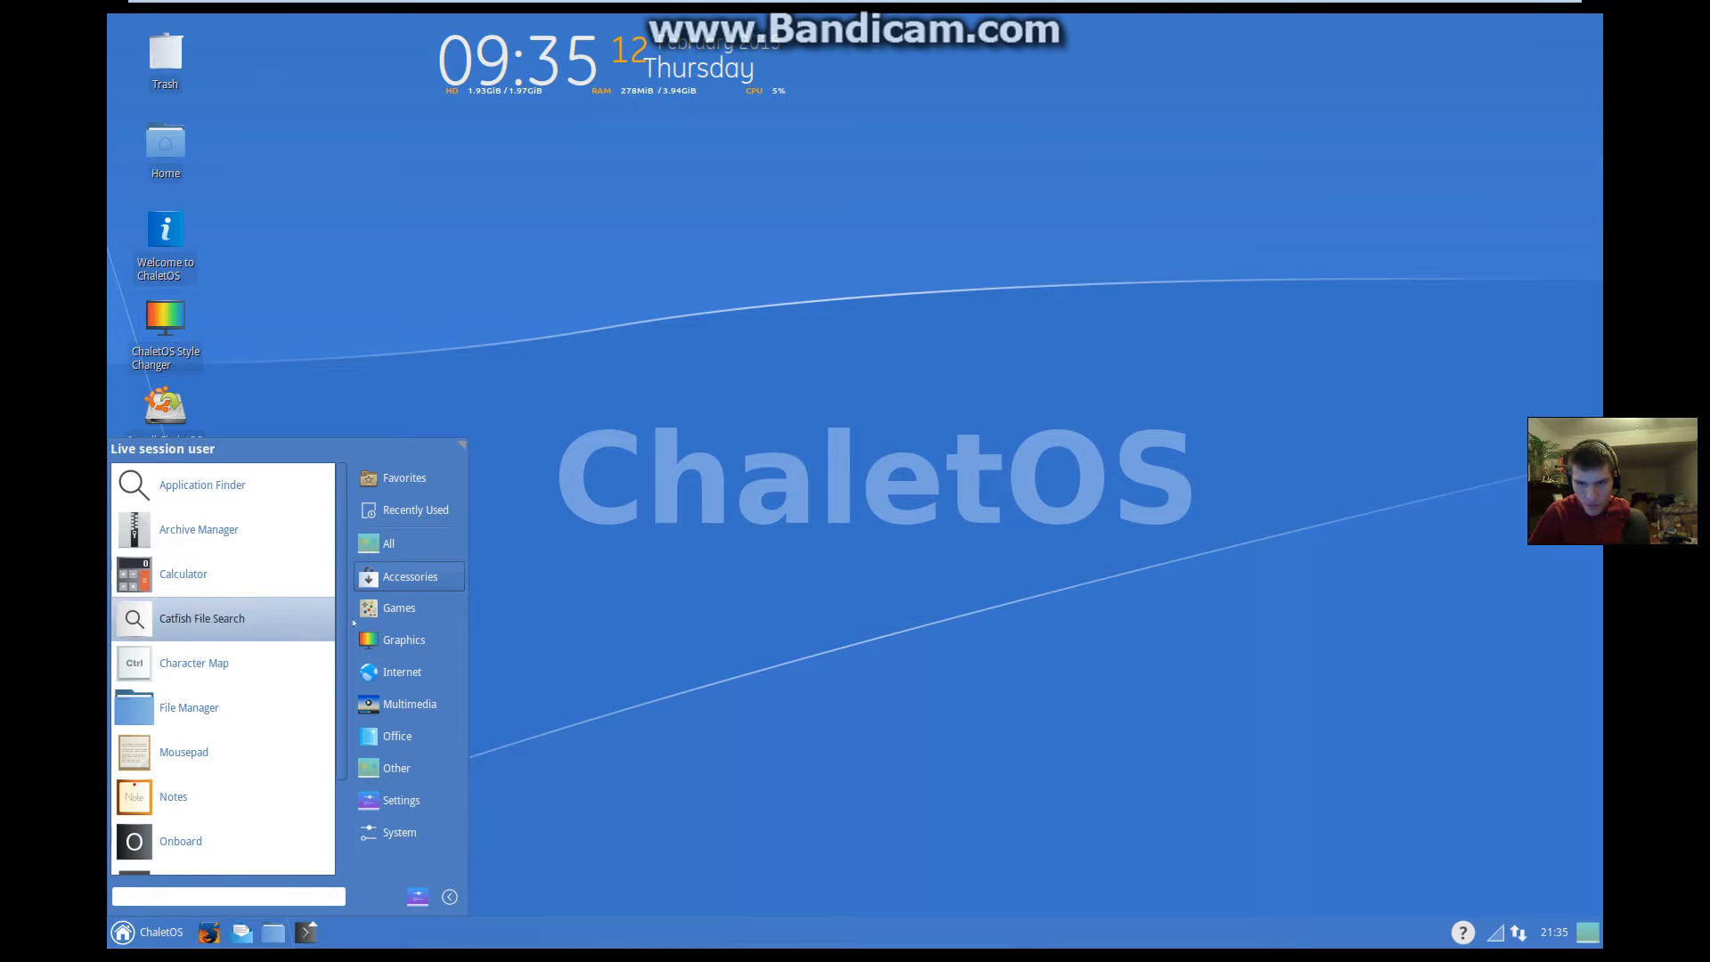
pyautogui.click(404, 639)
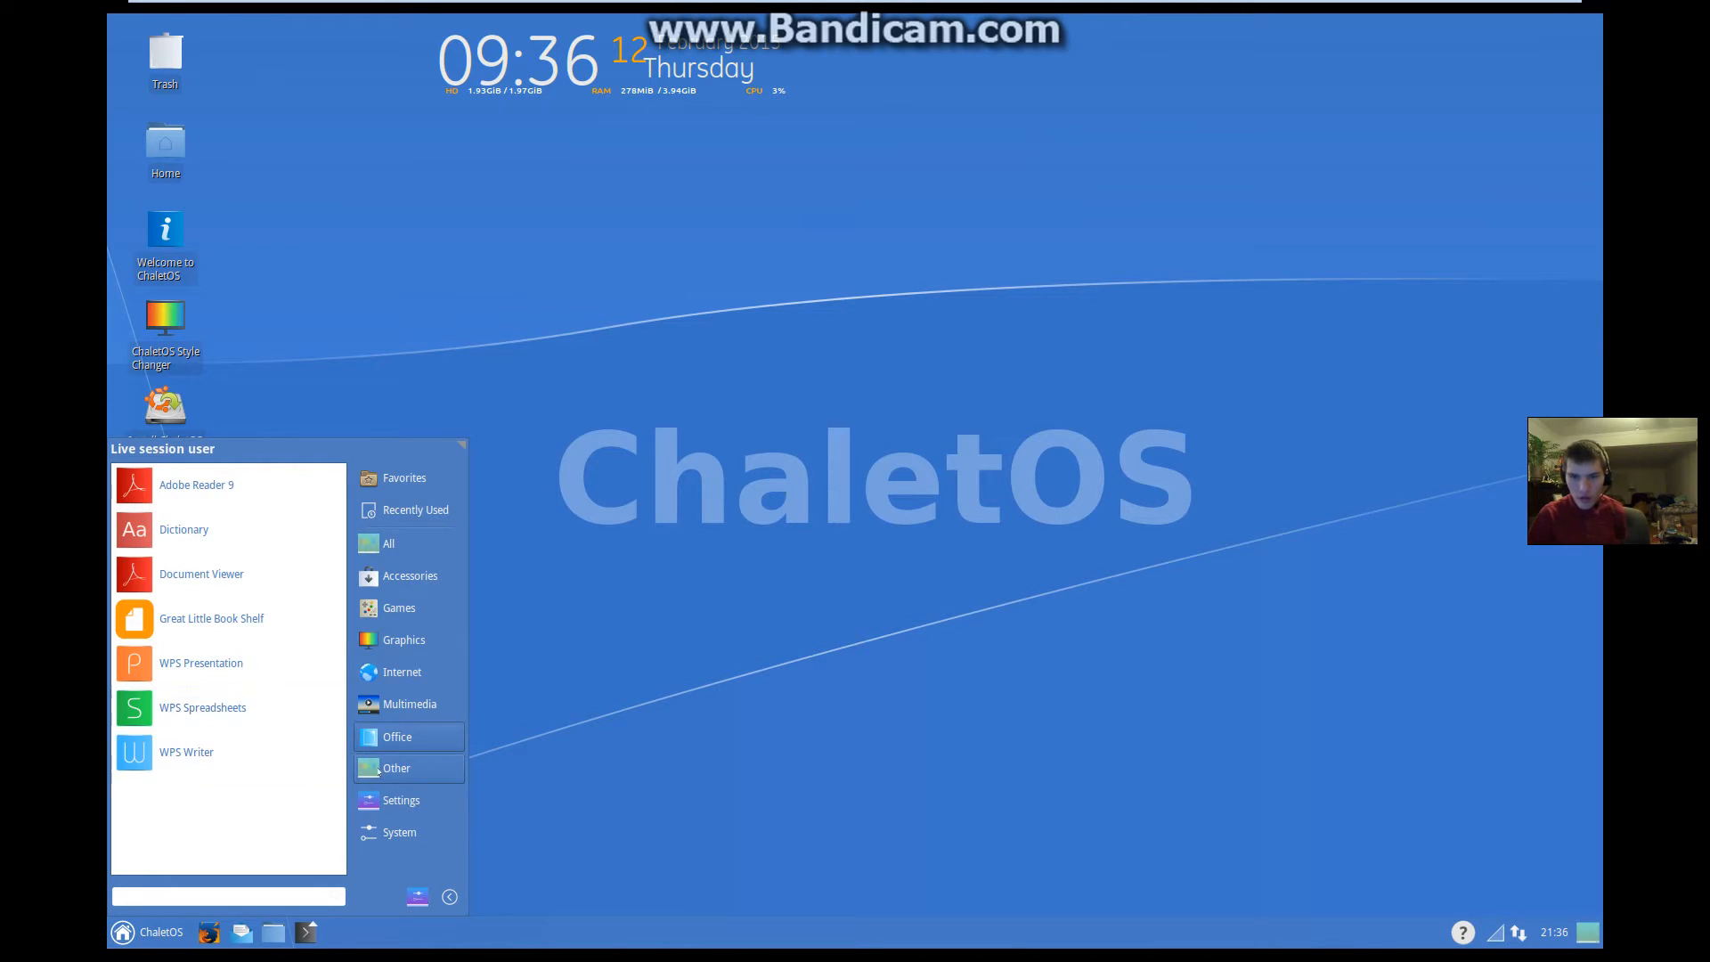
pyautogui.click(400, 799)
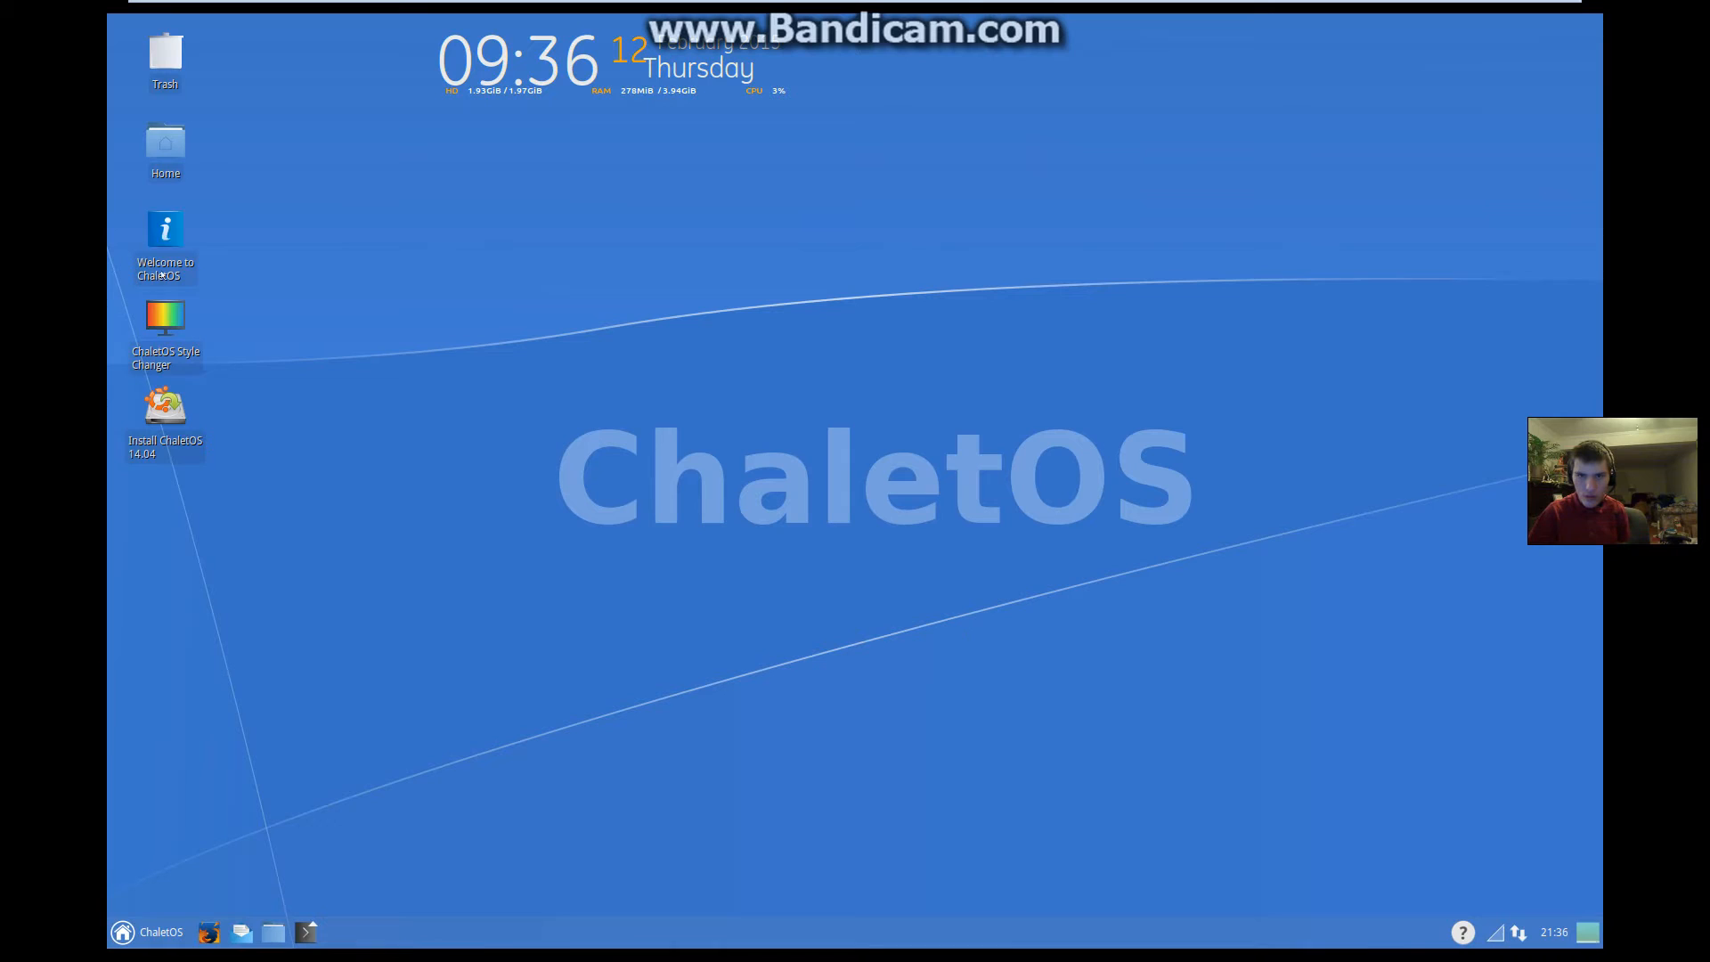
pyautogui.doubleClick(164, 317)
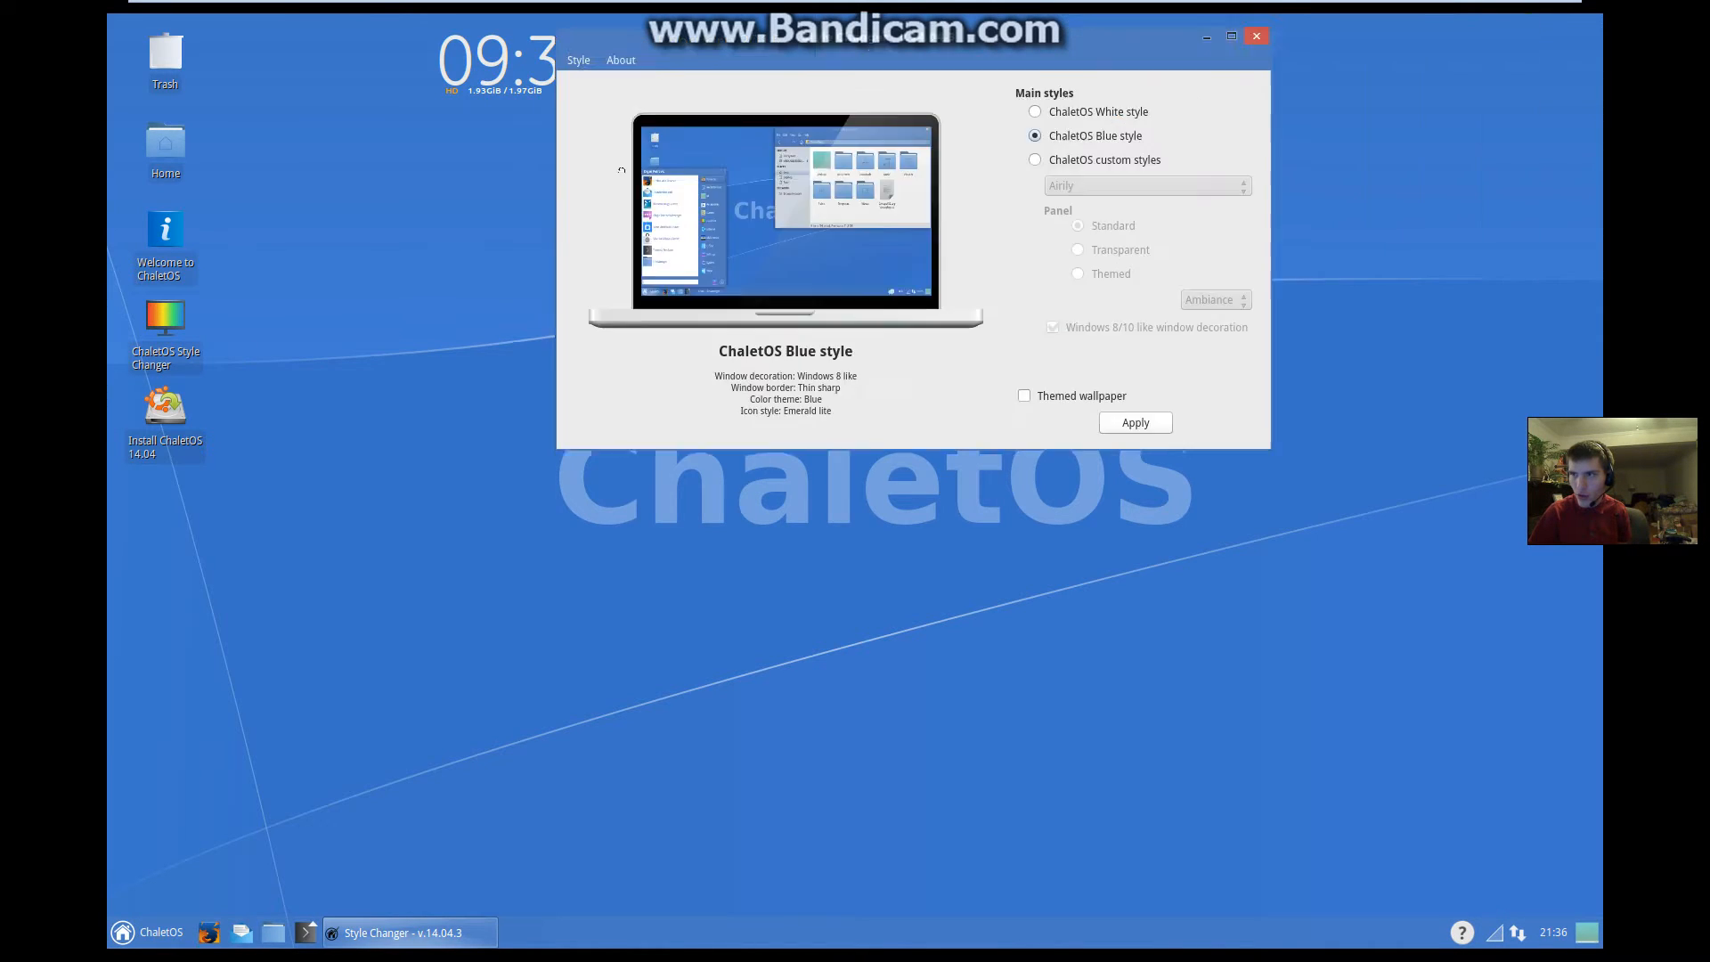
pyautogui.click(1033, 158)
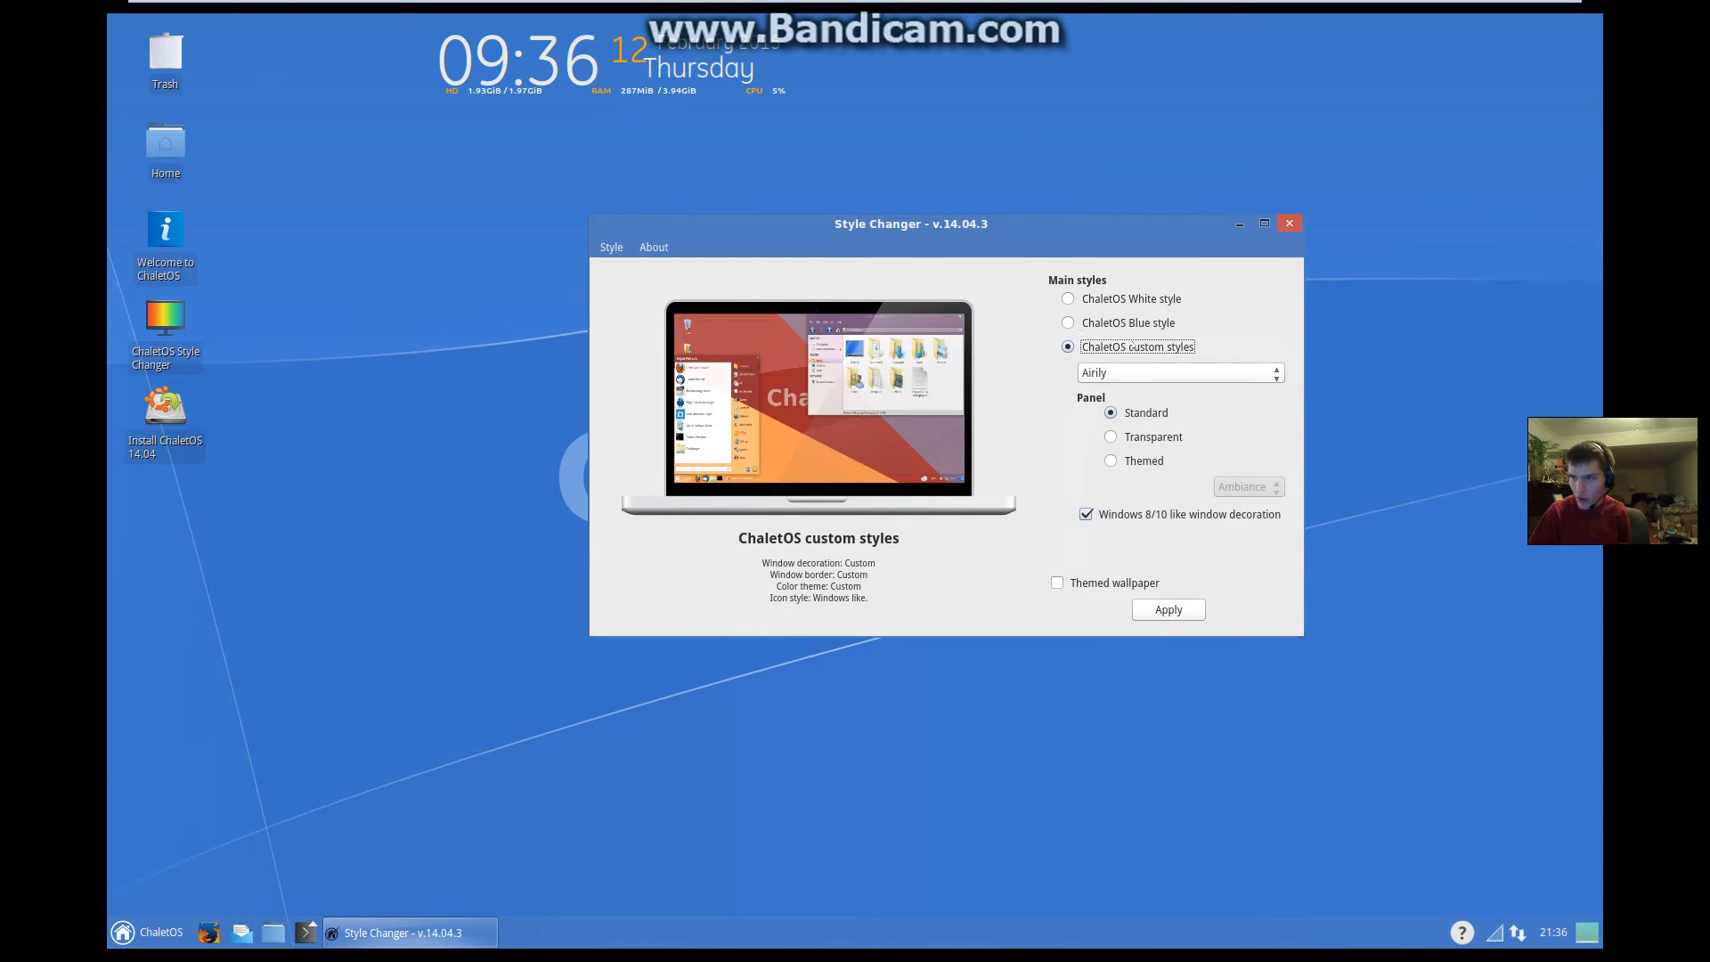
pyautogui.click(1066, 322)
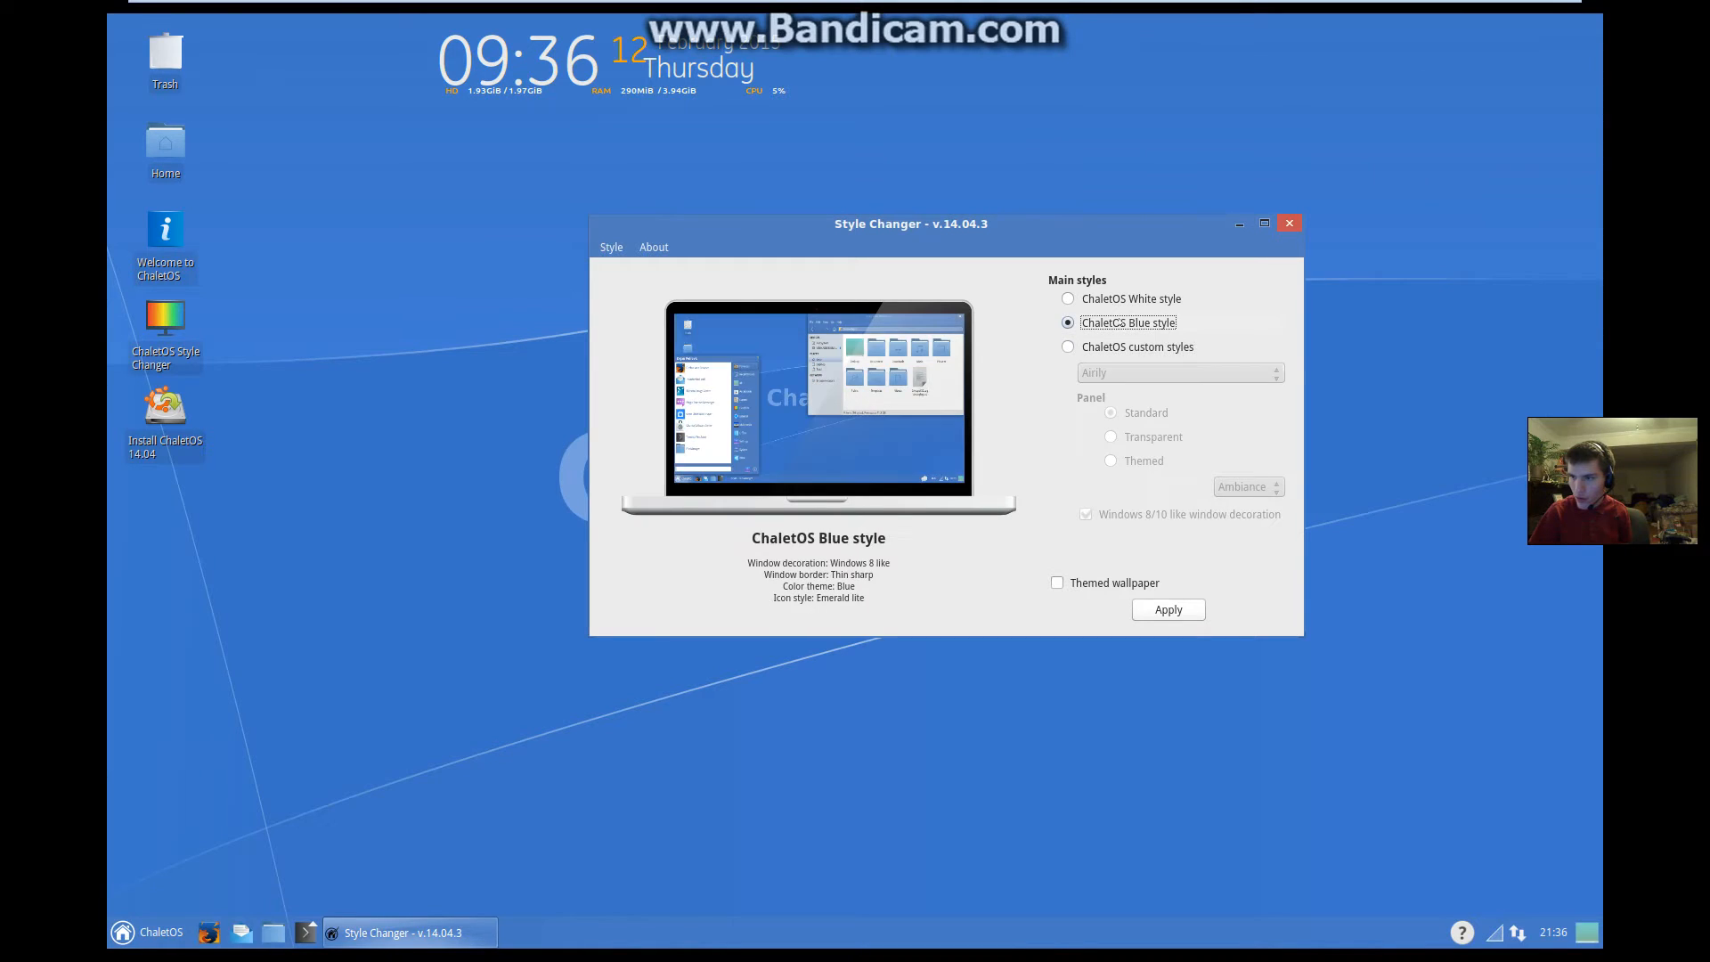
pyautogui.click(1067, 297)
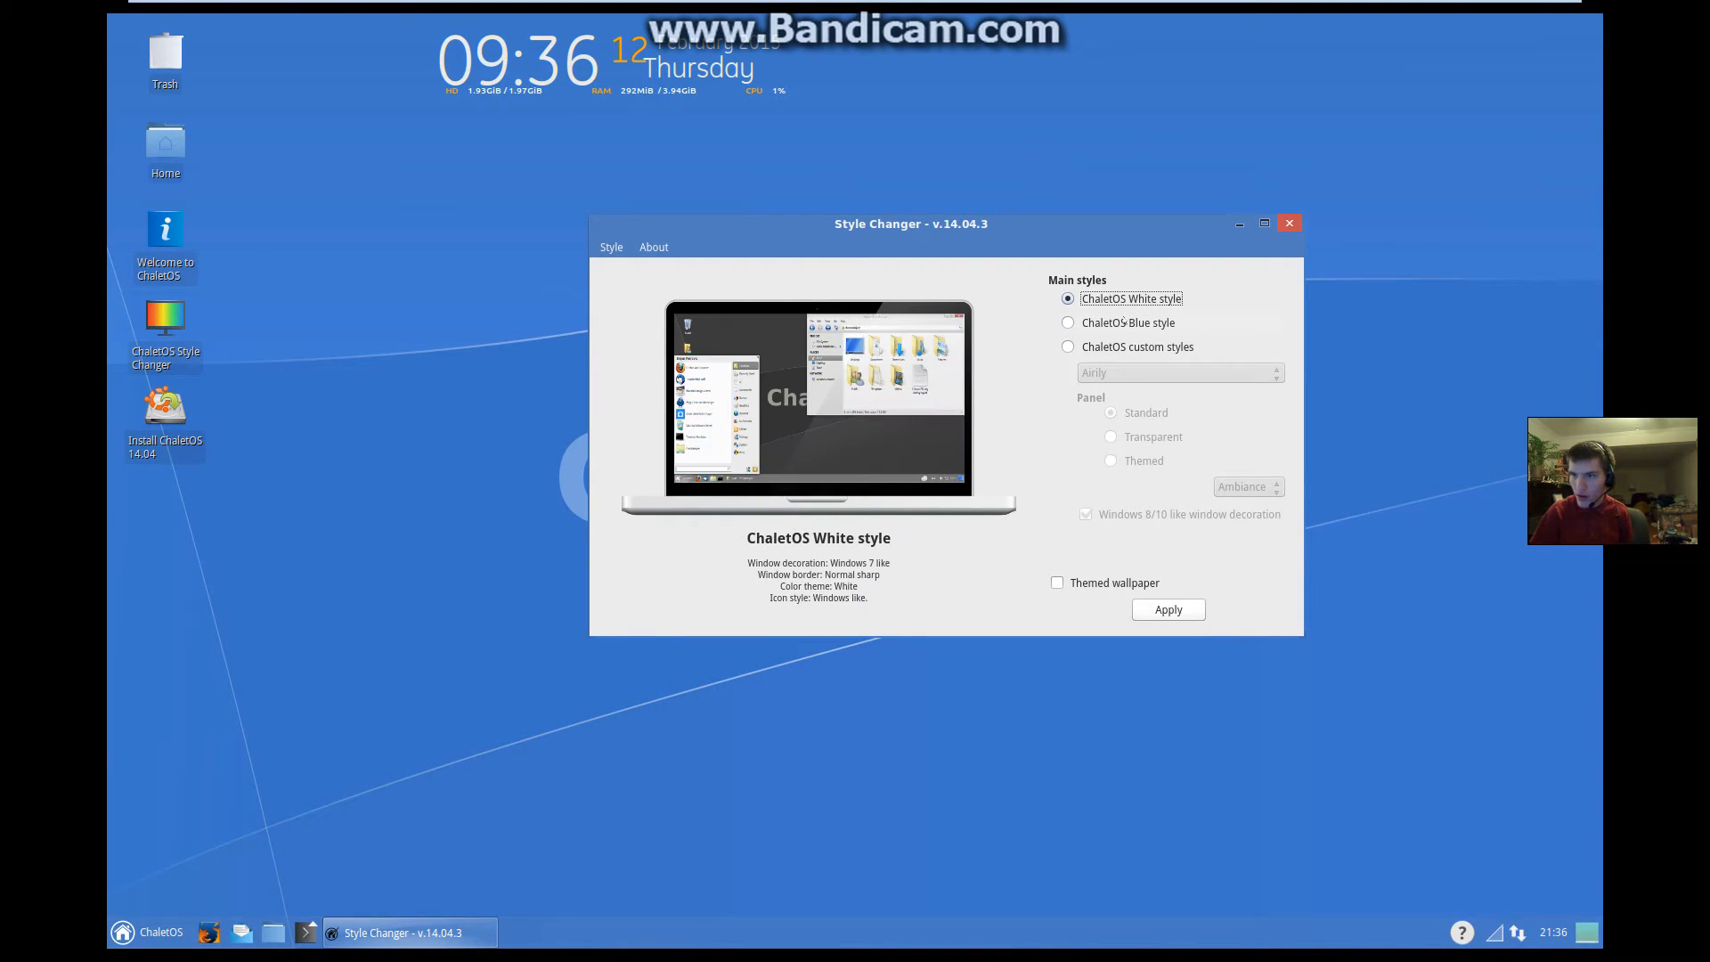
pyautogui.click(1067, 322)
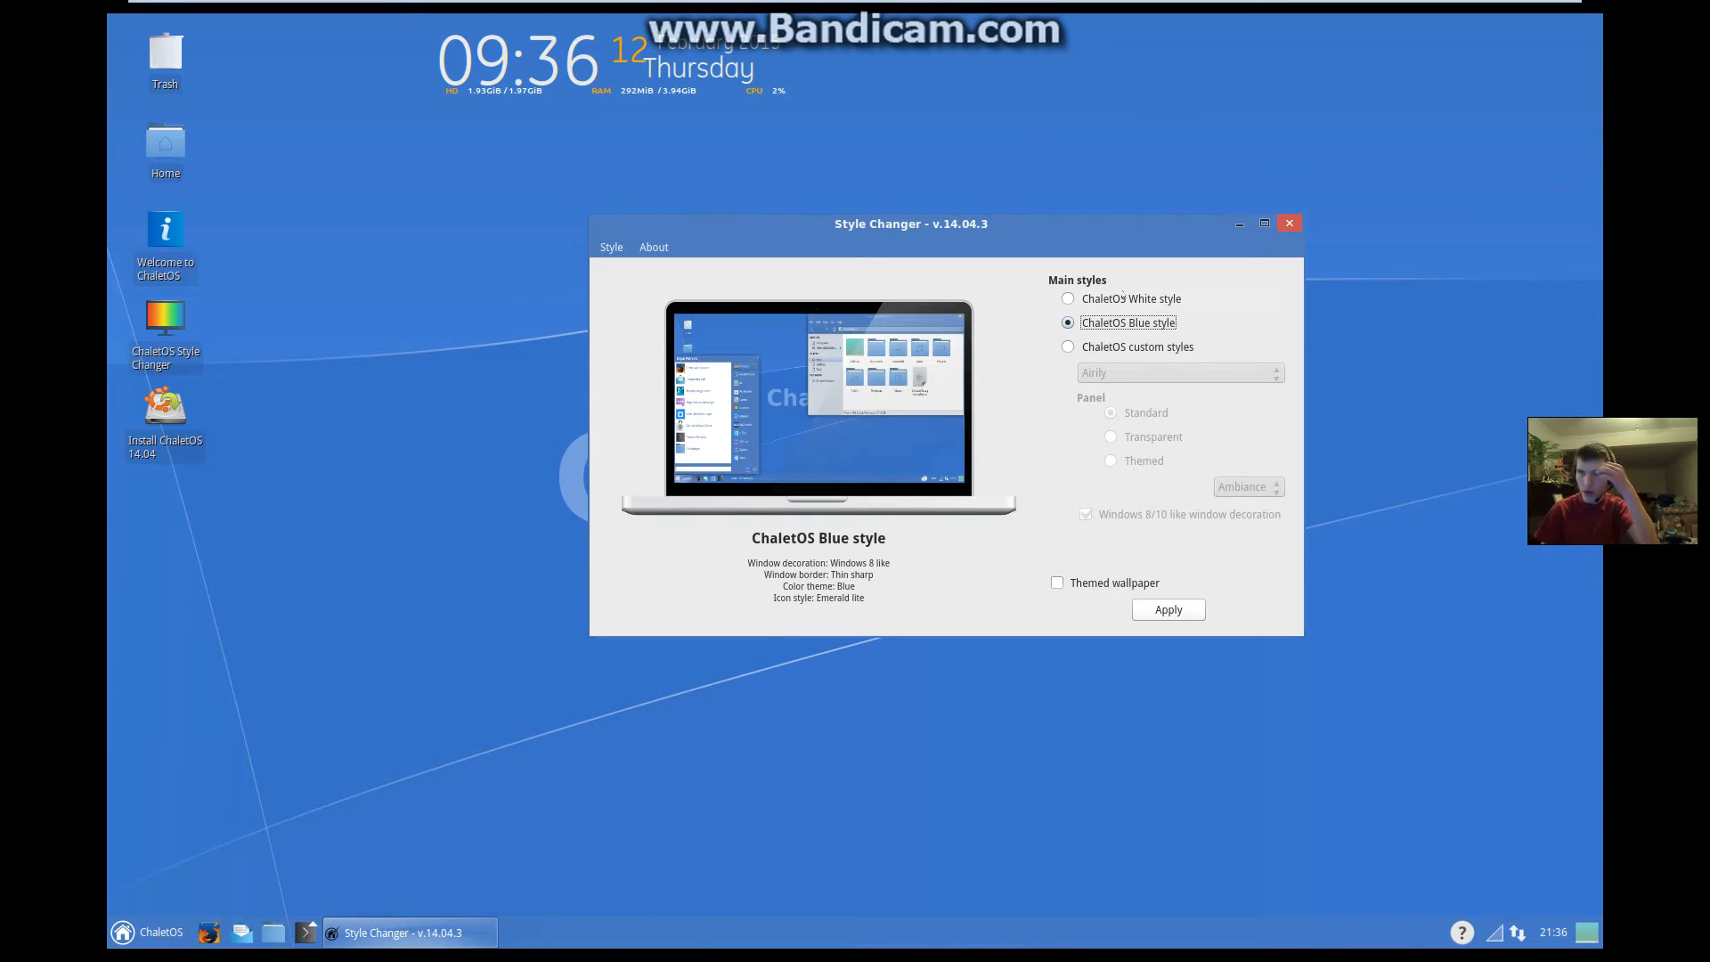
pyautogui.click(1067, 297)
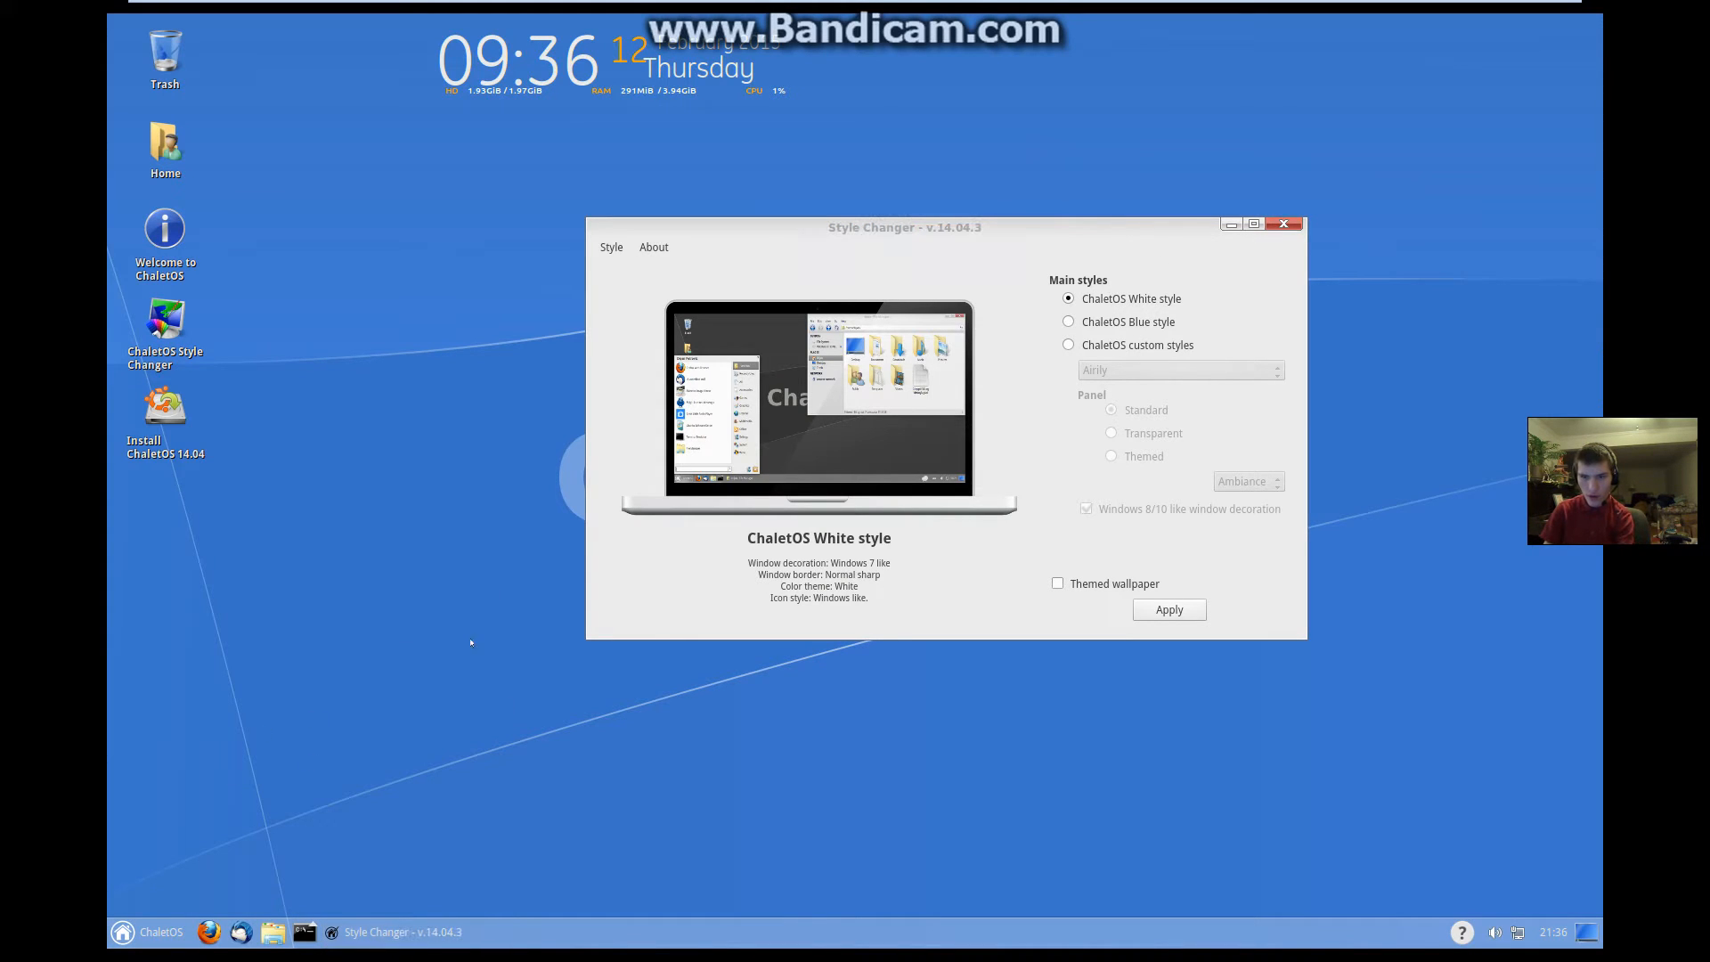
pyautogui.click(123, 931)
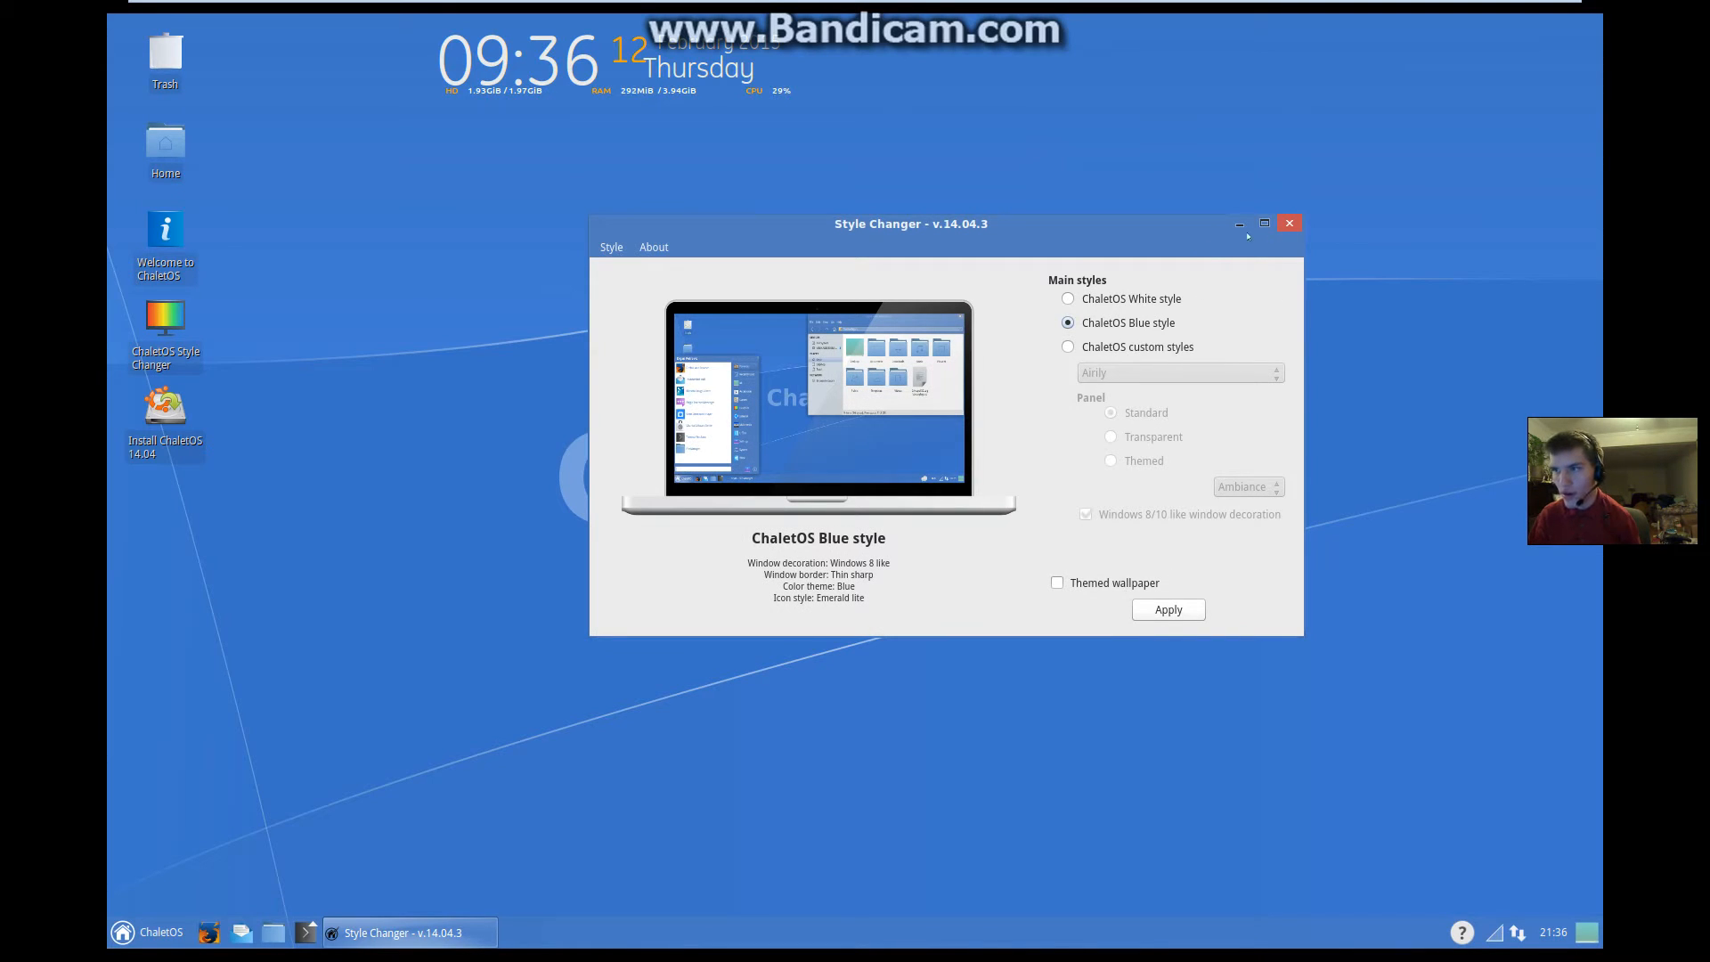
pyautogui.click(1239, 224)
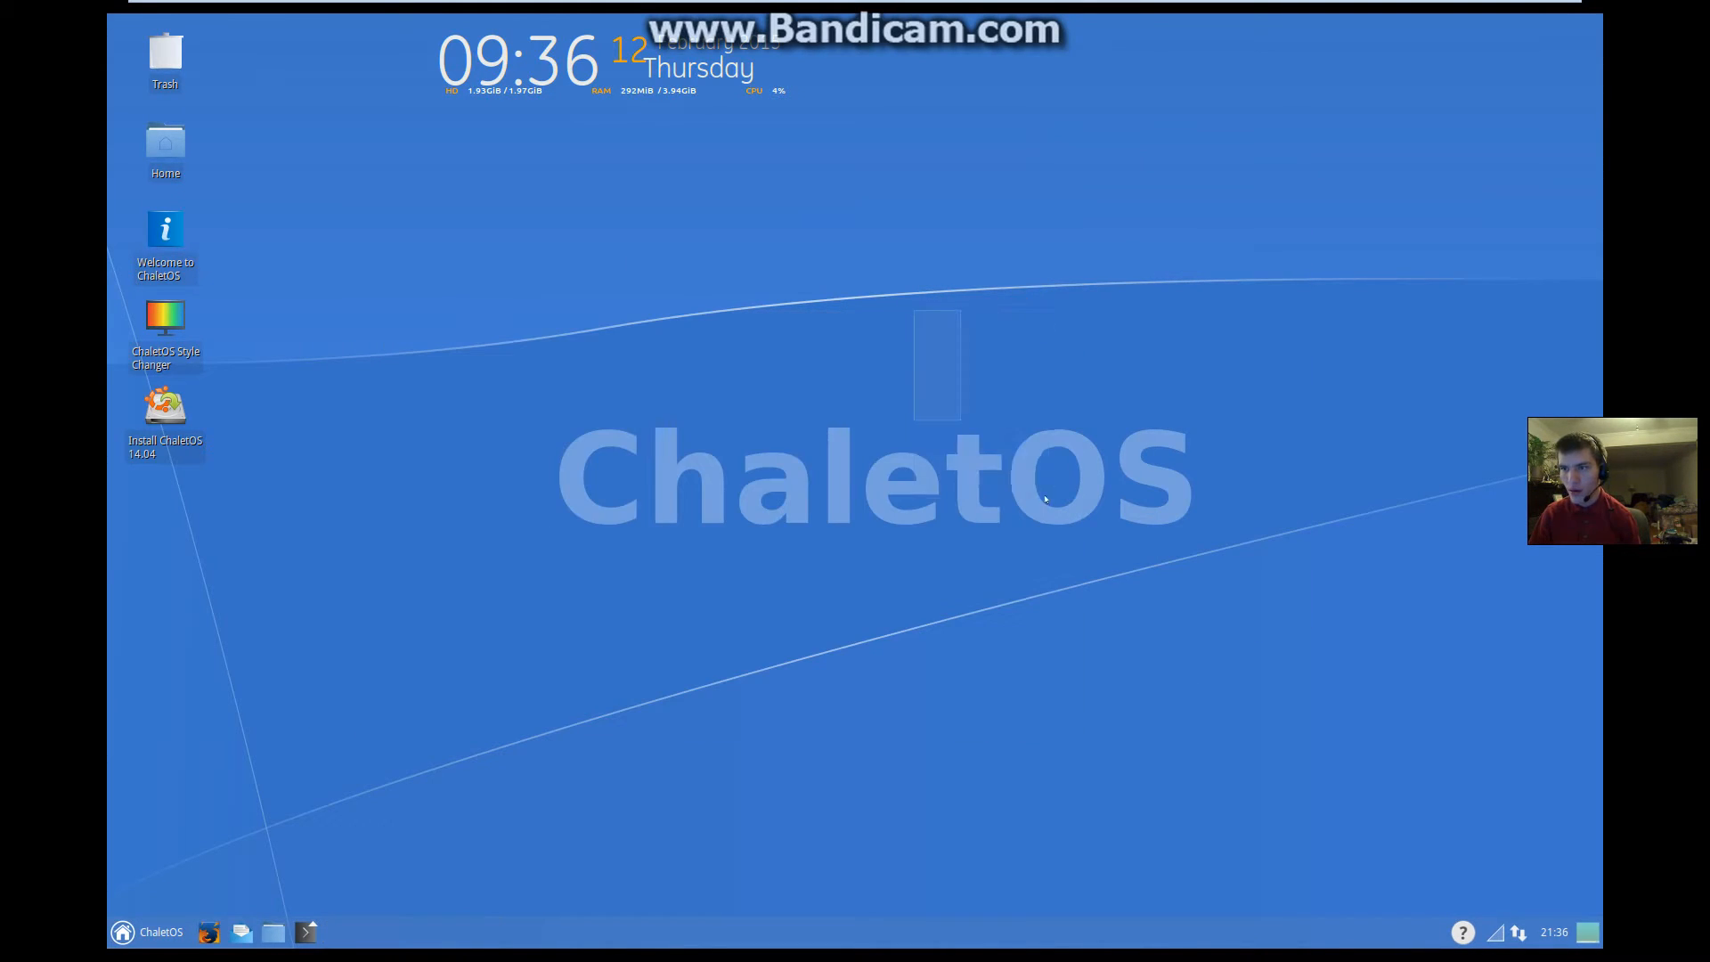
pyautogui.click(148, 932)
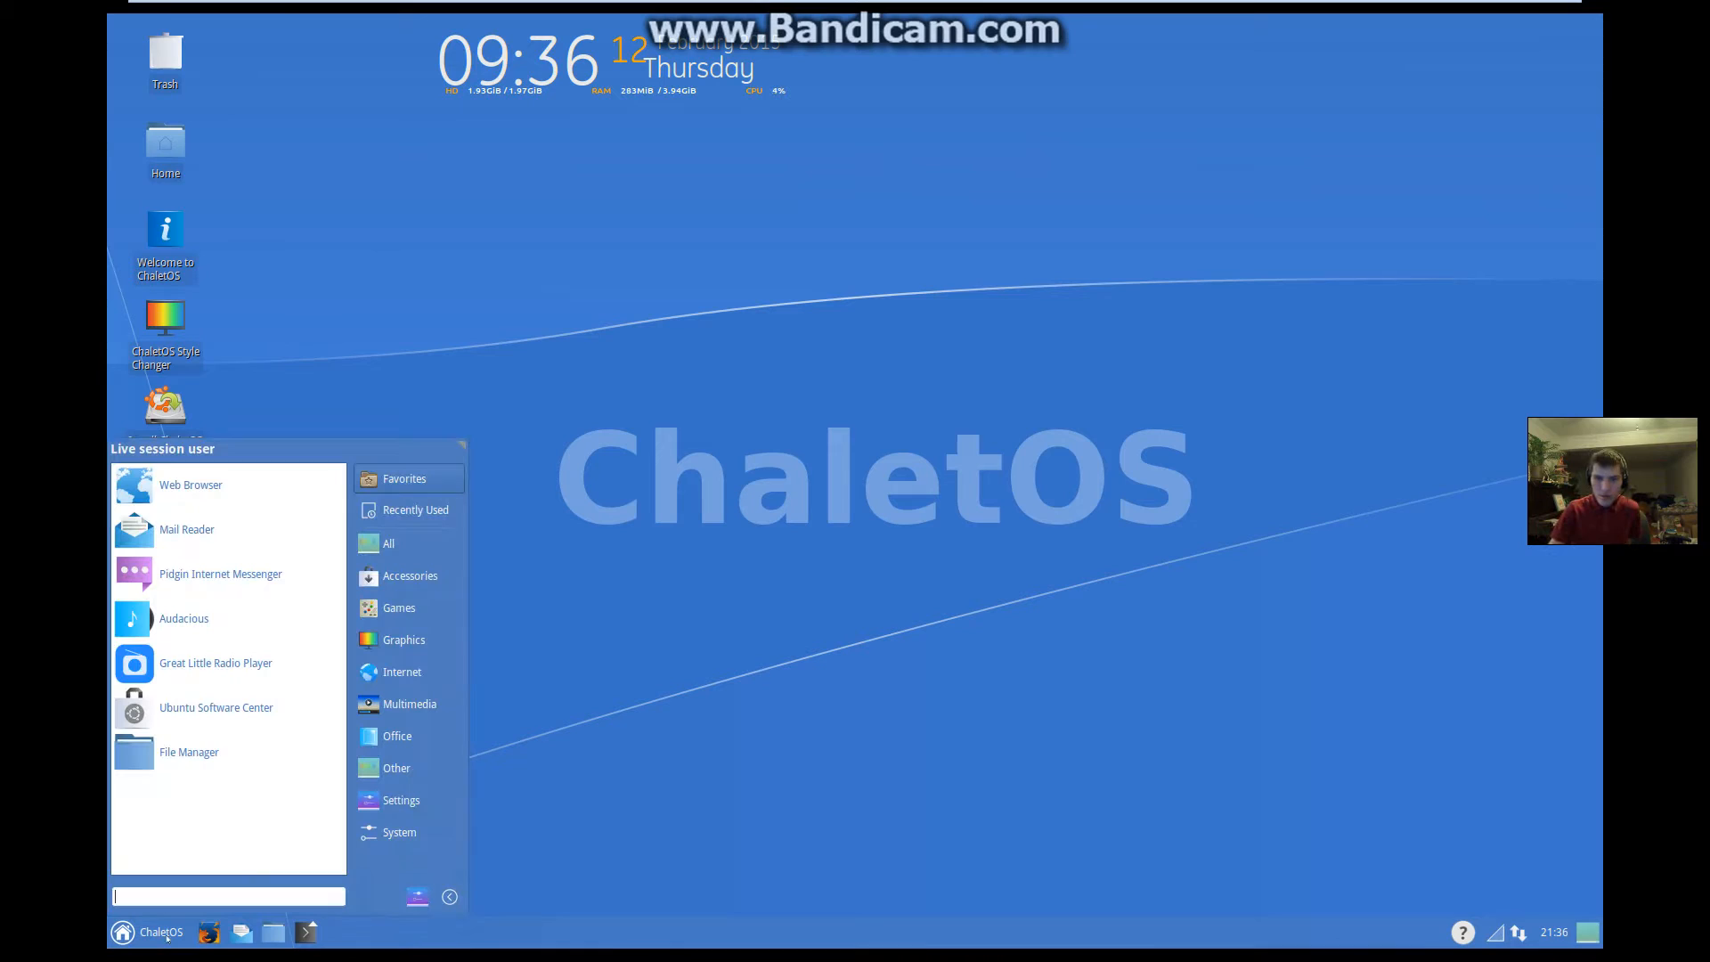
pyautogui.click(409, 575)
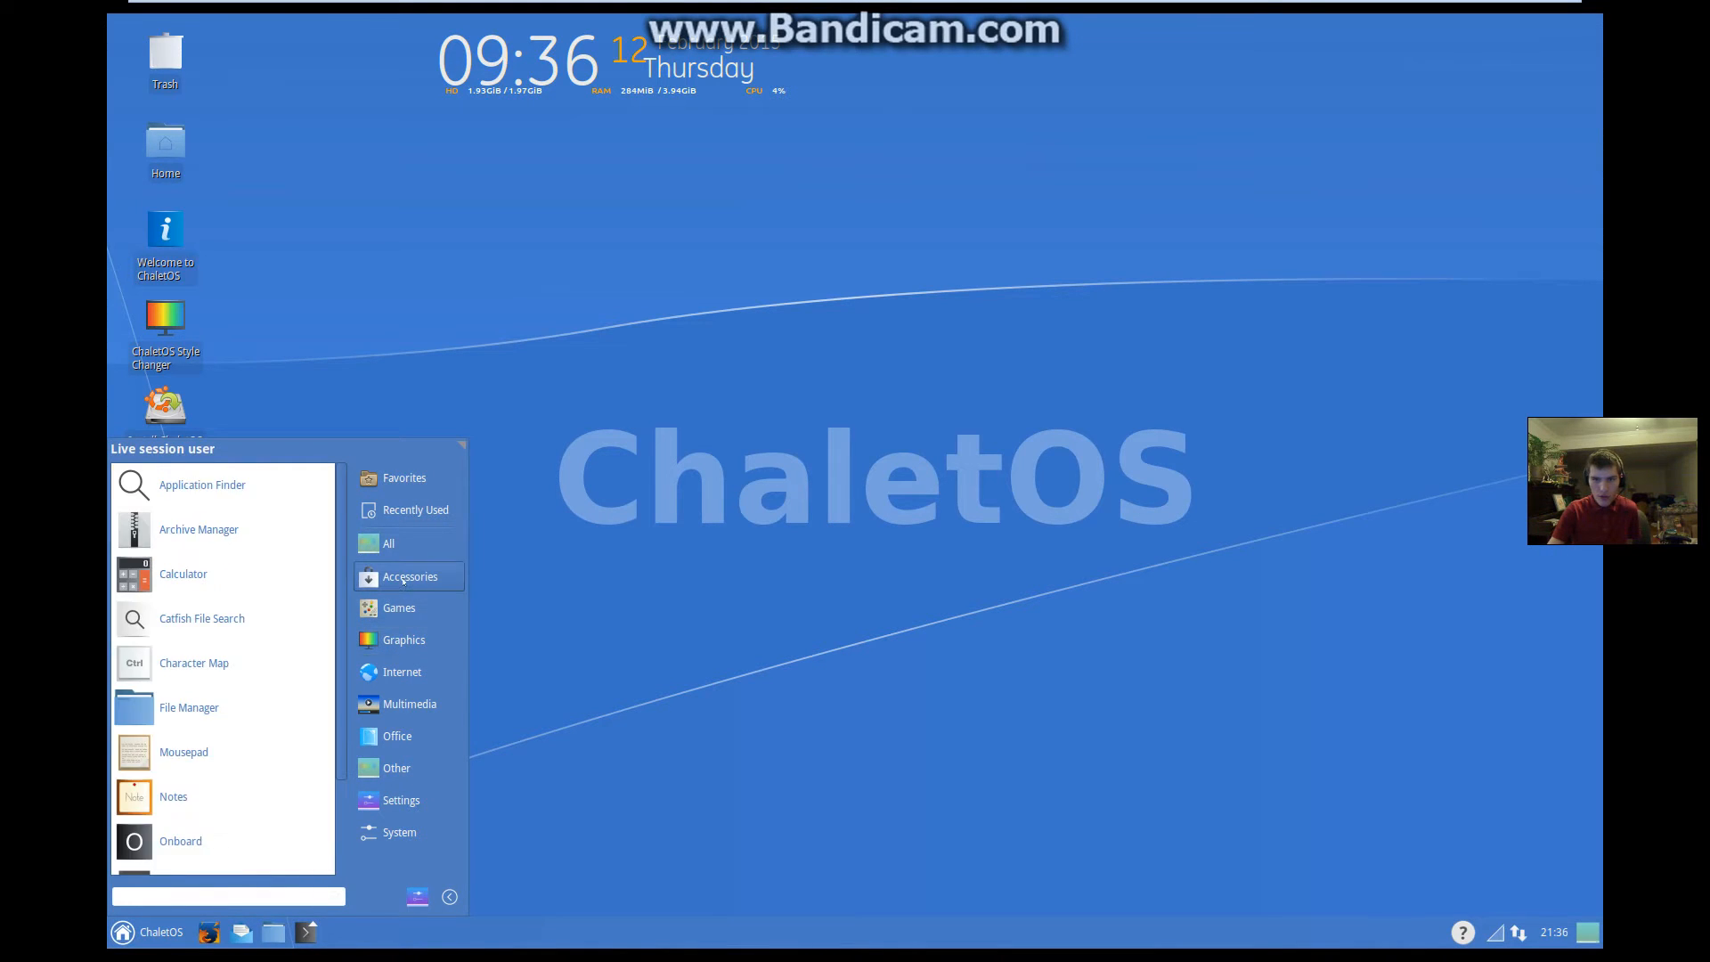
pyautogui.click(400, 671)
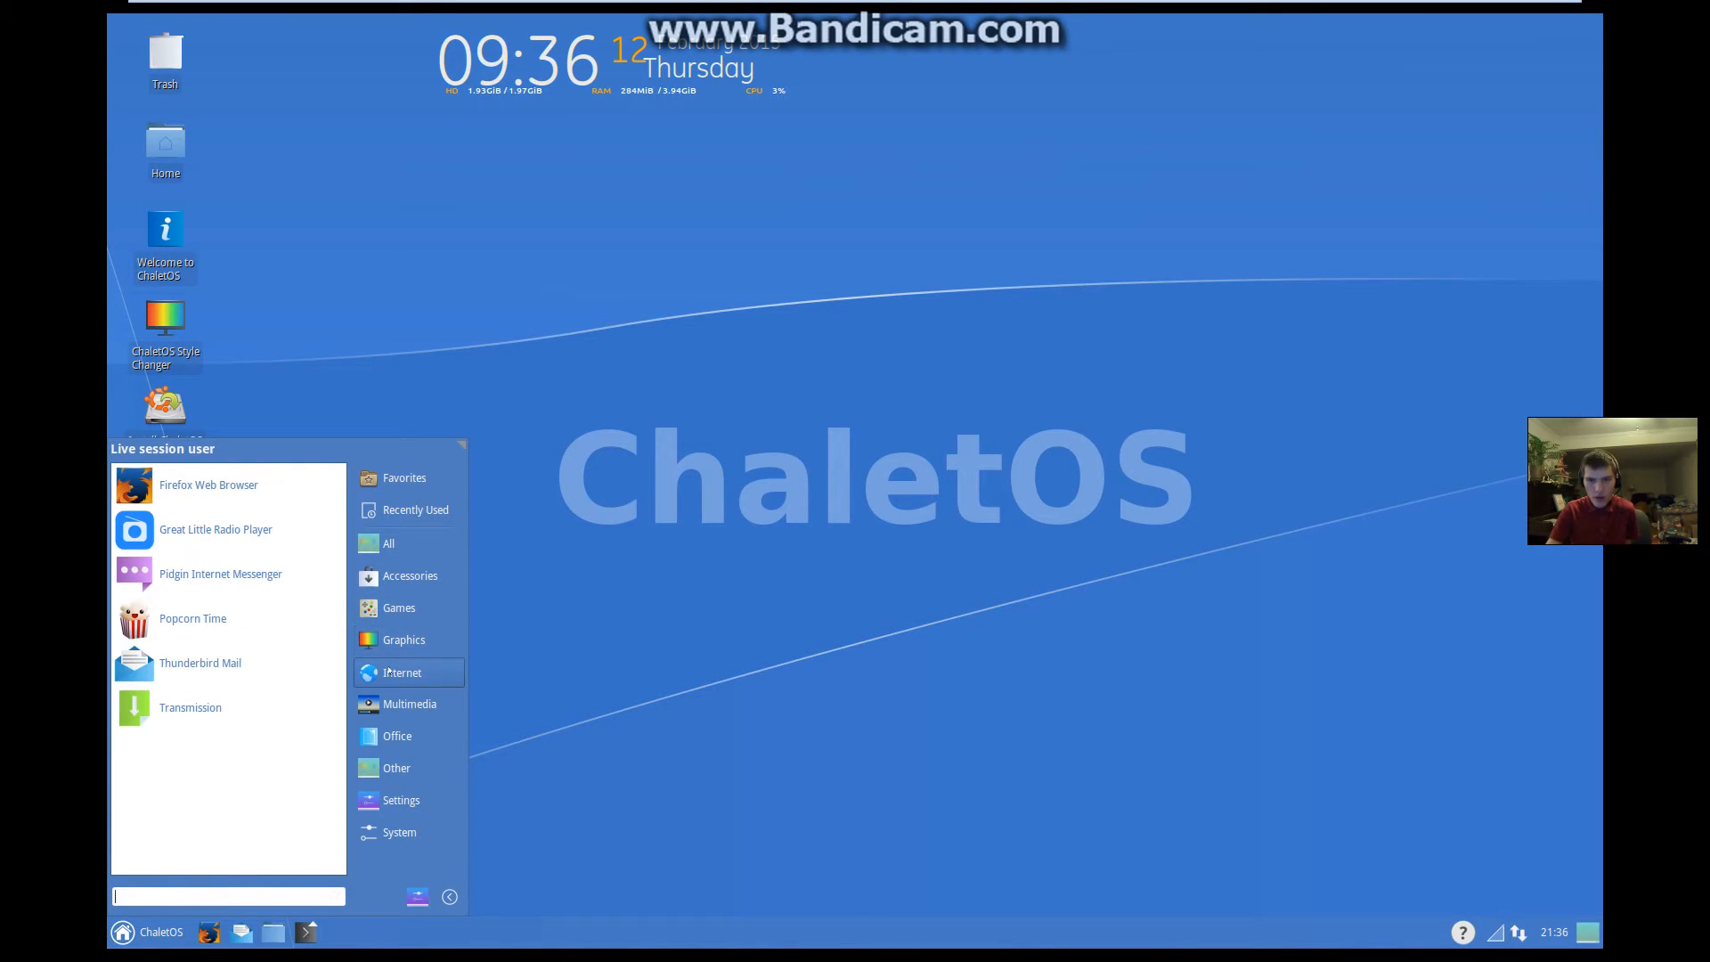
pyautogui.click(410, 703)
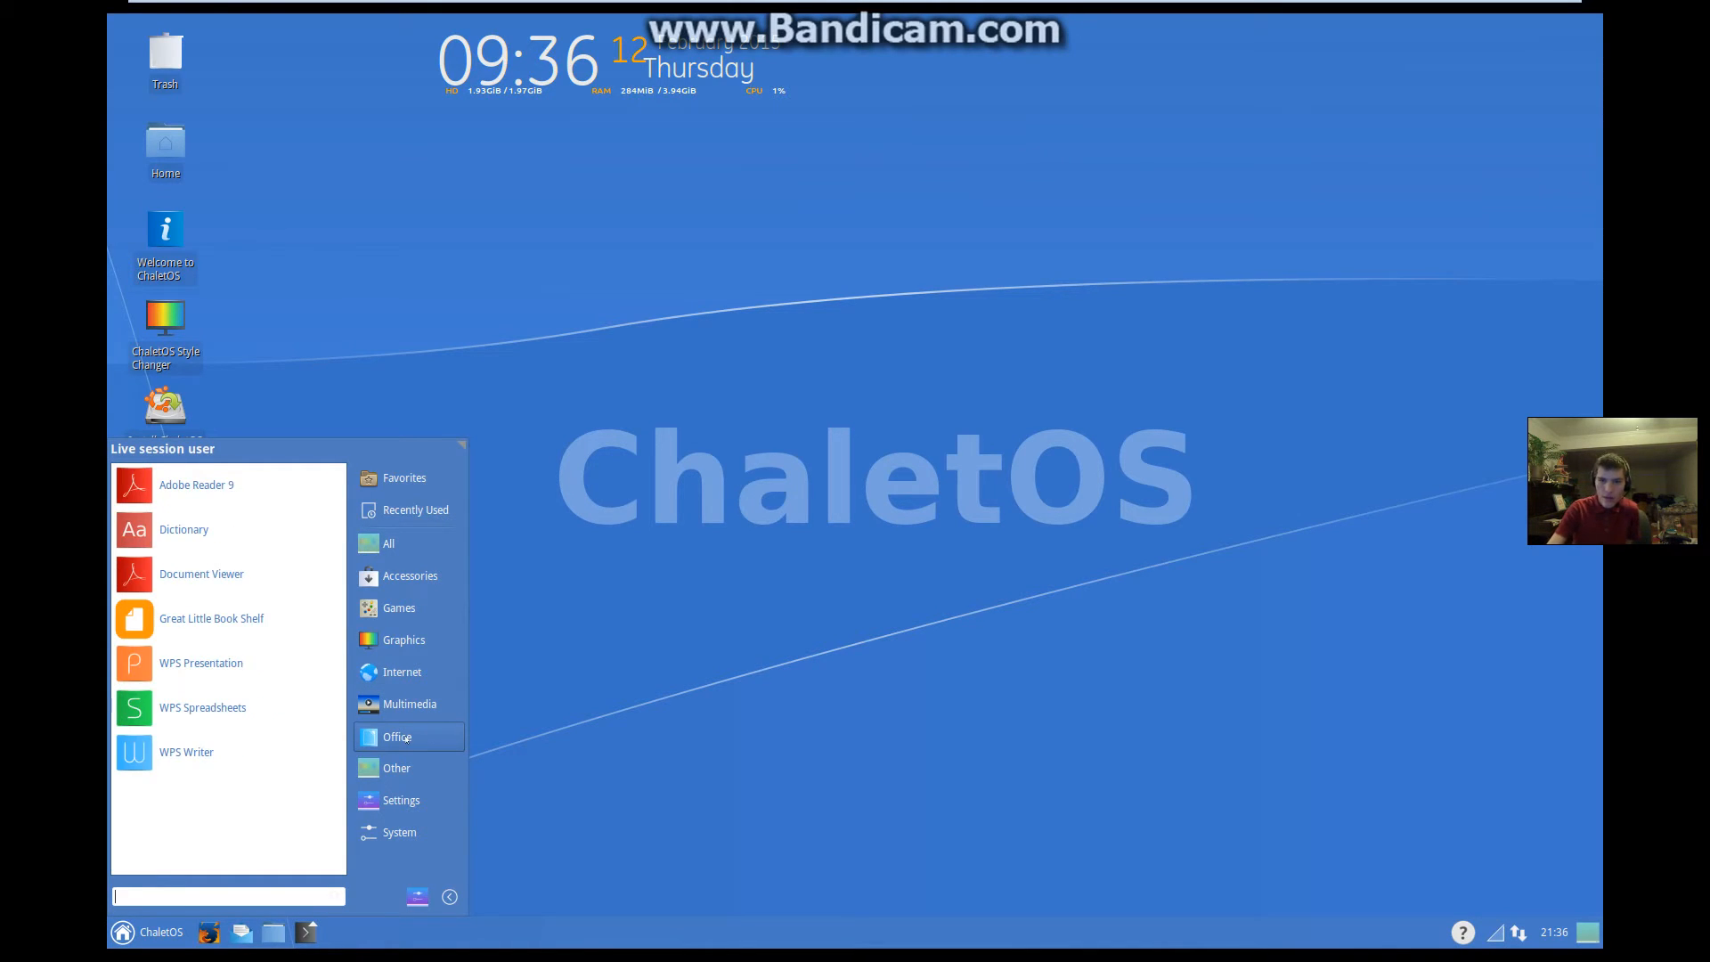
pyautogui.click(401, 799)
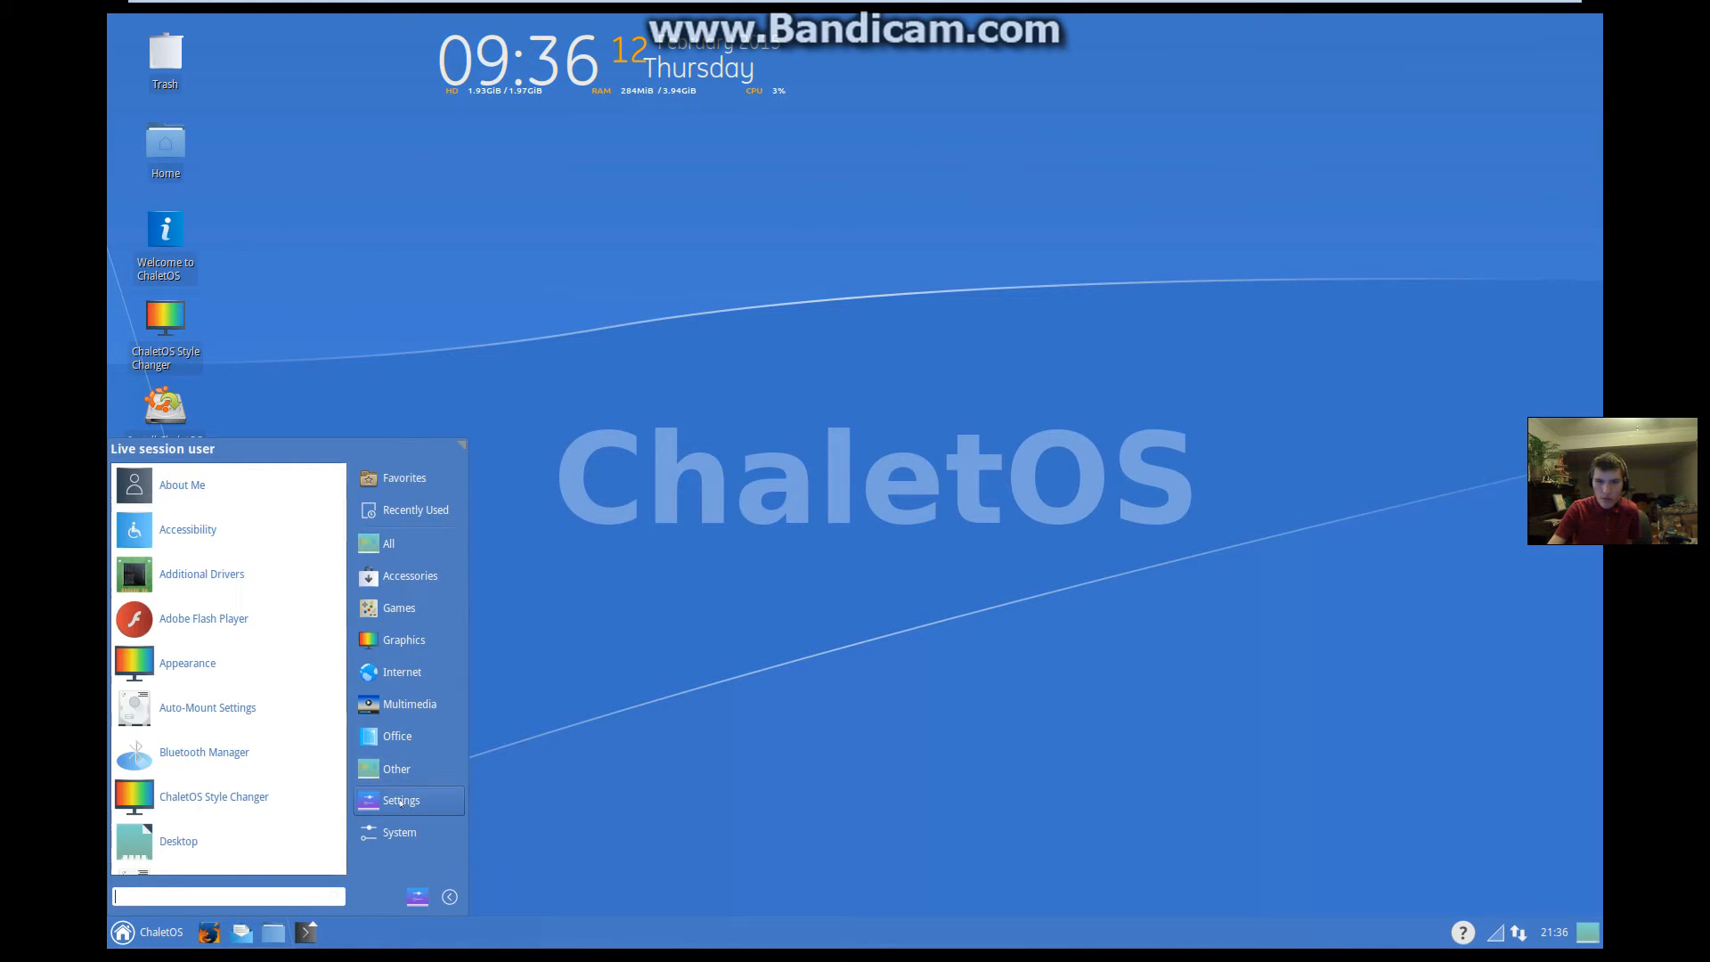
pyautogui.click(399, 832)
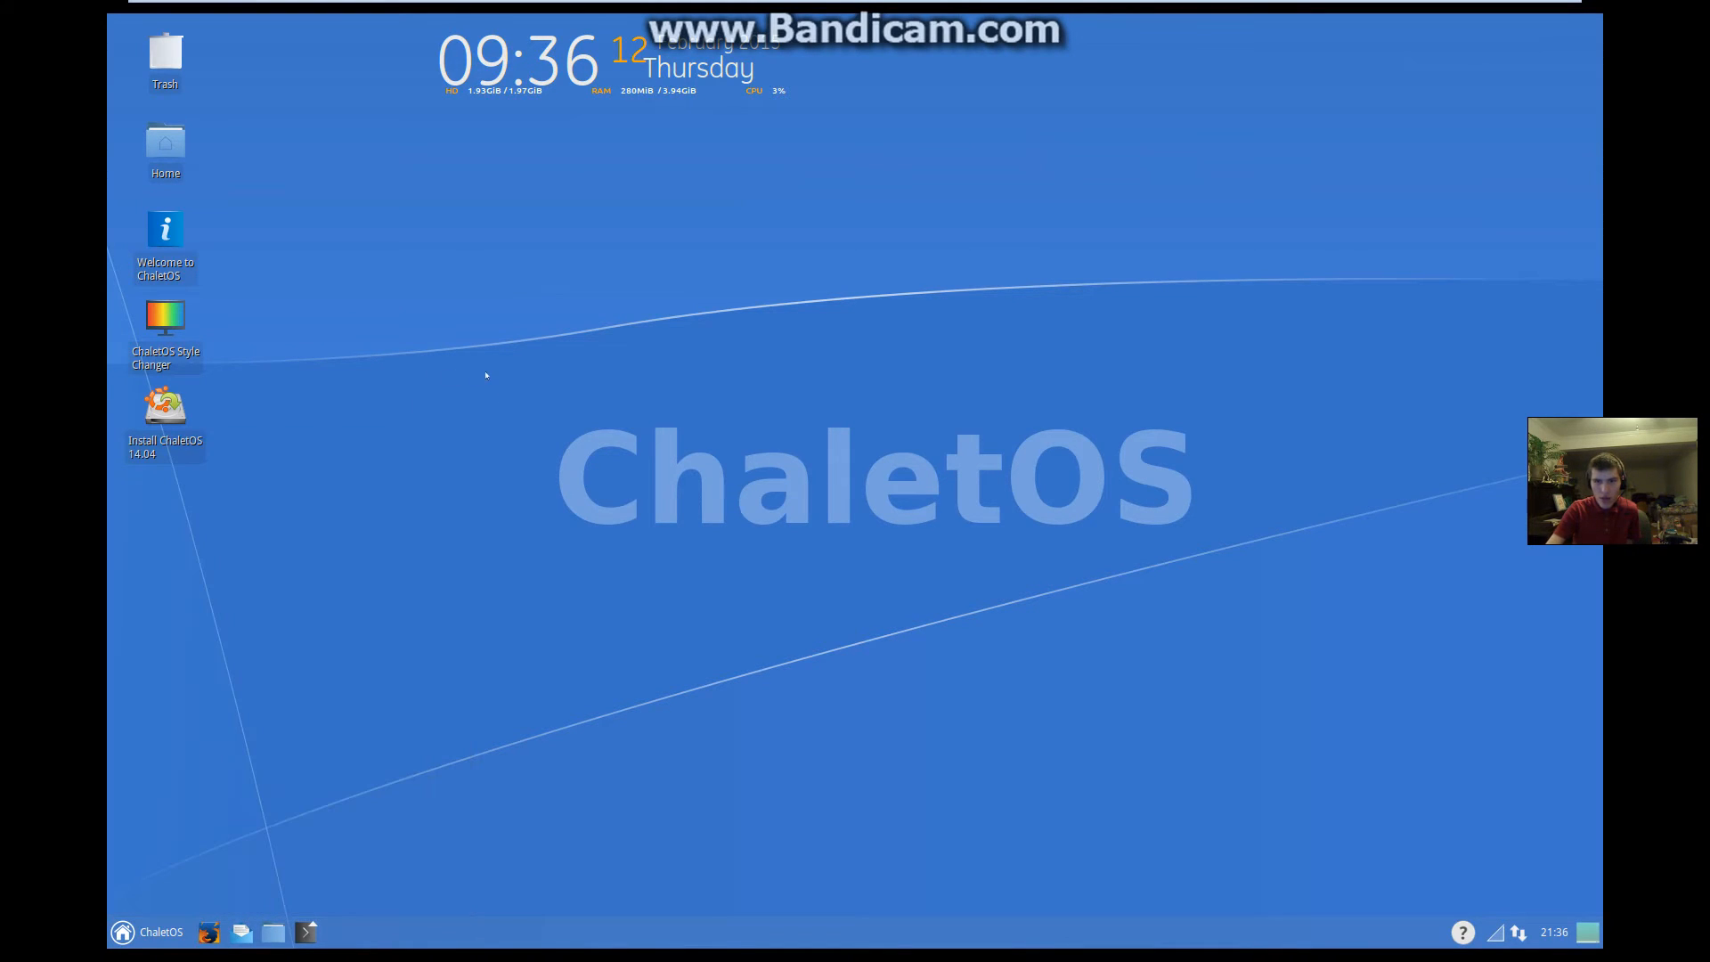
pyautogui.moveTo(1207, 672); pyautogui.dragTo(1355, 825)
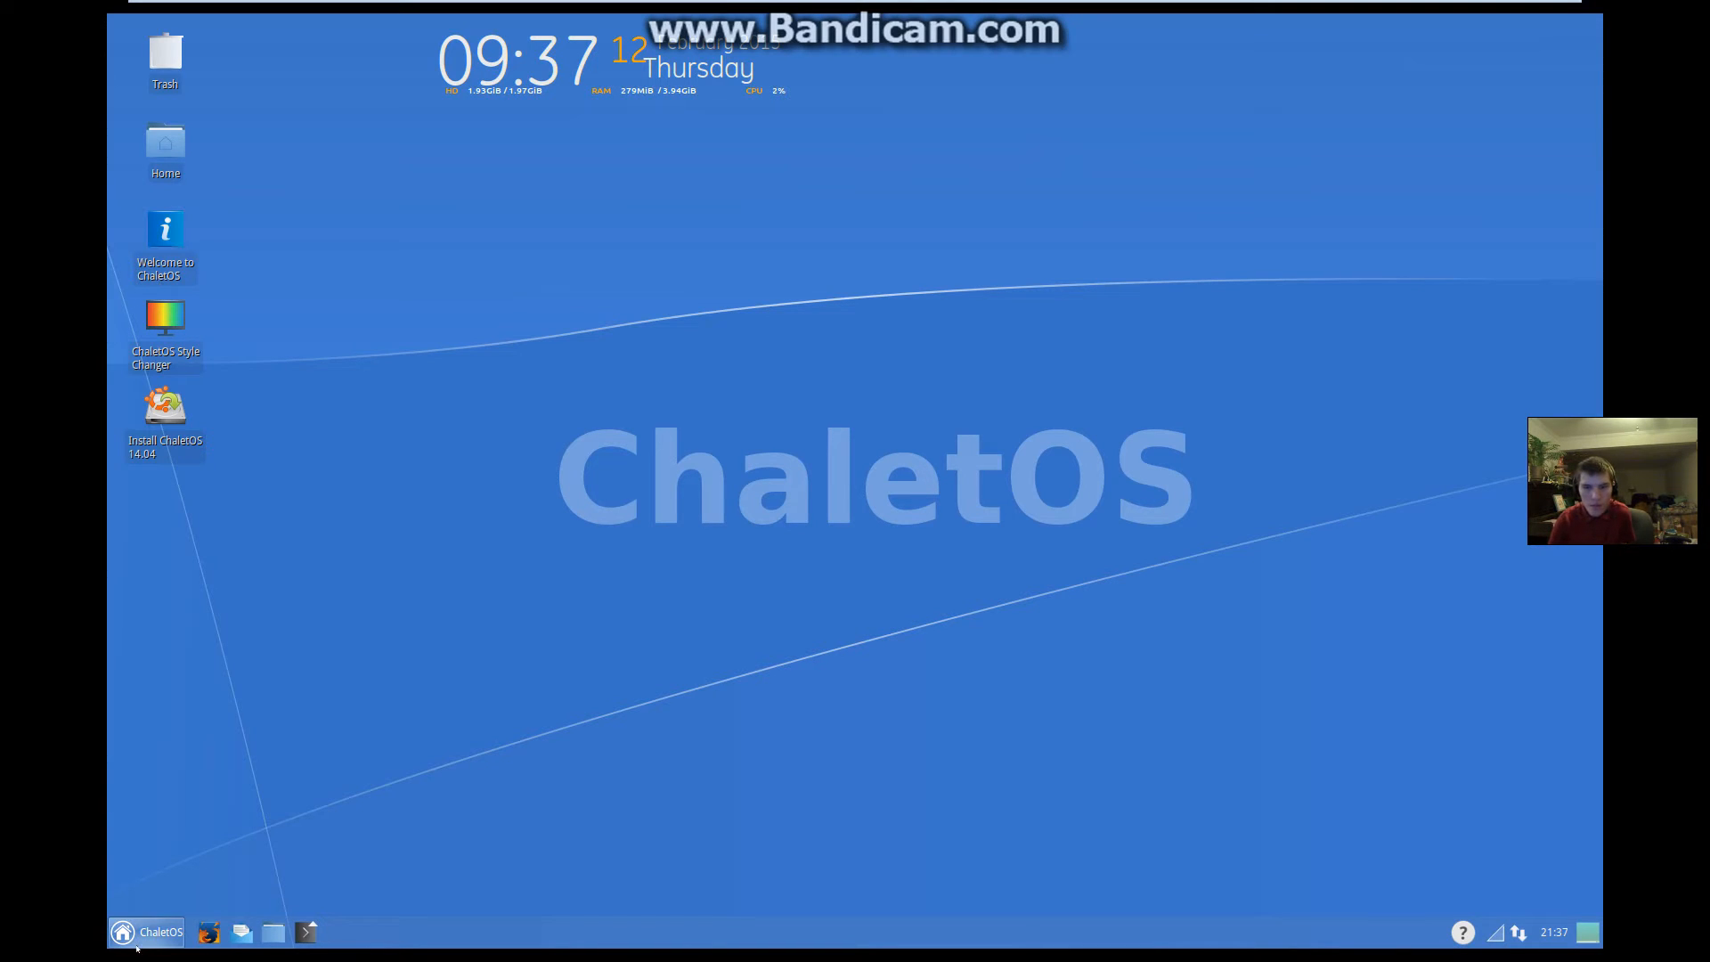
# Step: Browse the All, Office, Games and Accessories categories in the application menu
pyautogui.click(123, 932)
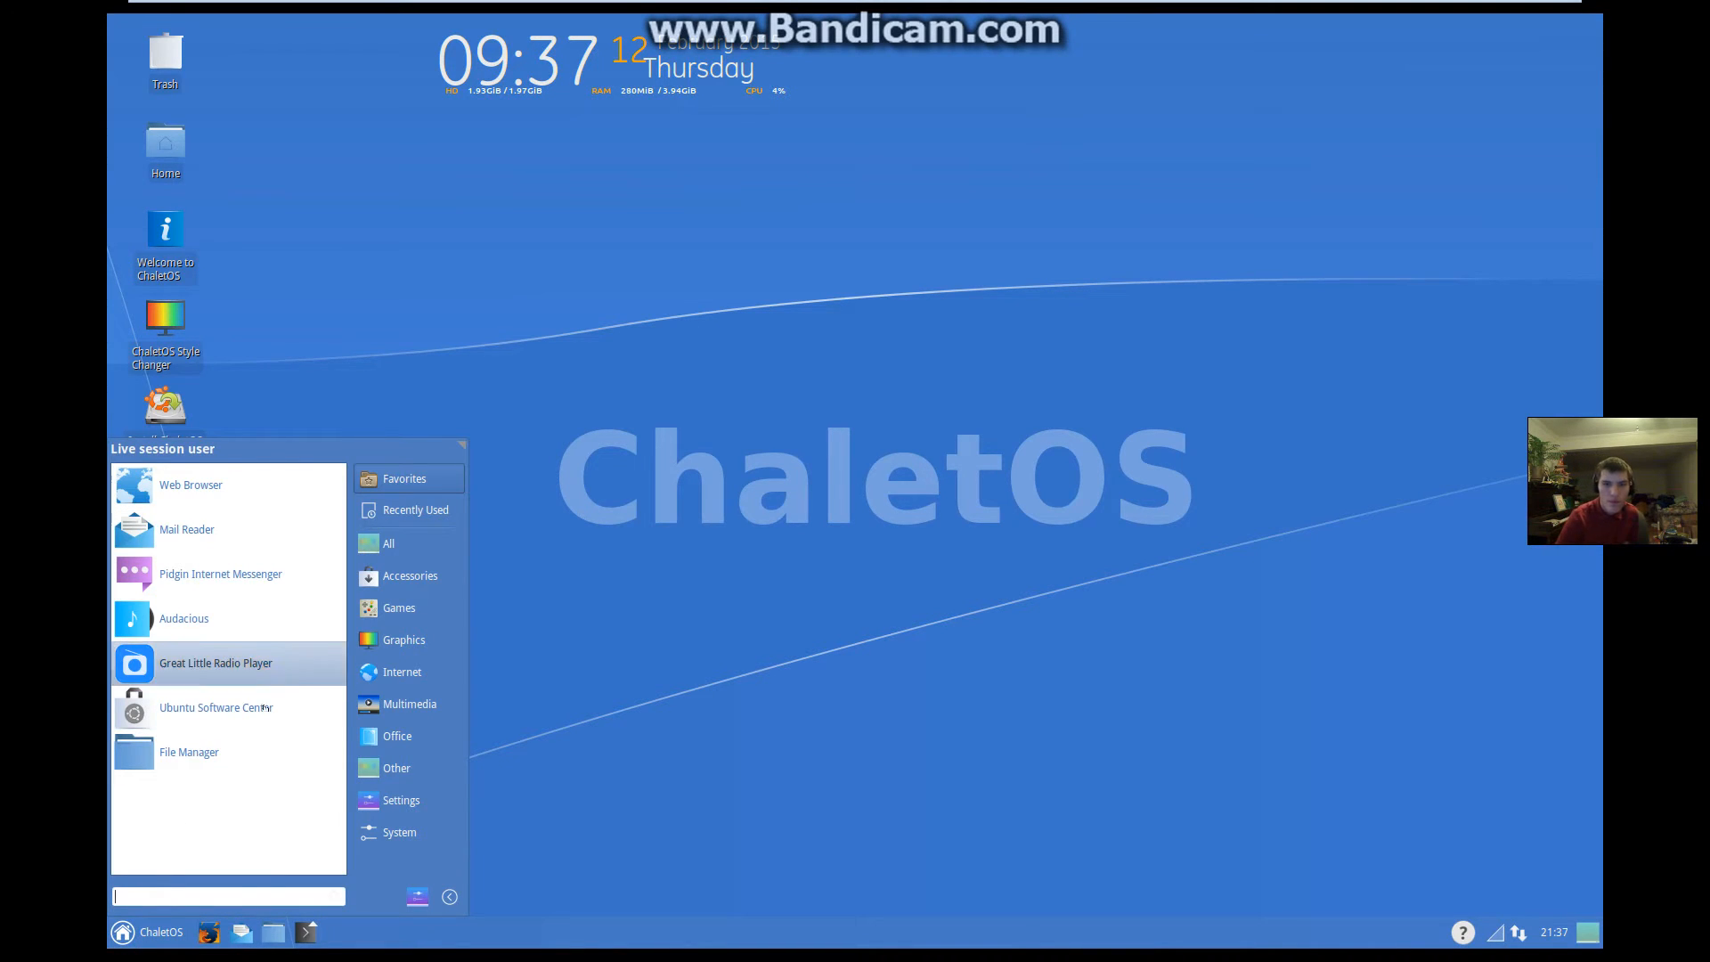
pyautogui.moveTo(215, 707)
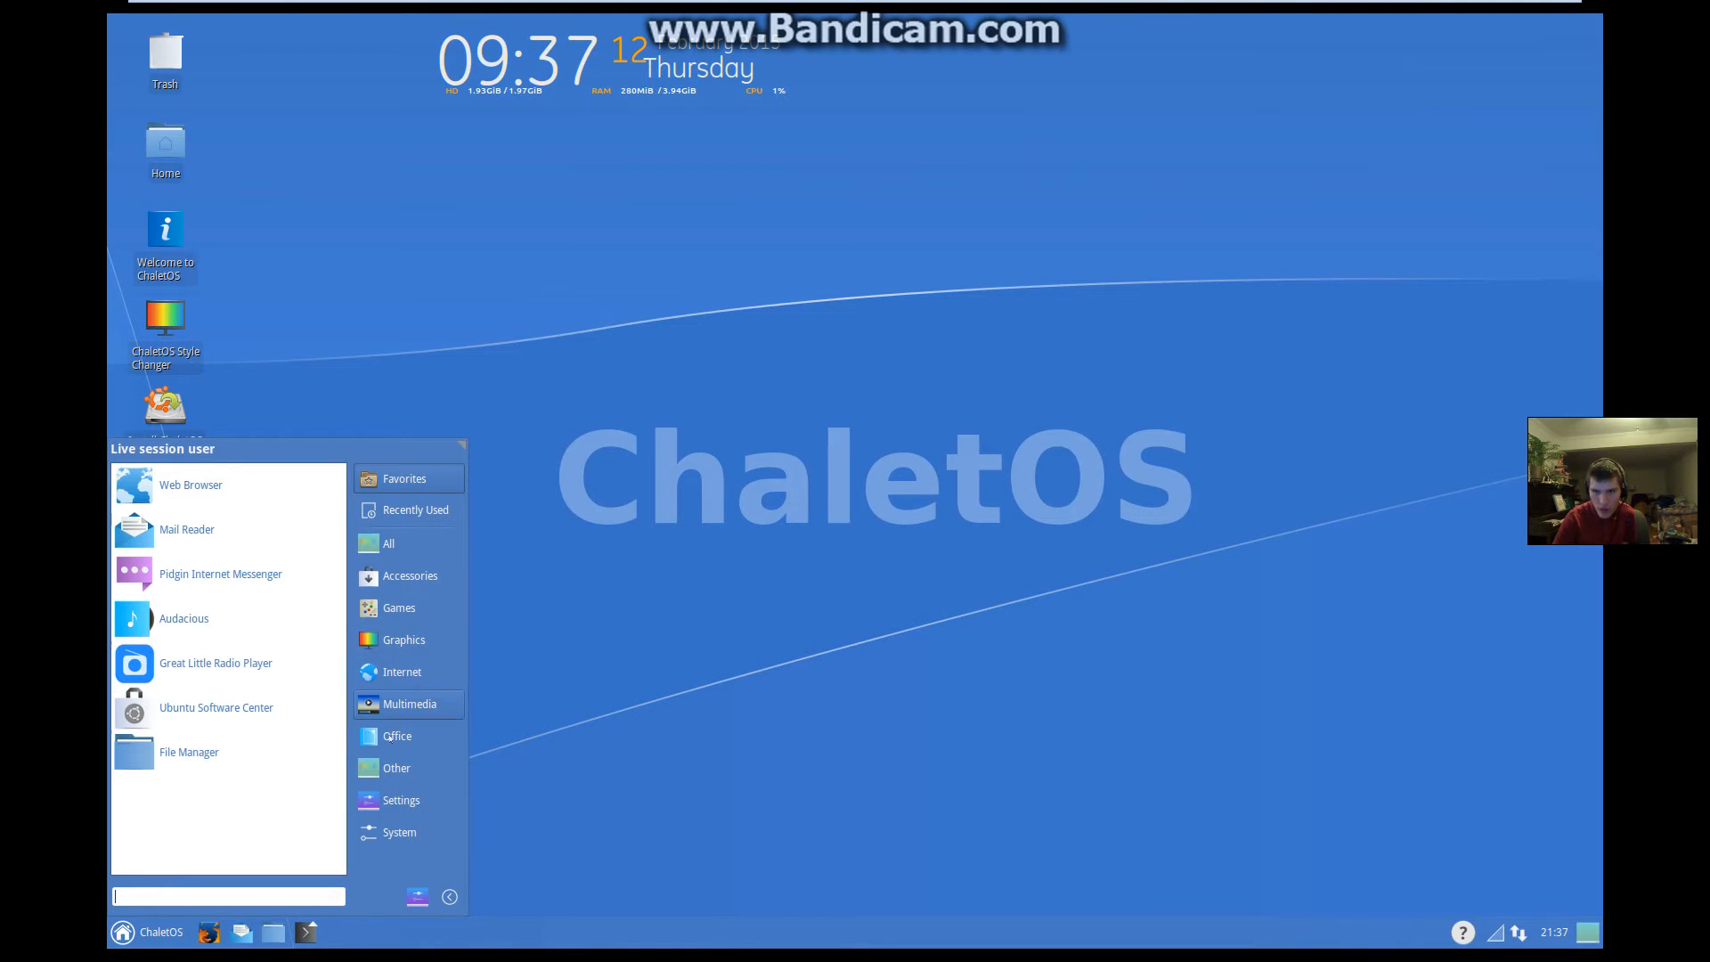
pyautogui.click(389, 543)
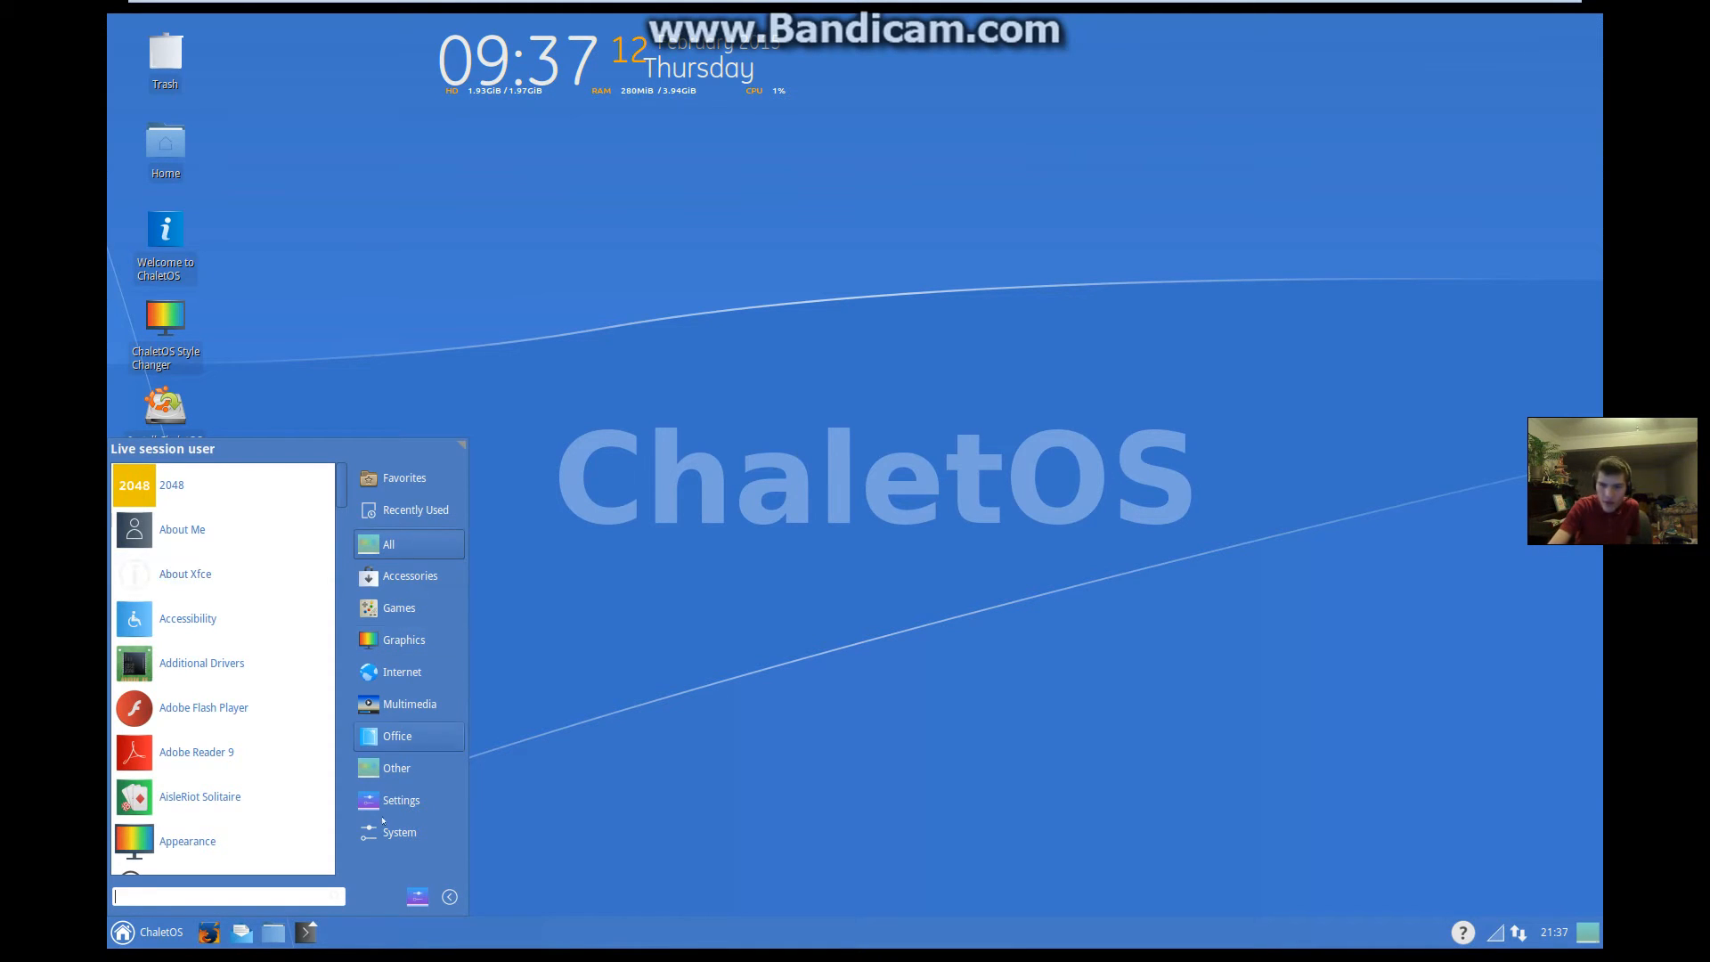
pyautogui.click(395, 768)
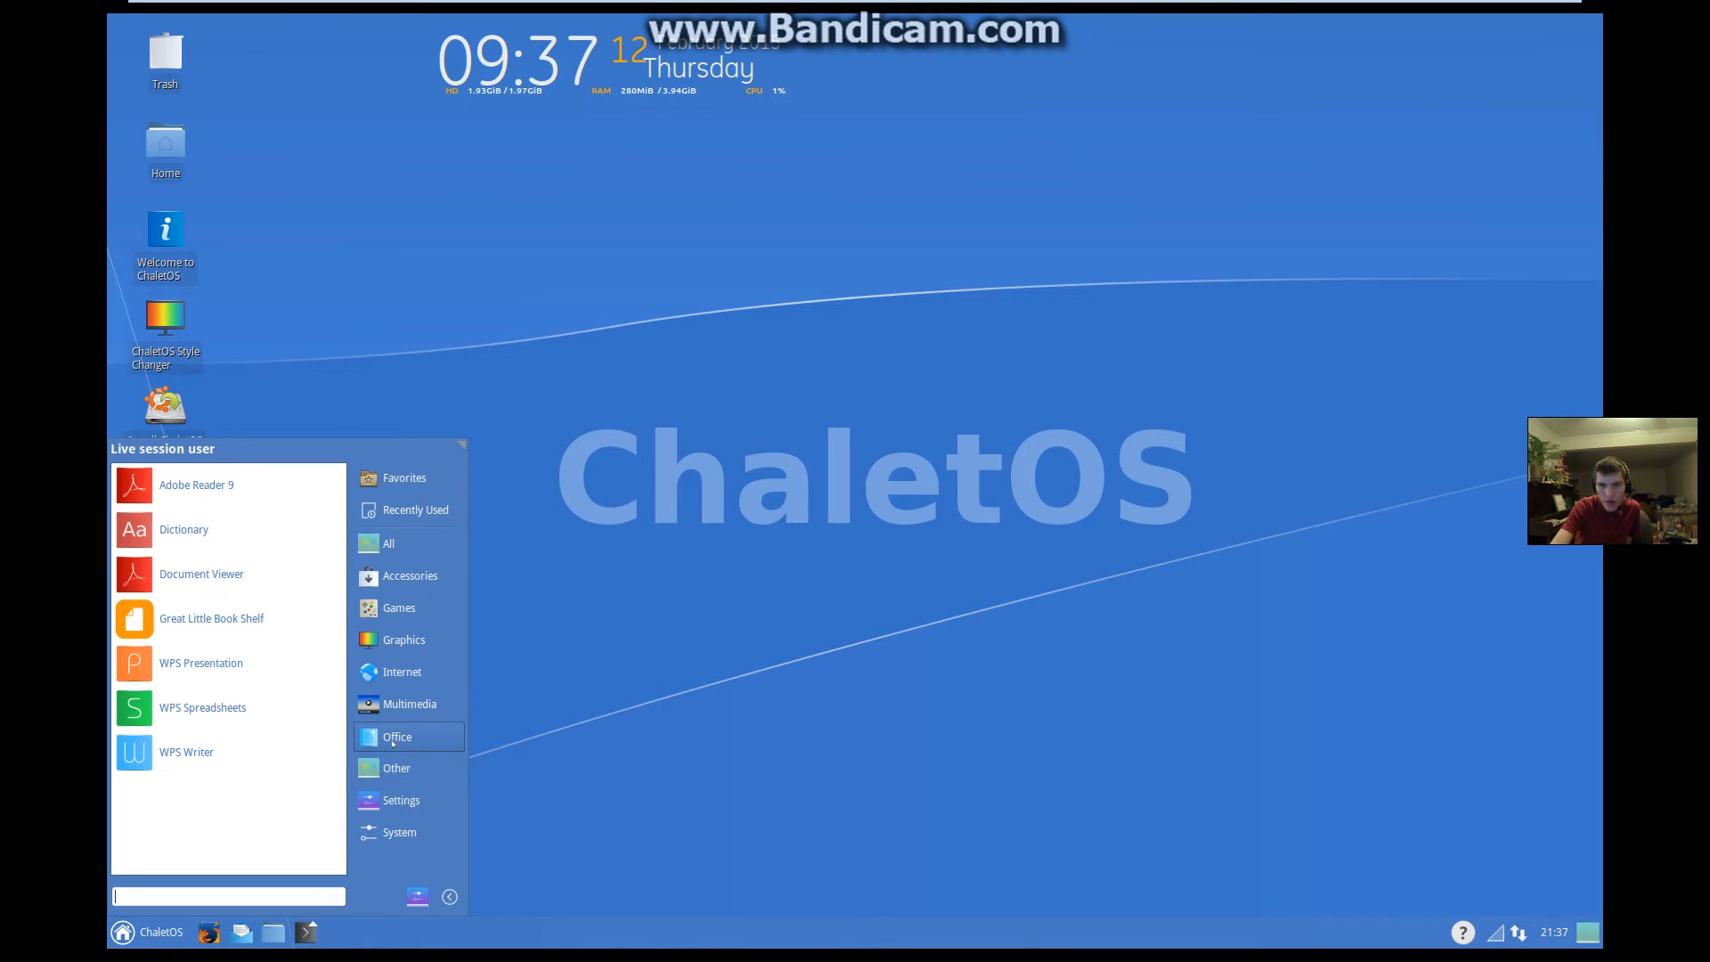
pyautogui.click(397, 608)
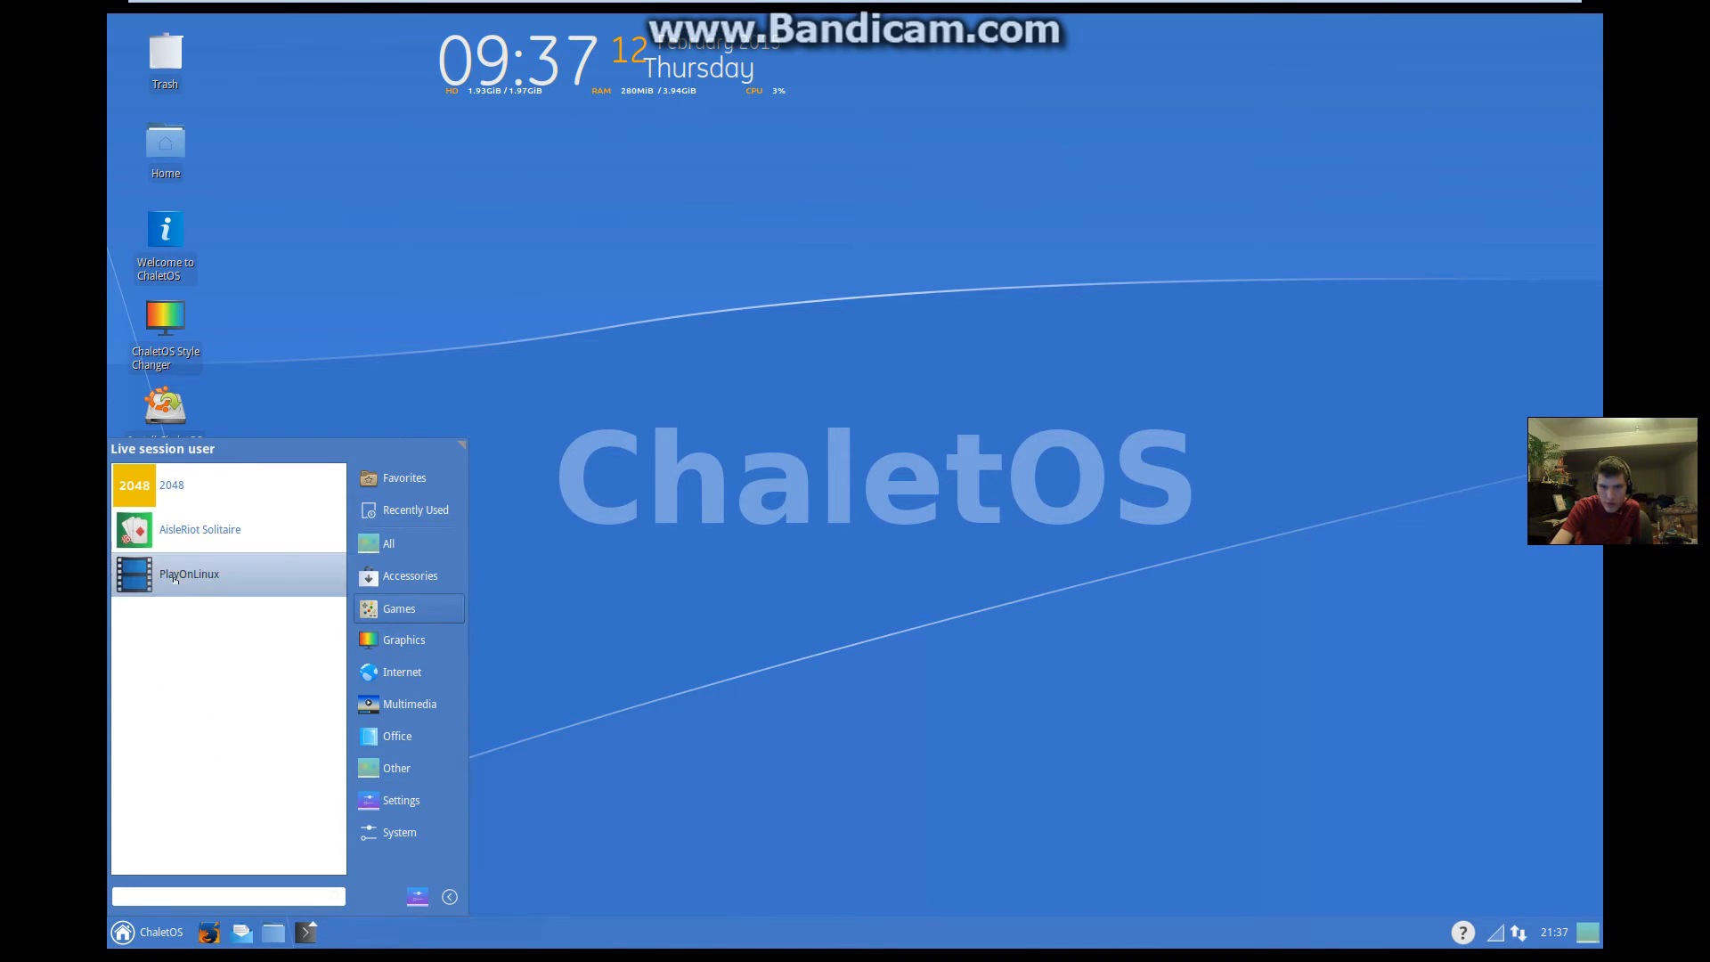
pyautogui.click(410, 575)
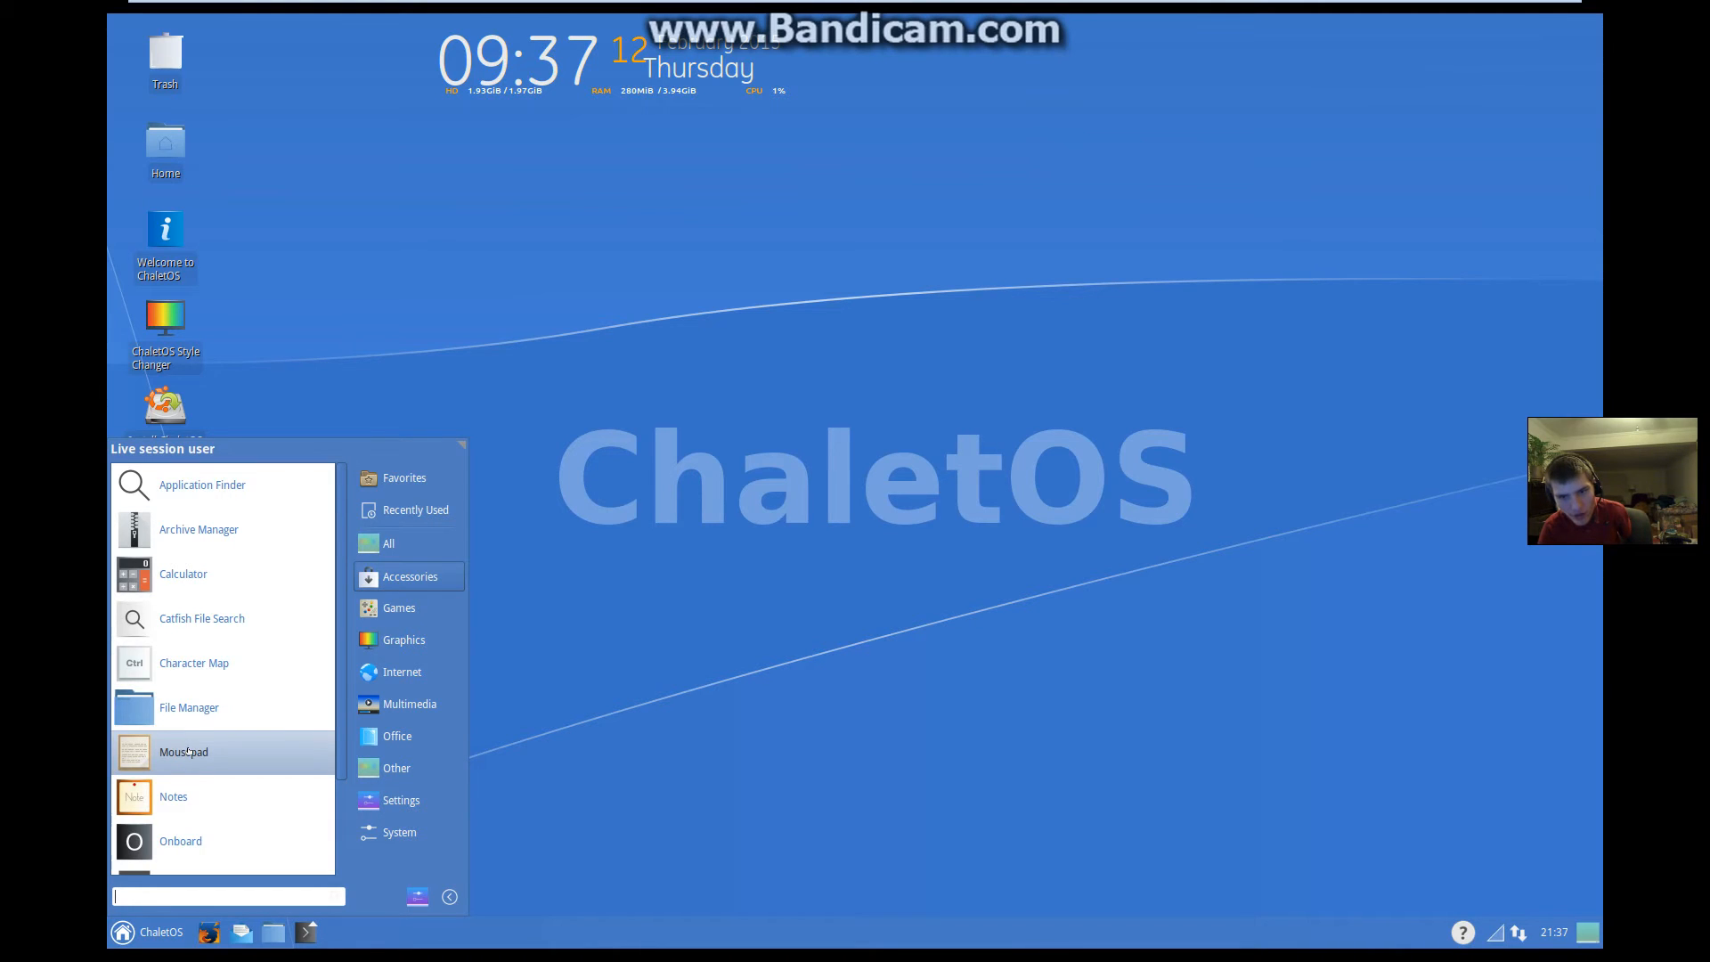
pyautogui.scroll(-3)
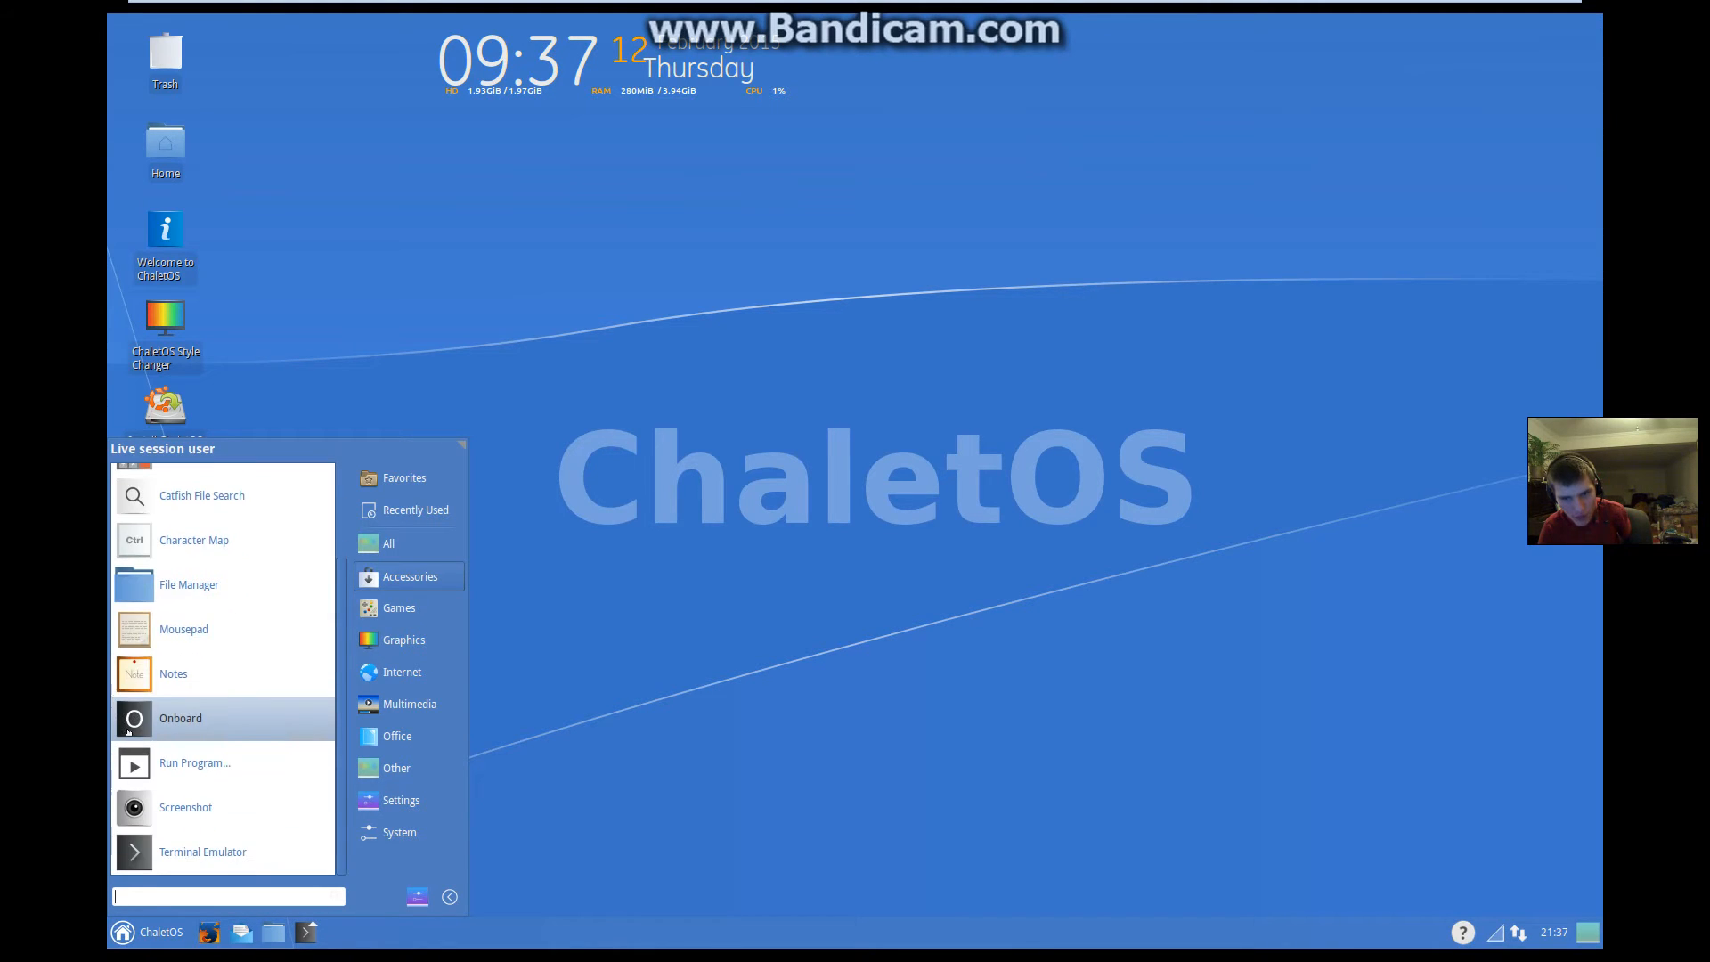
# Step: Browse the Settings category, then show the Multimedia applications
pyautogui.click(401, 800)
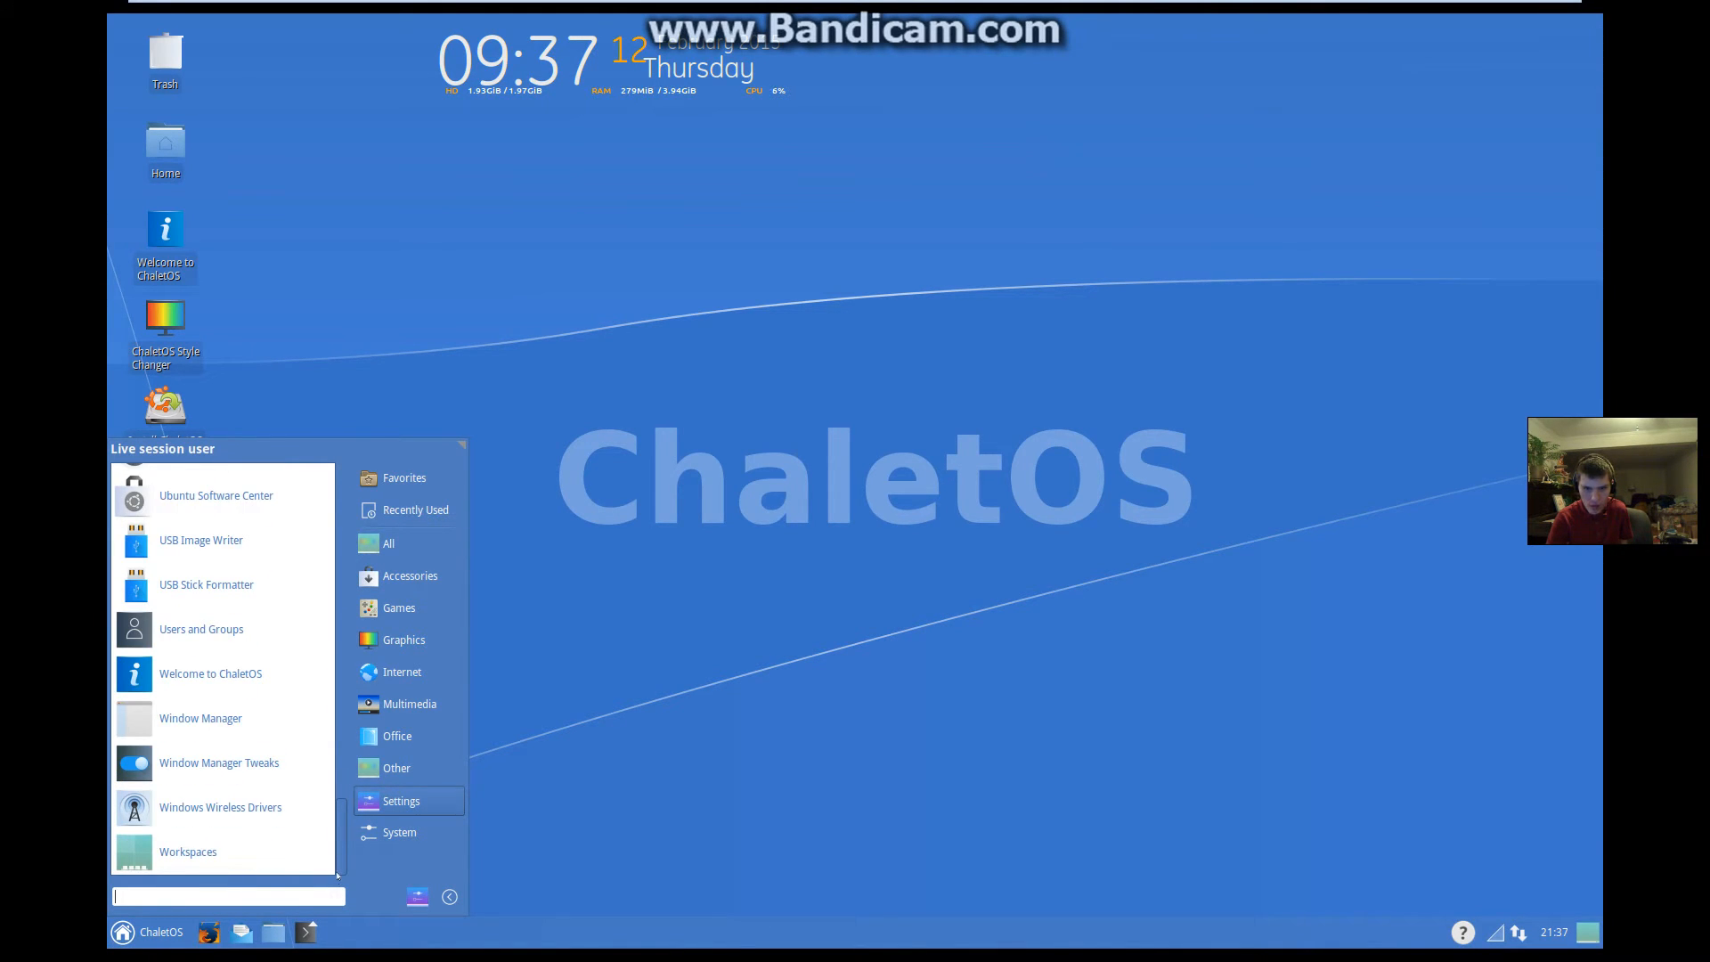
pyautogui.moveTo(221, 807)
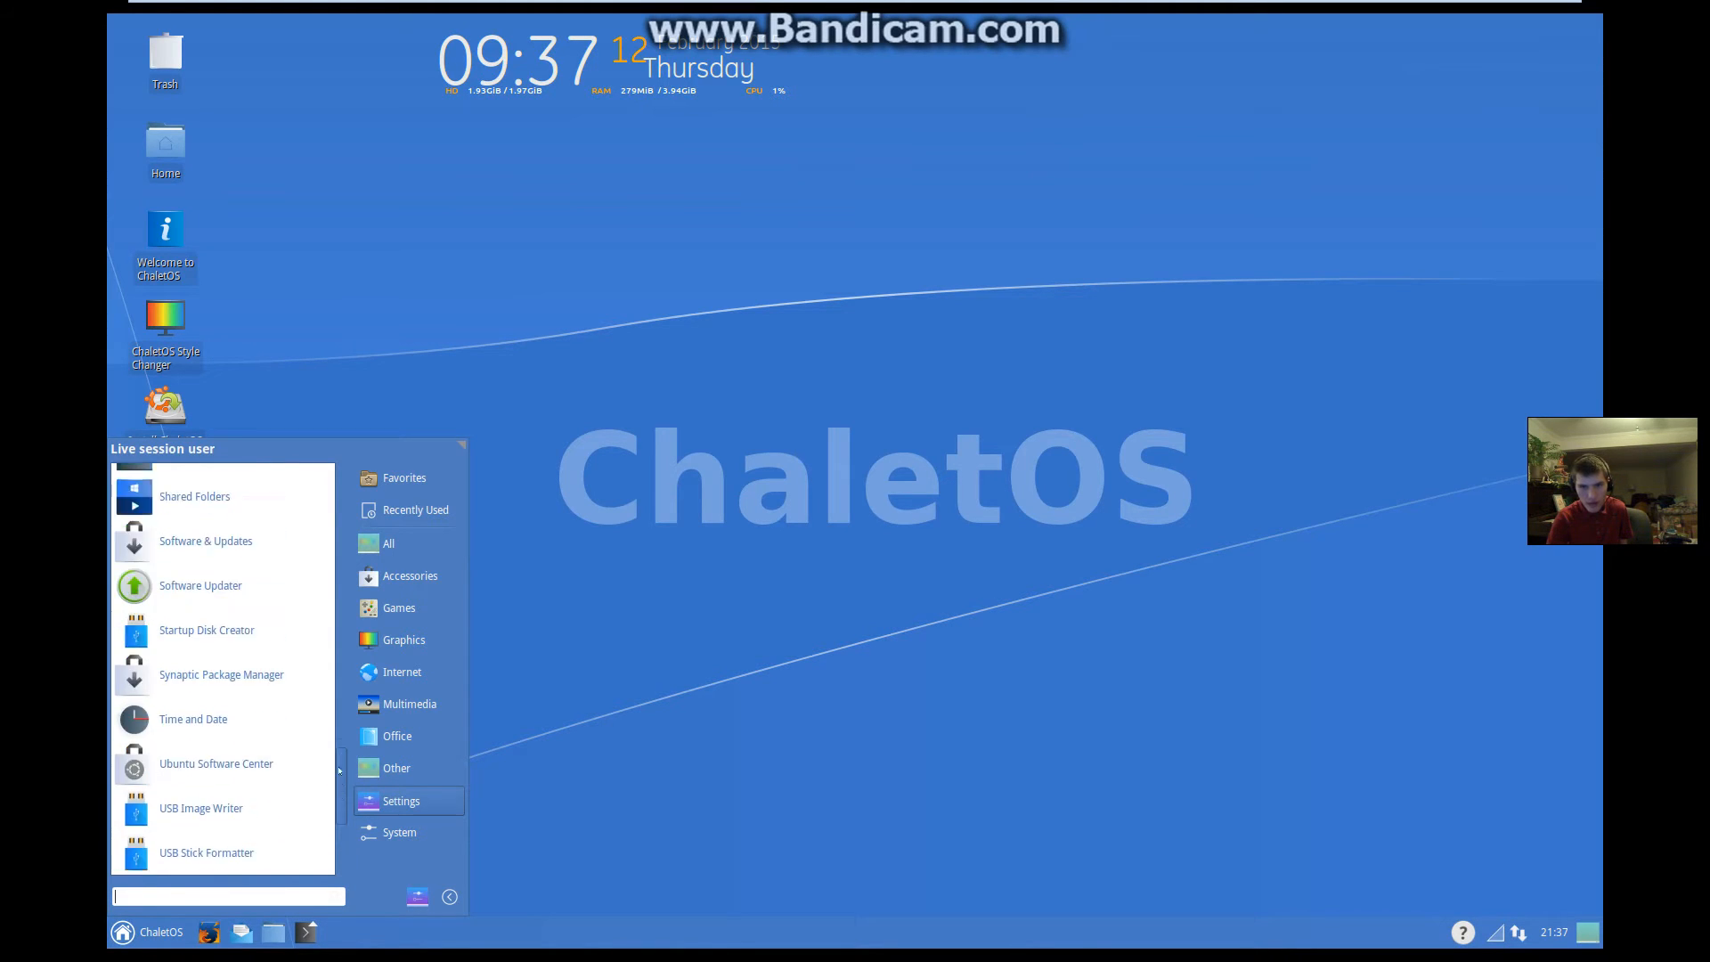
pyautogui.click(395, 766)
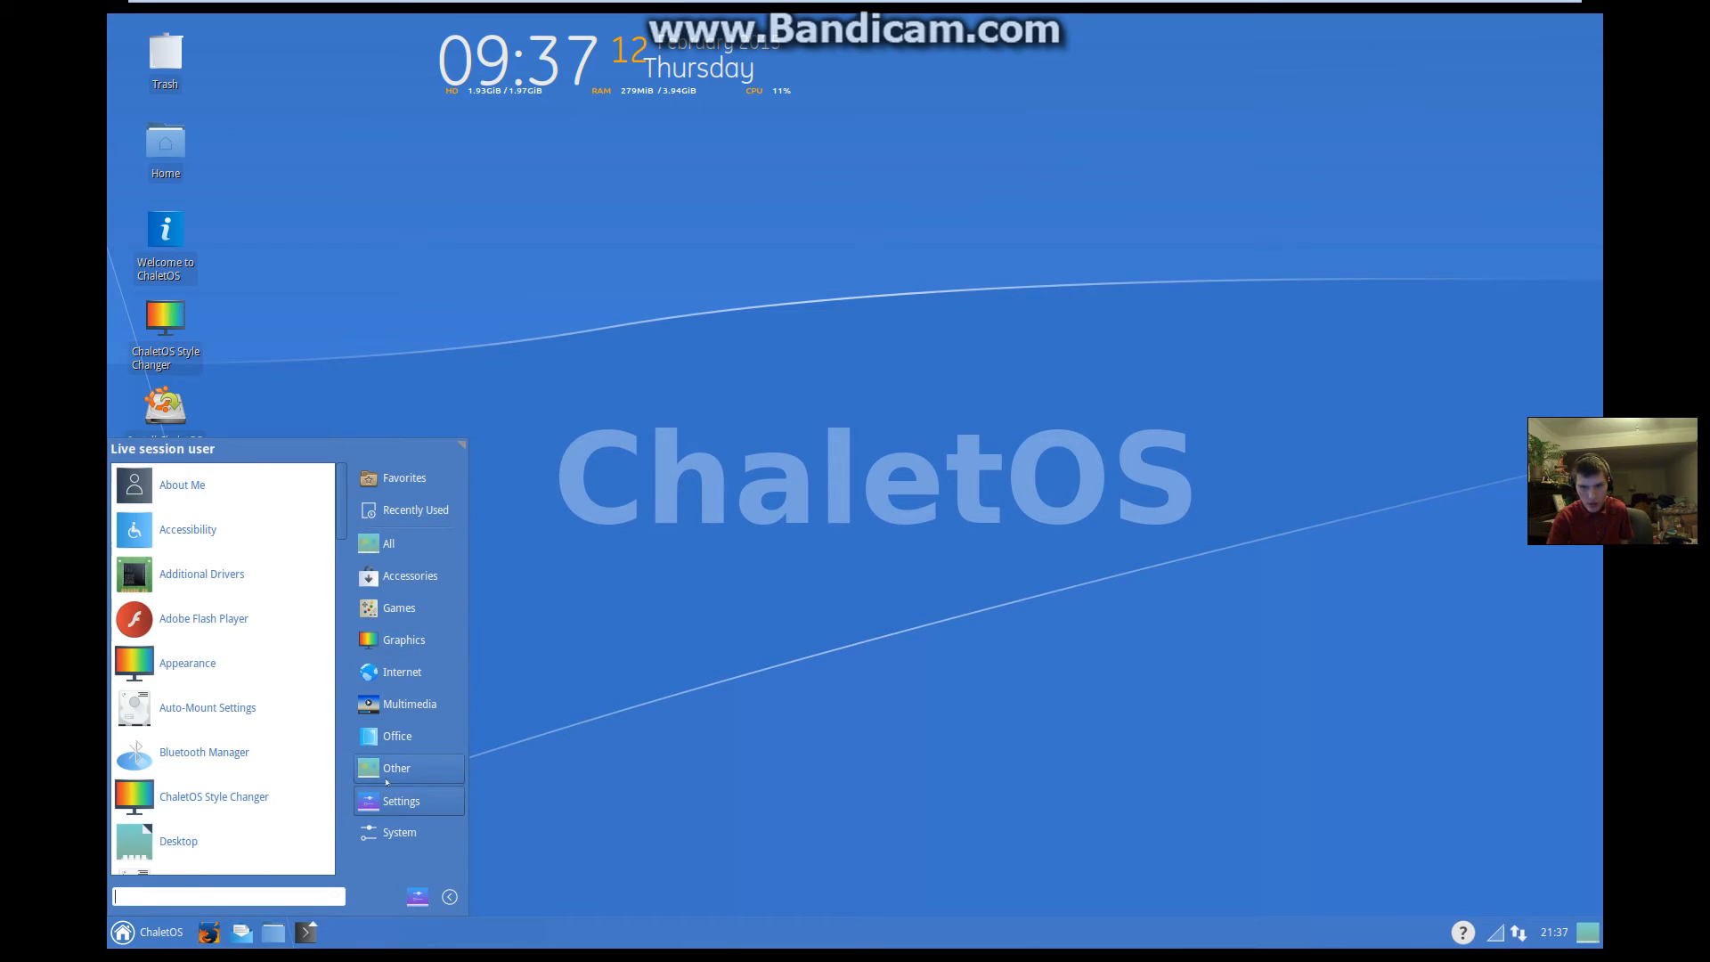
pyautogui.click(395, 768)
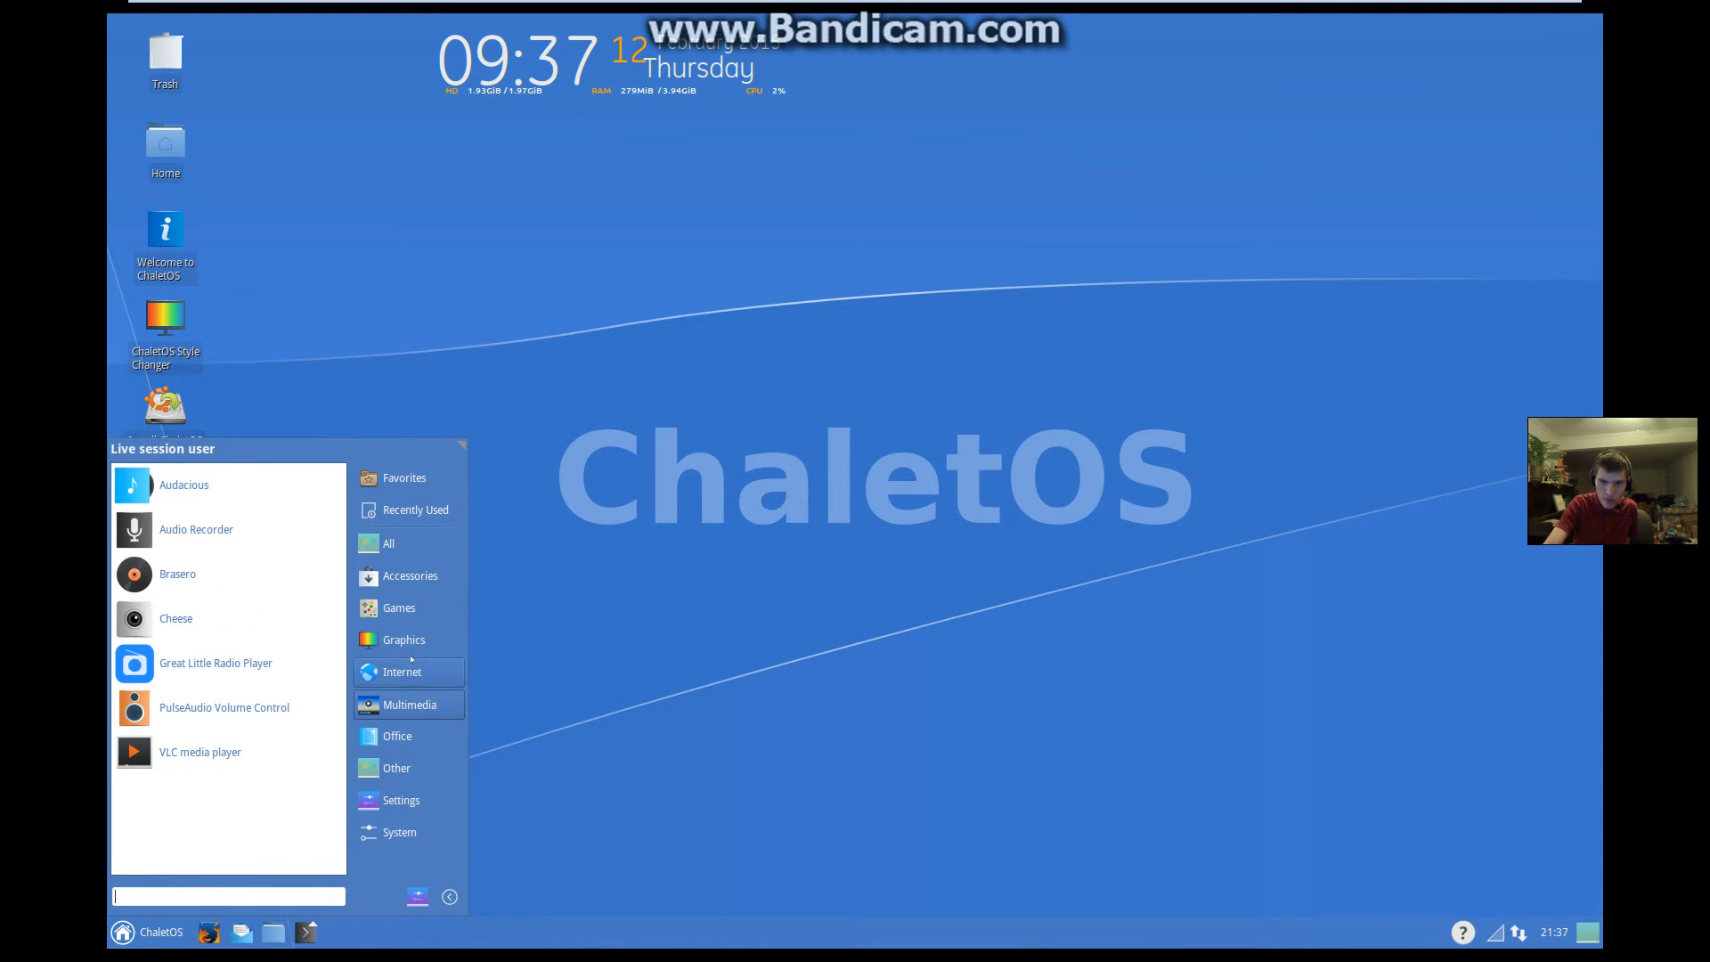
pyautogui.click(399, 607)
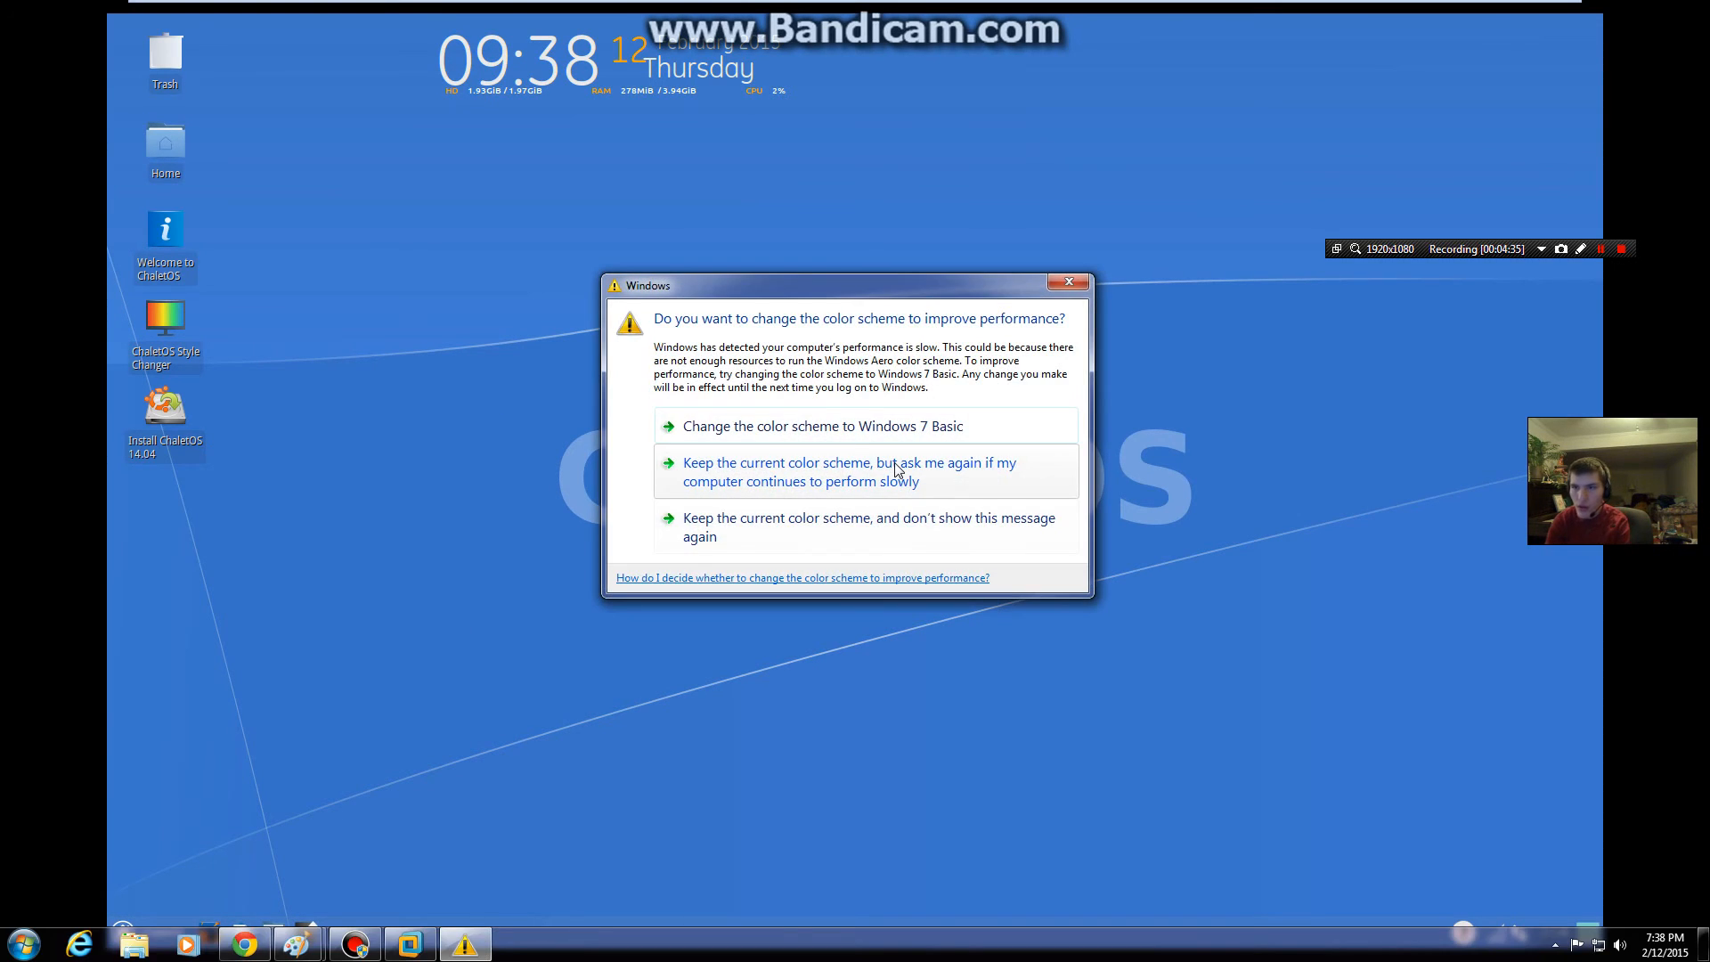
pyautogui.moveTo(762, 397)
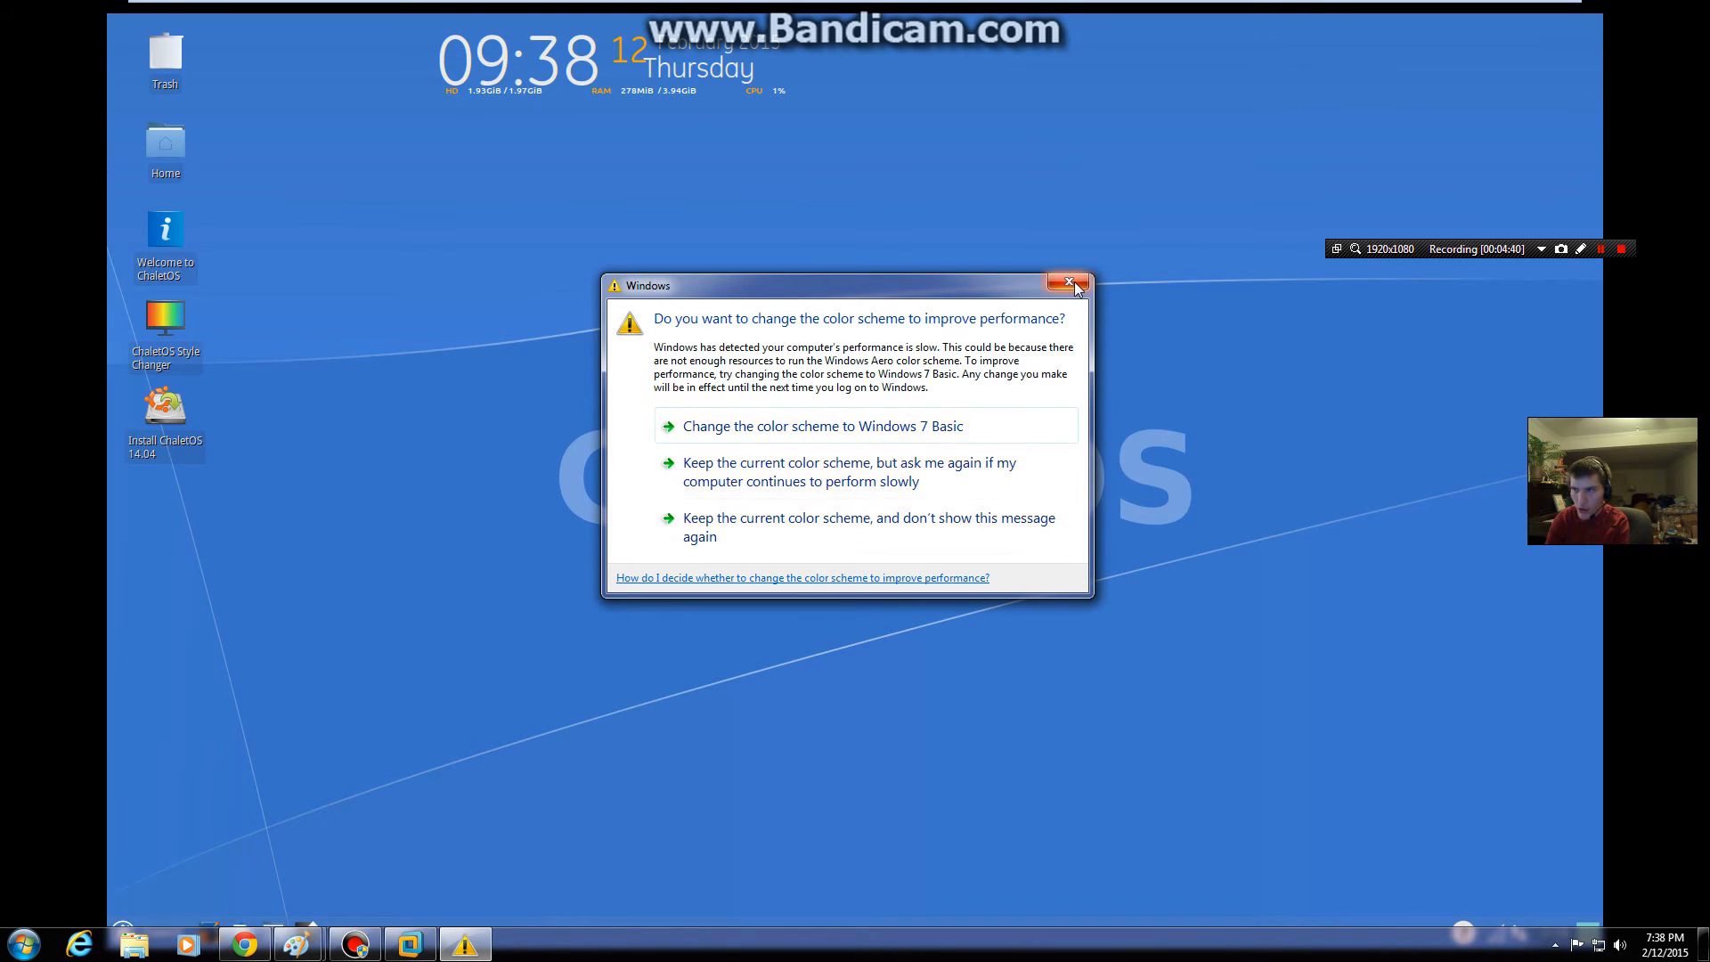
# Step: Dismiss the Windows 7 color-scheme performance prompt
pyautogui.click(1076, 283)
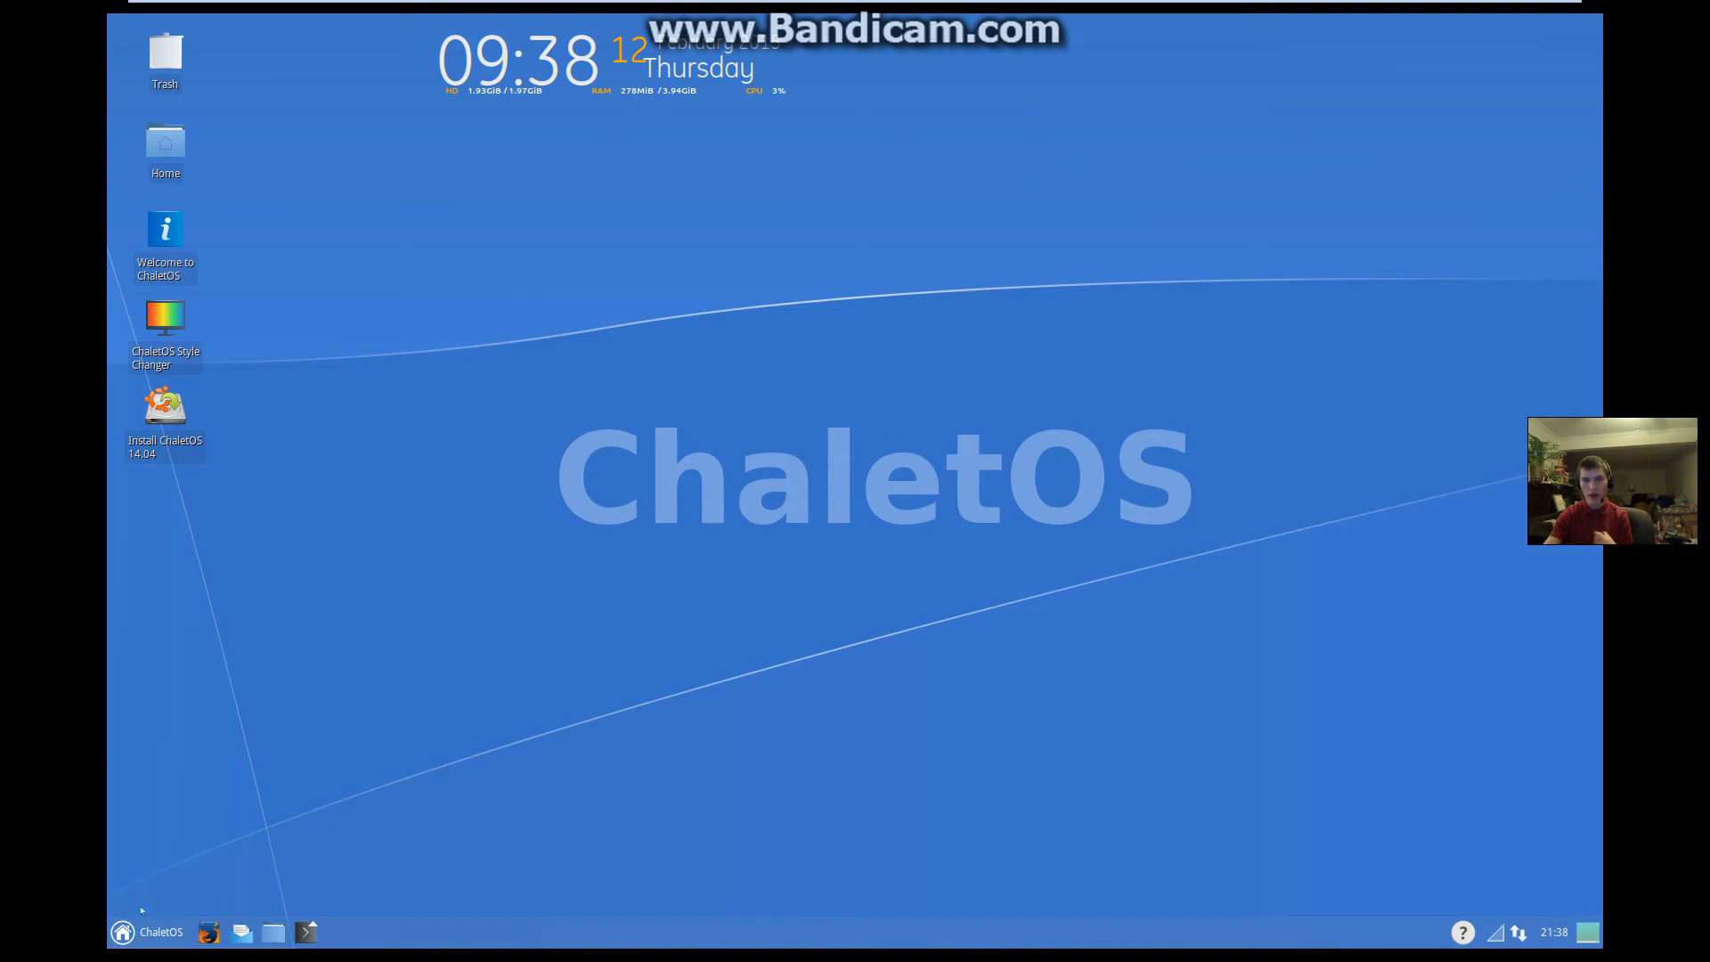
pyautogui.click(123, 932)
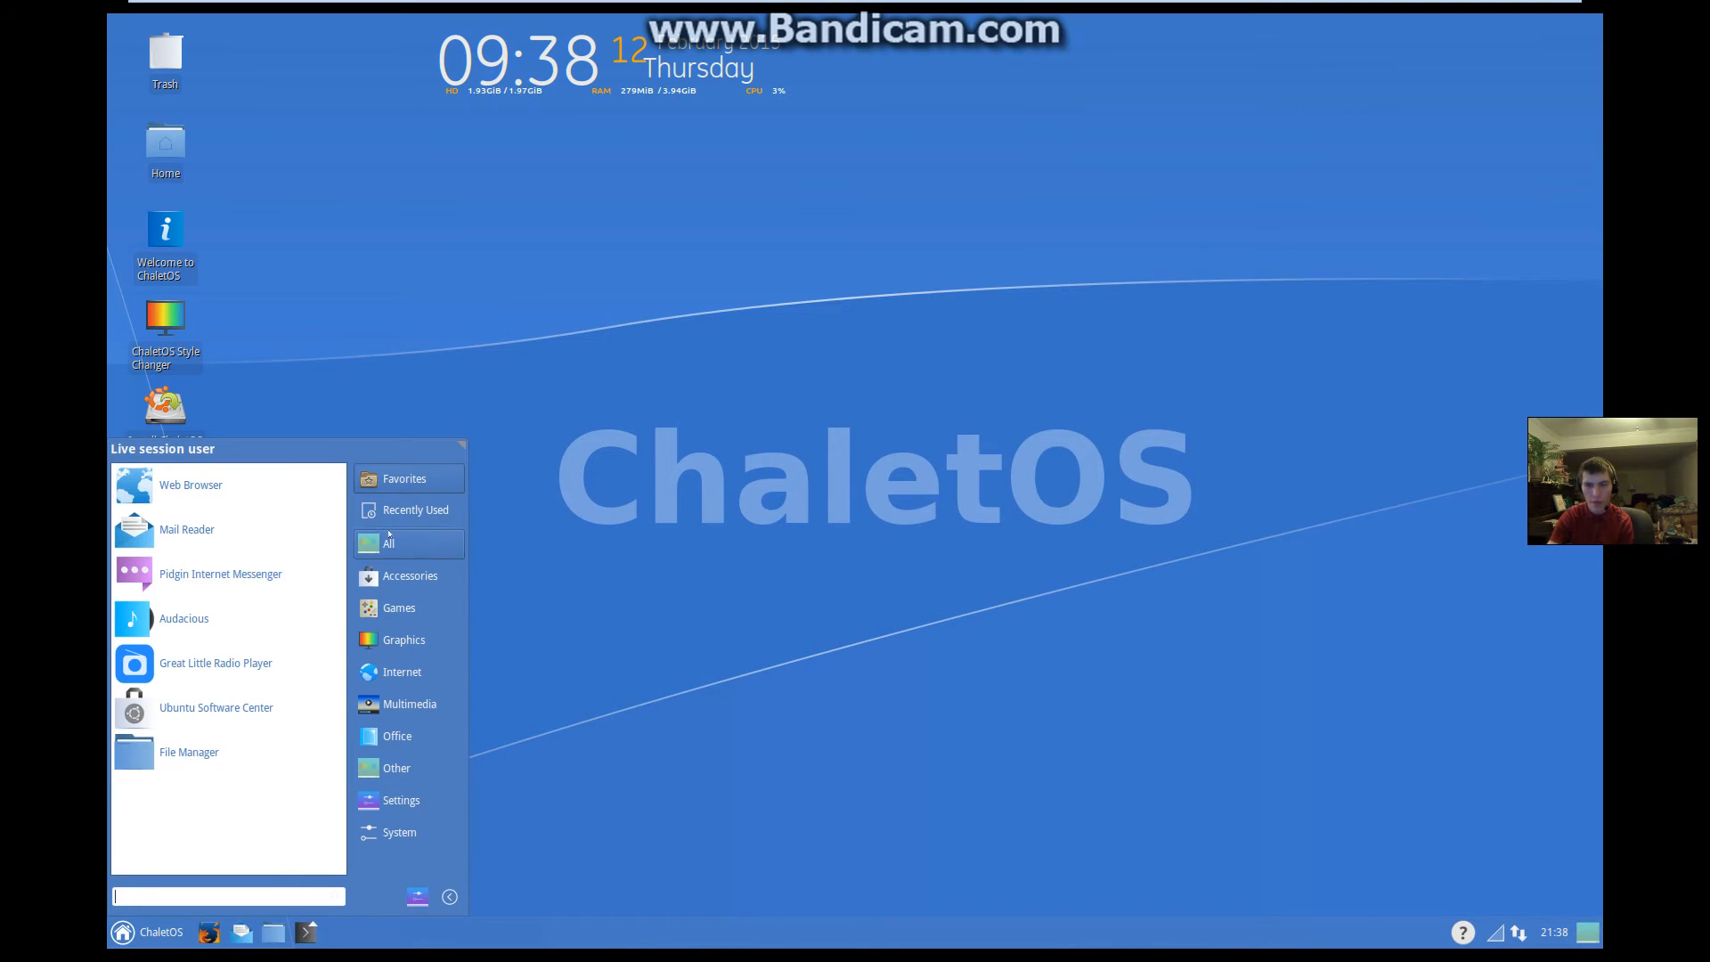
pyautogui.click(409, 703)
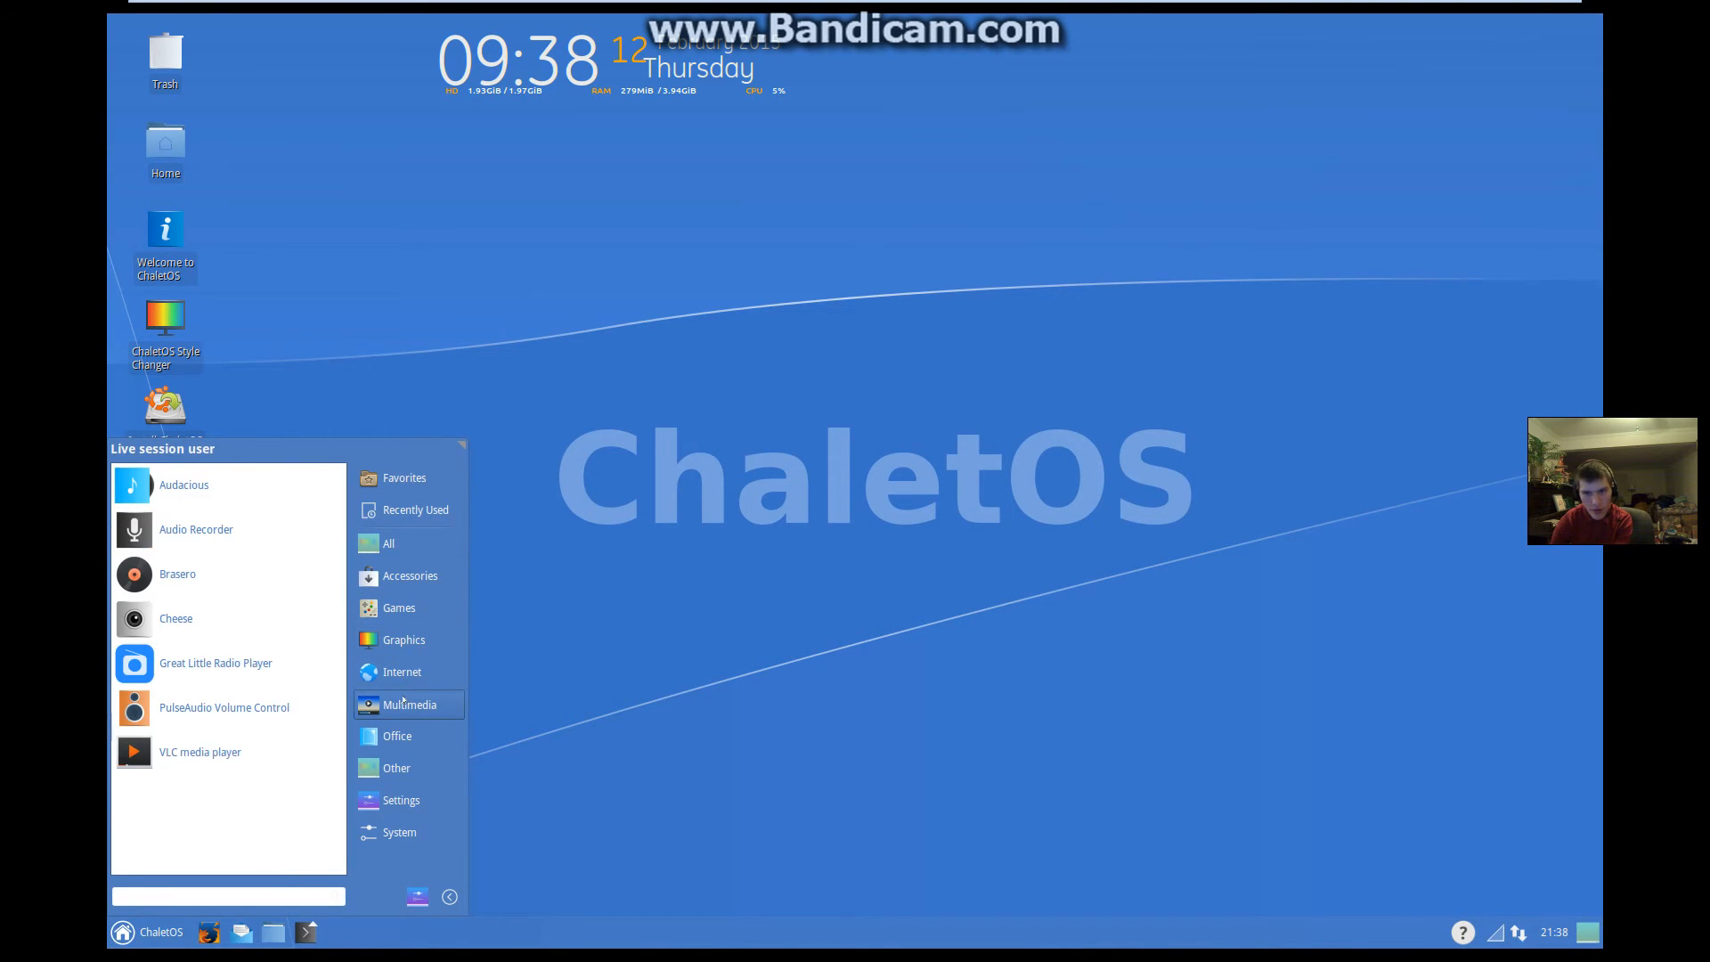
pyautogui.click(397, 736)
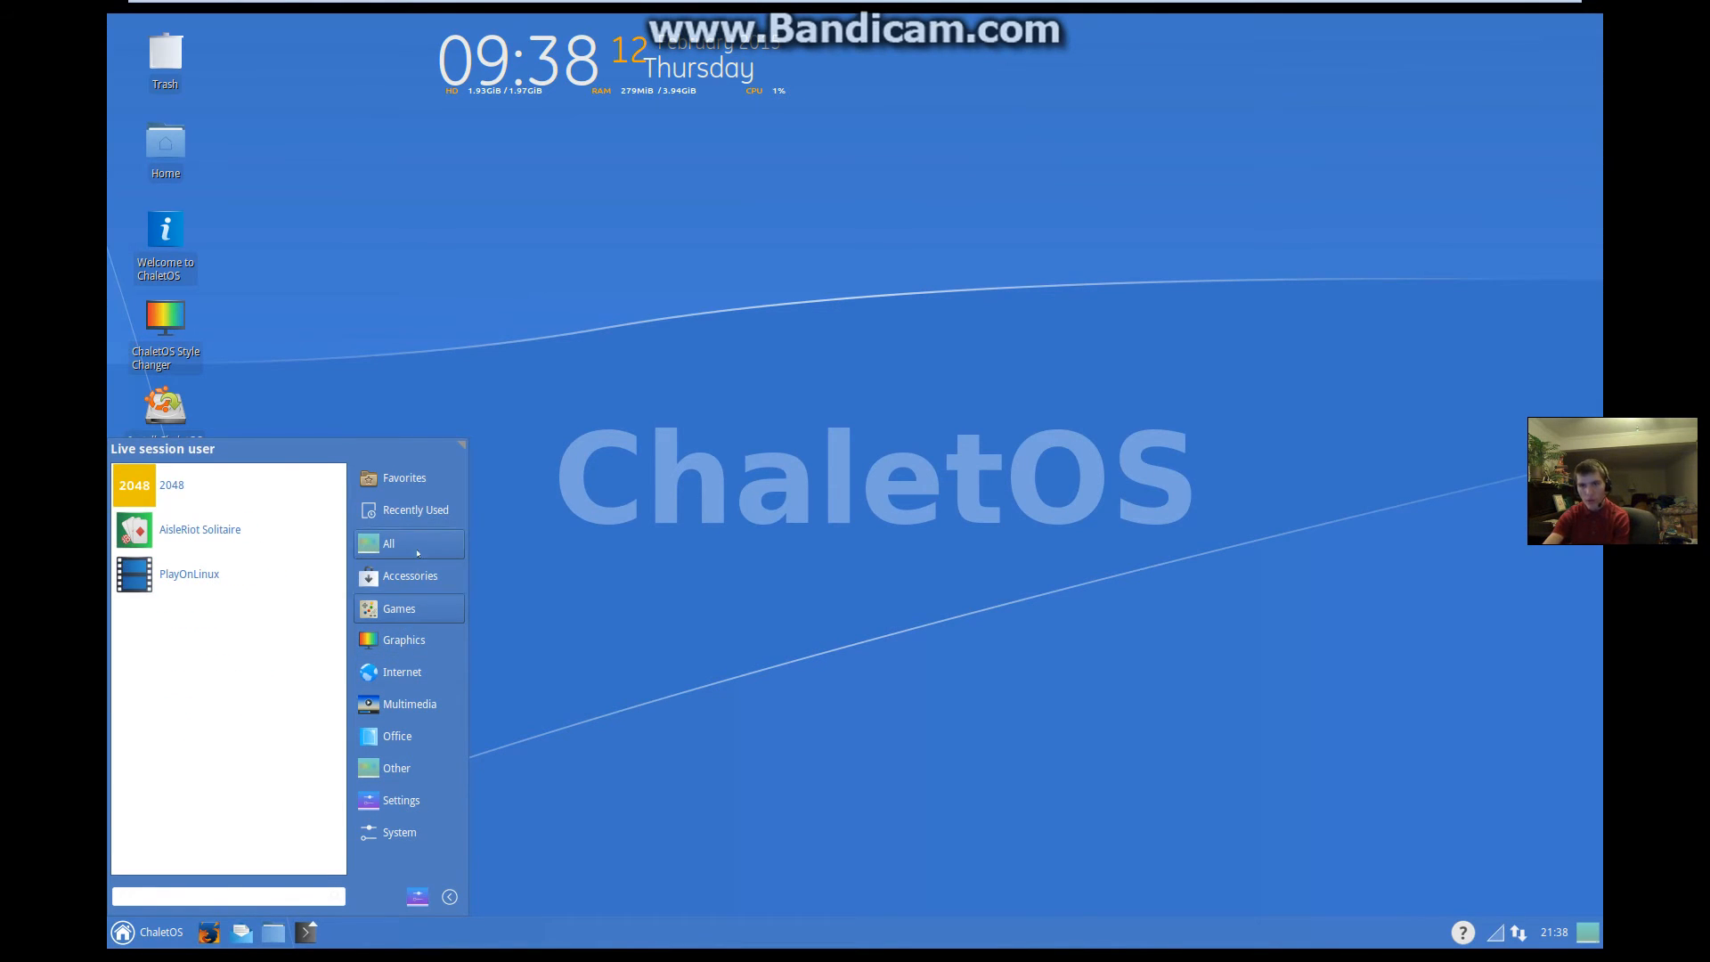
pyautogui.click(389, 543)
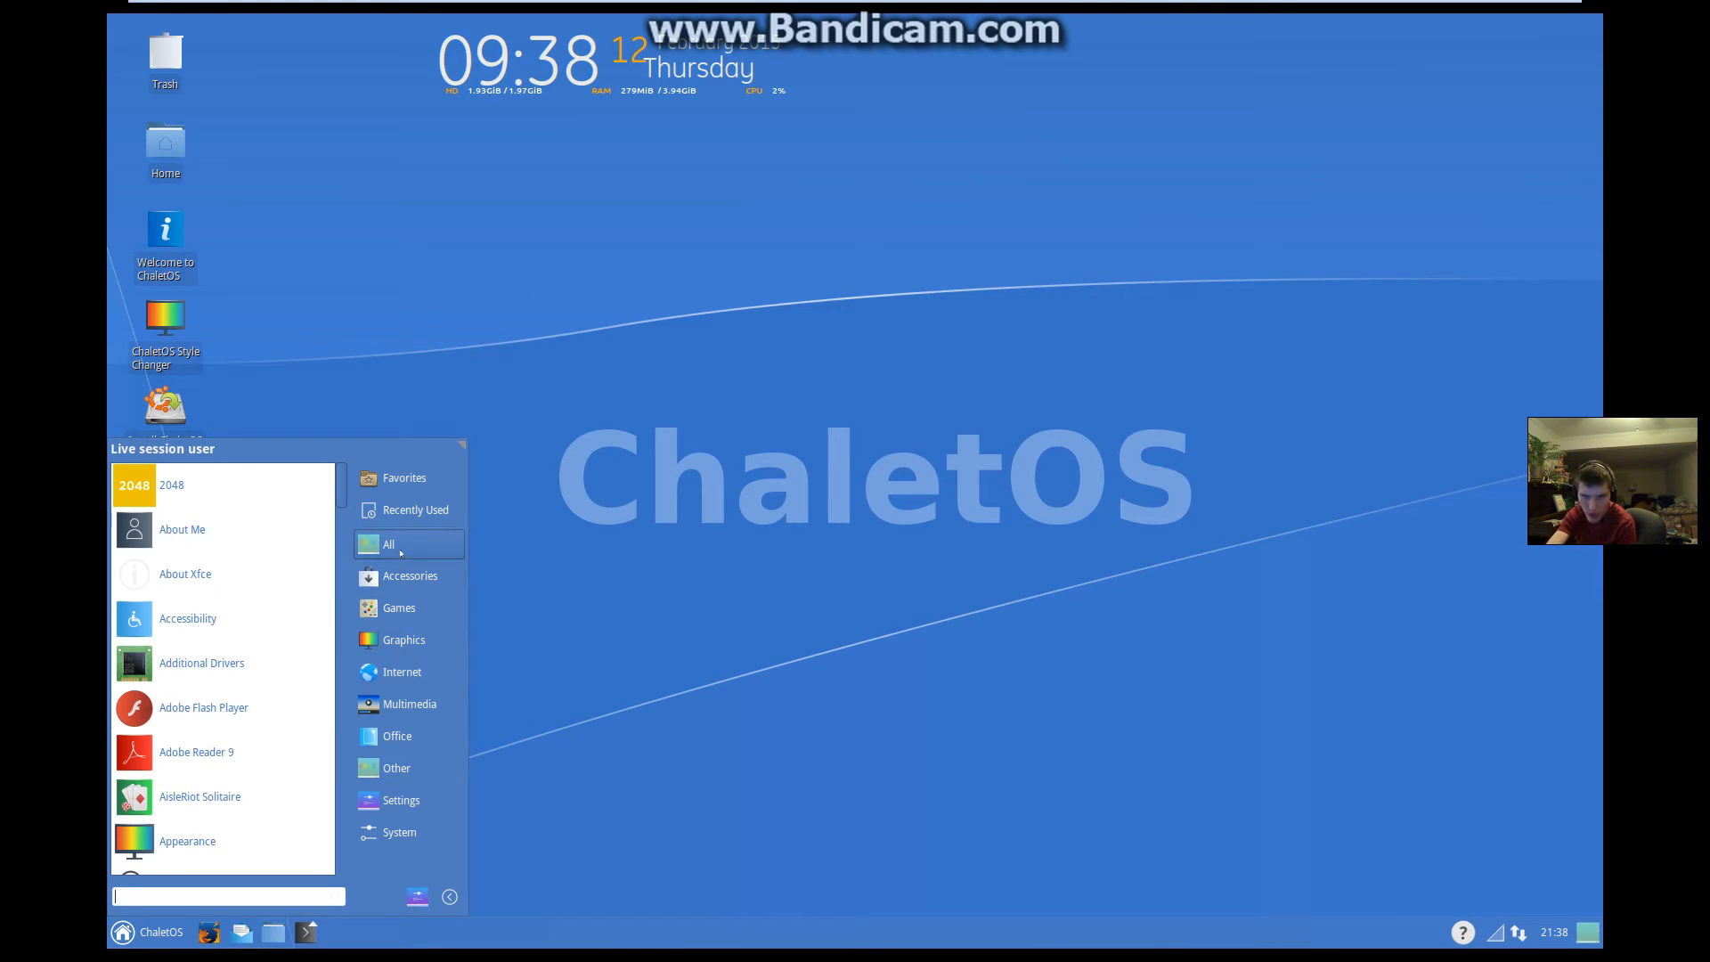
pyautogui.click(397, 608)
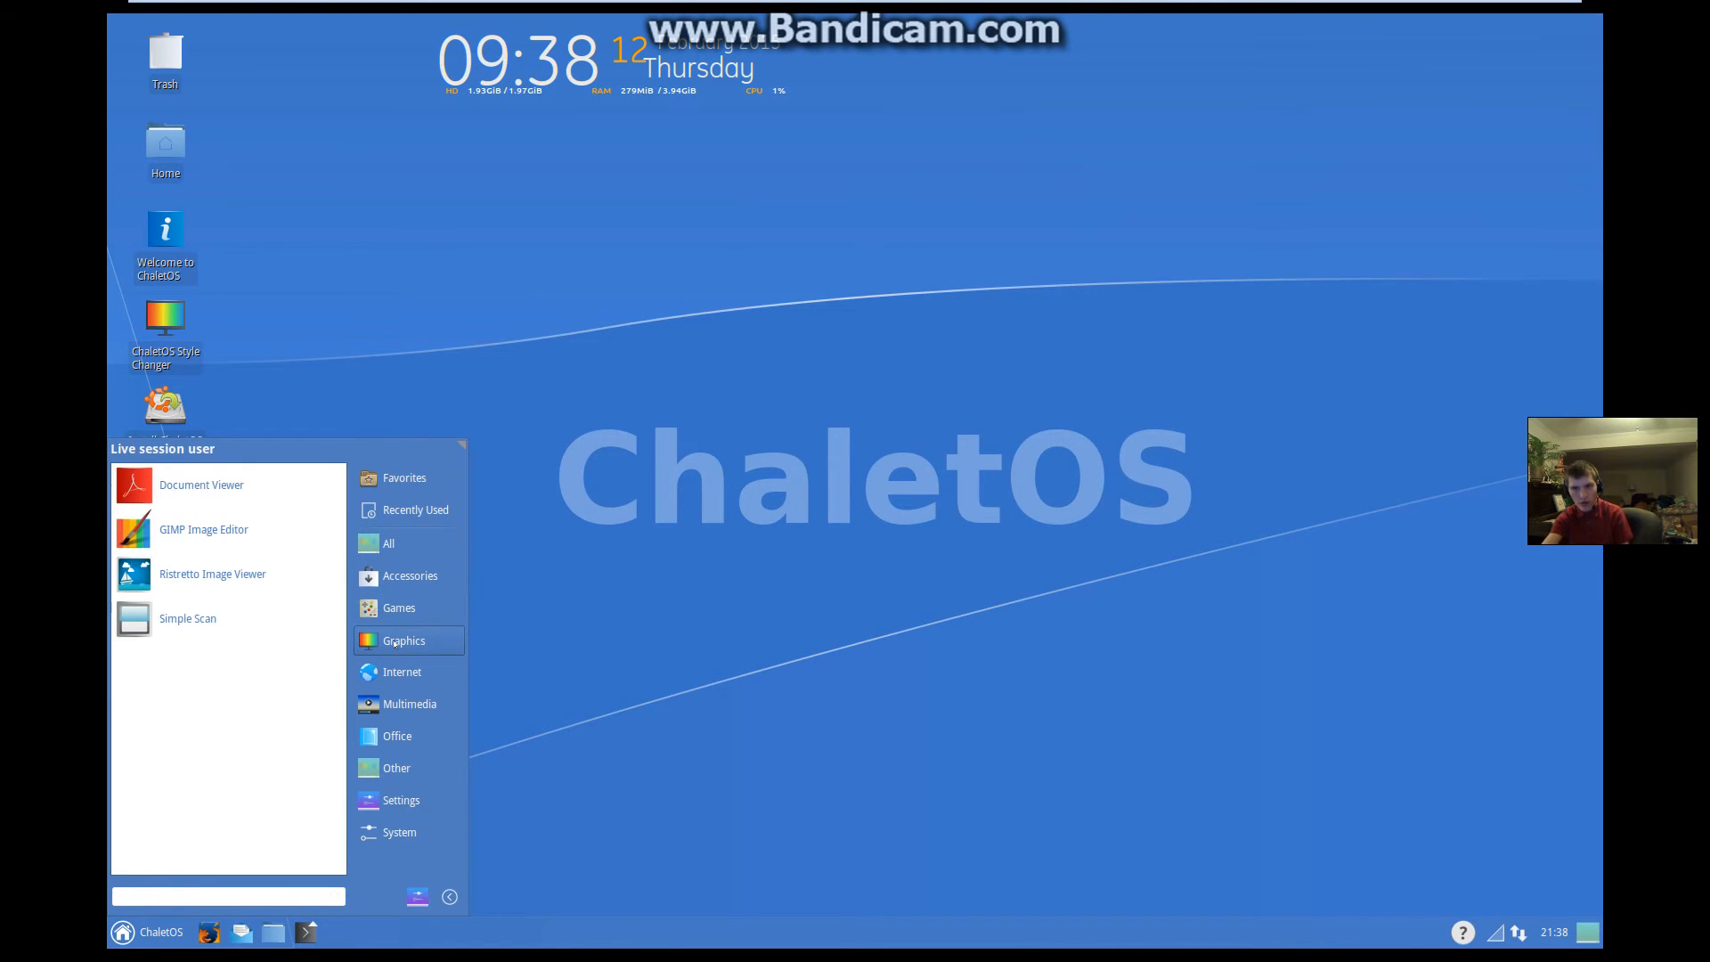
pyautogui.click(409, 704)
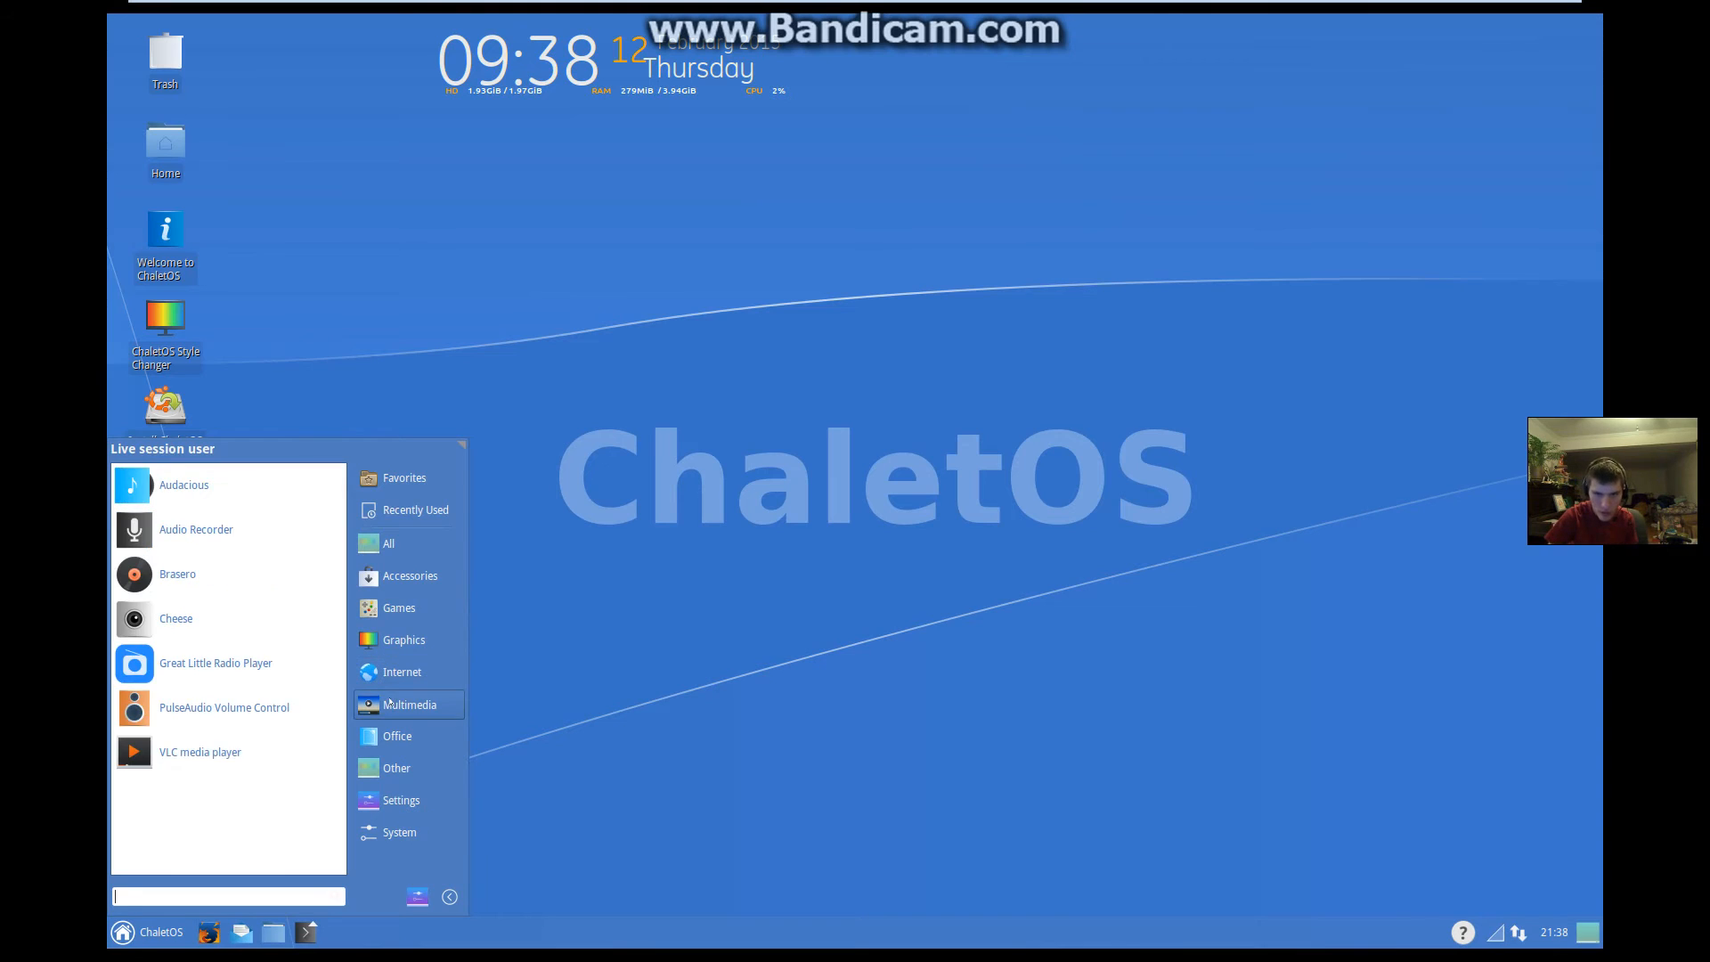
pyautogui.click(400, 799)
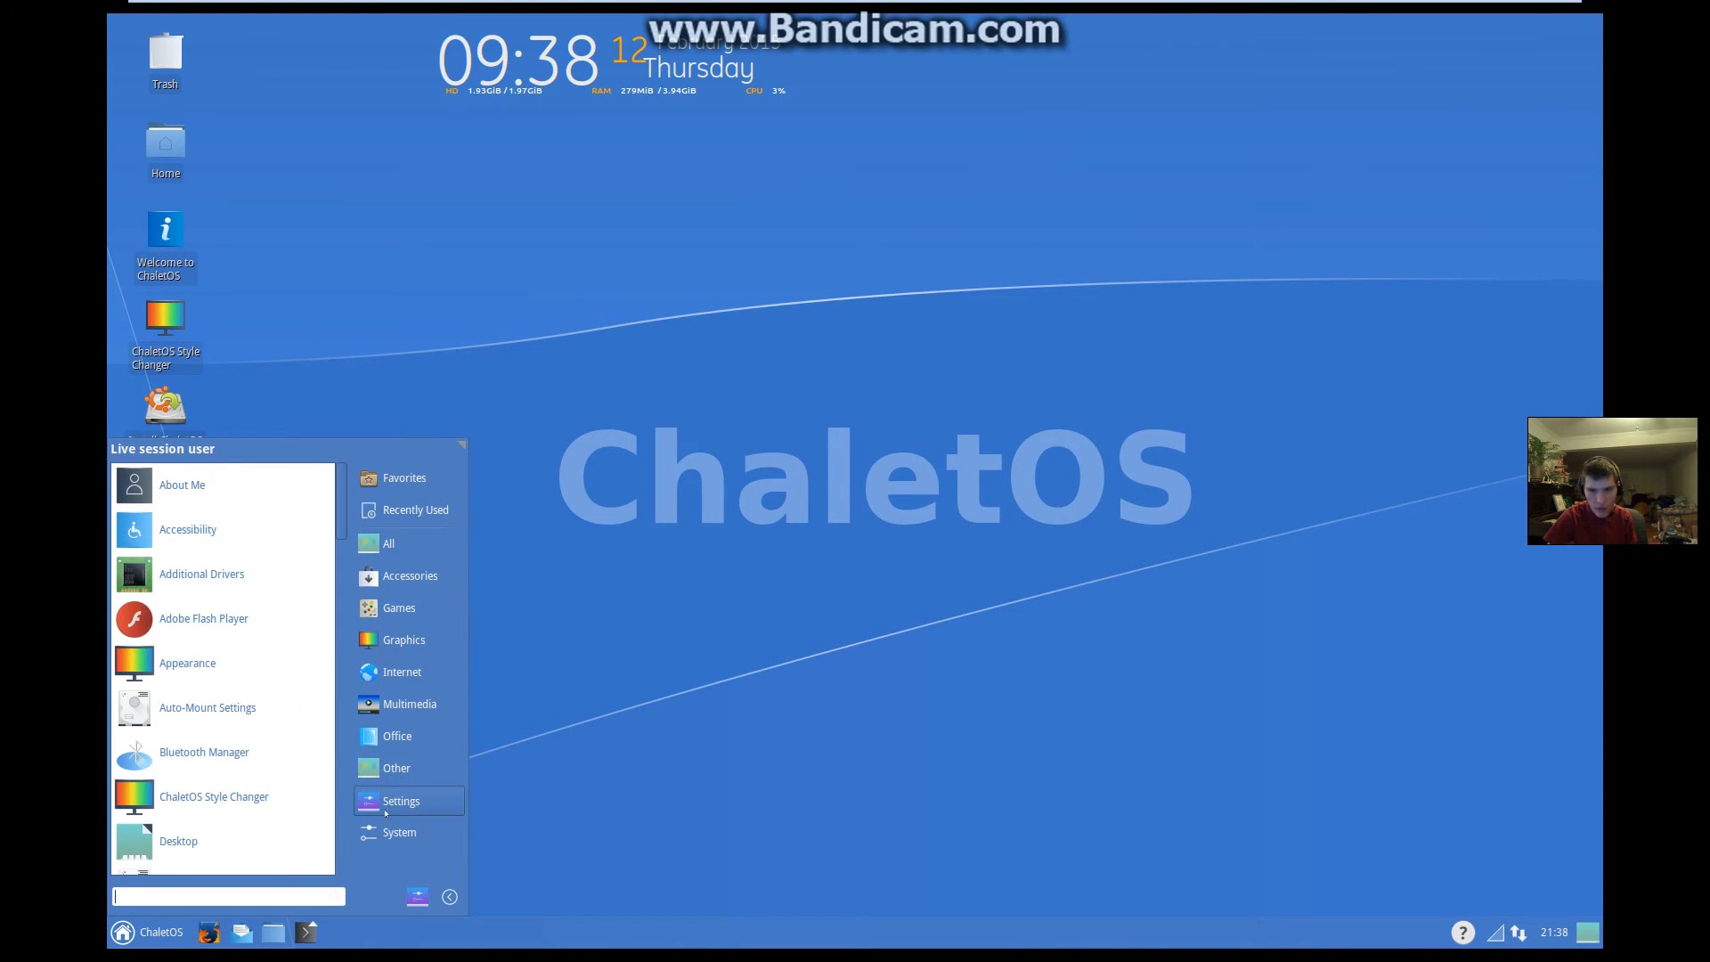
pyautogui.click(889, 629)
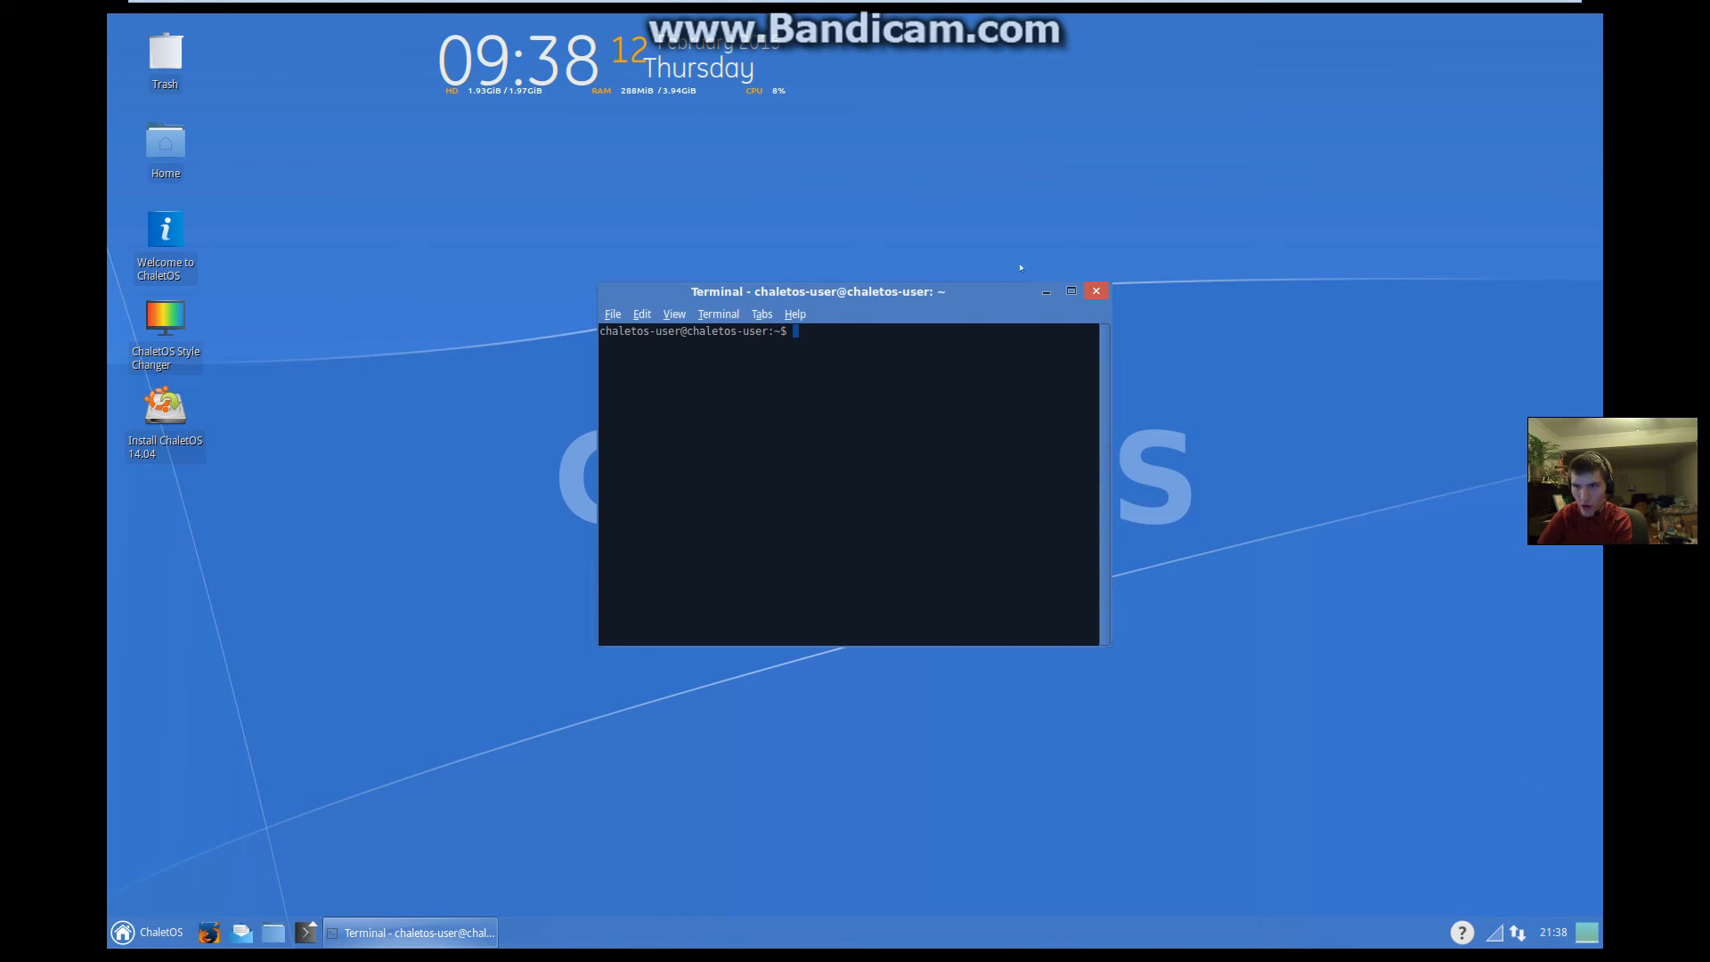
pyautogui.moveTo(816, 290); pyautogui.dragTo(708, 215)
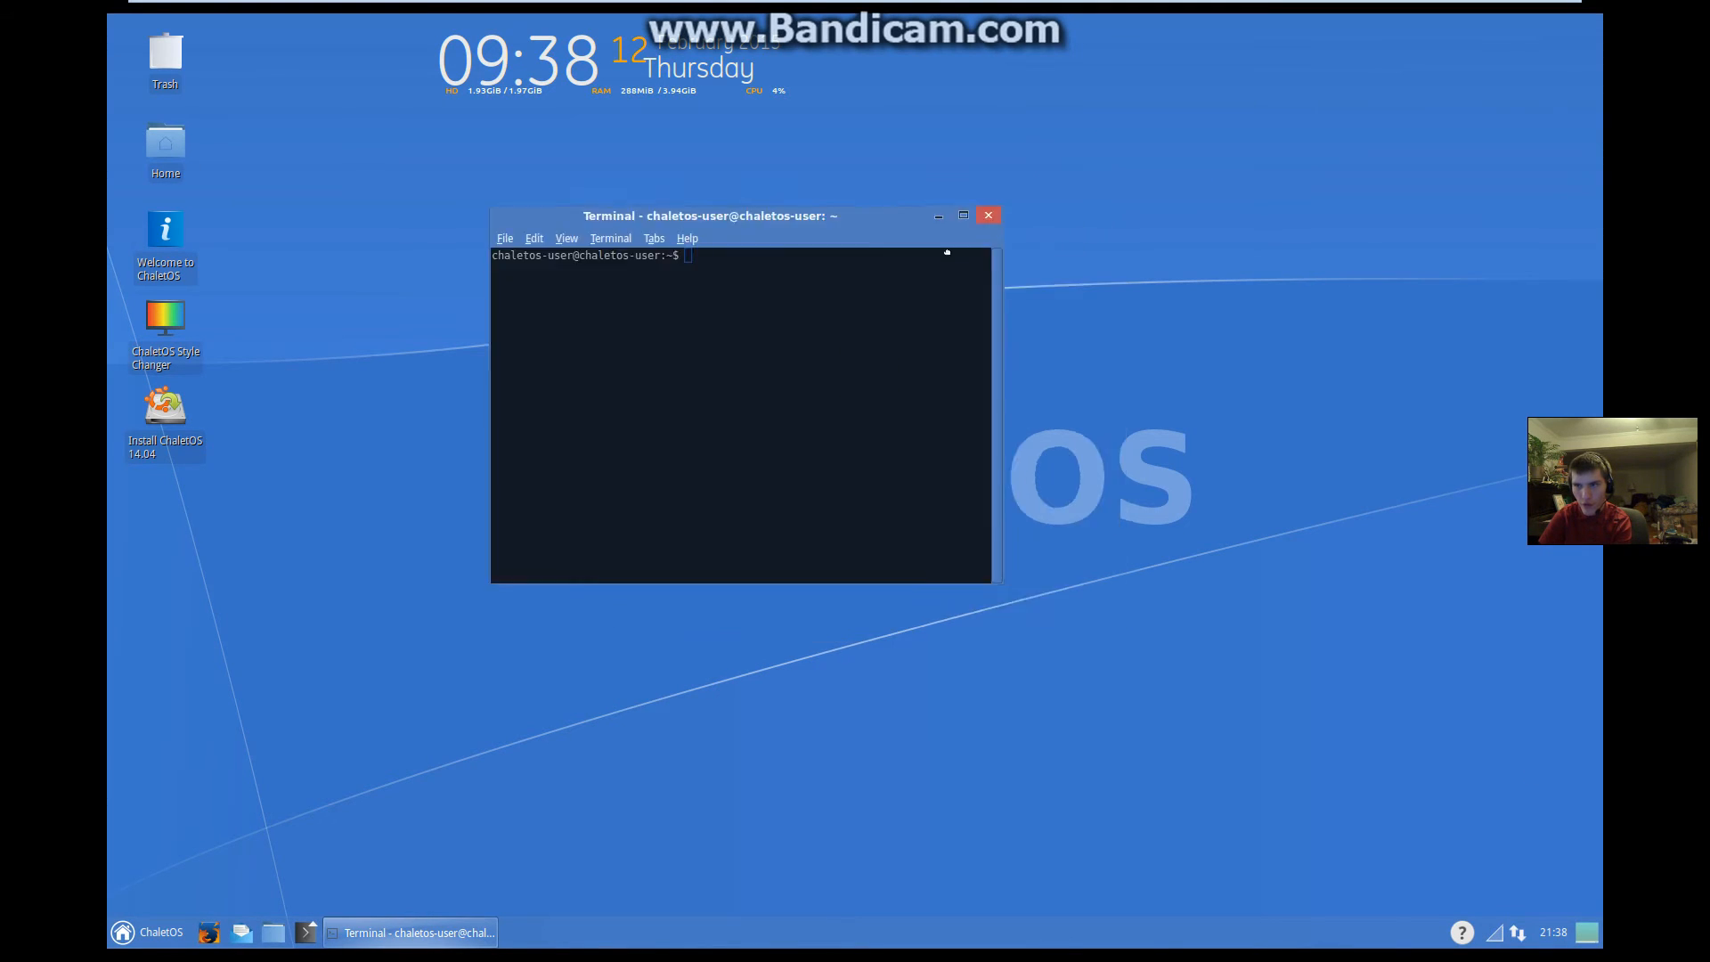
pyautogui.click(989, 215)
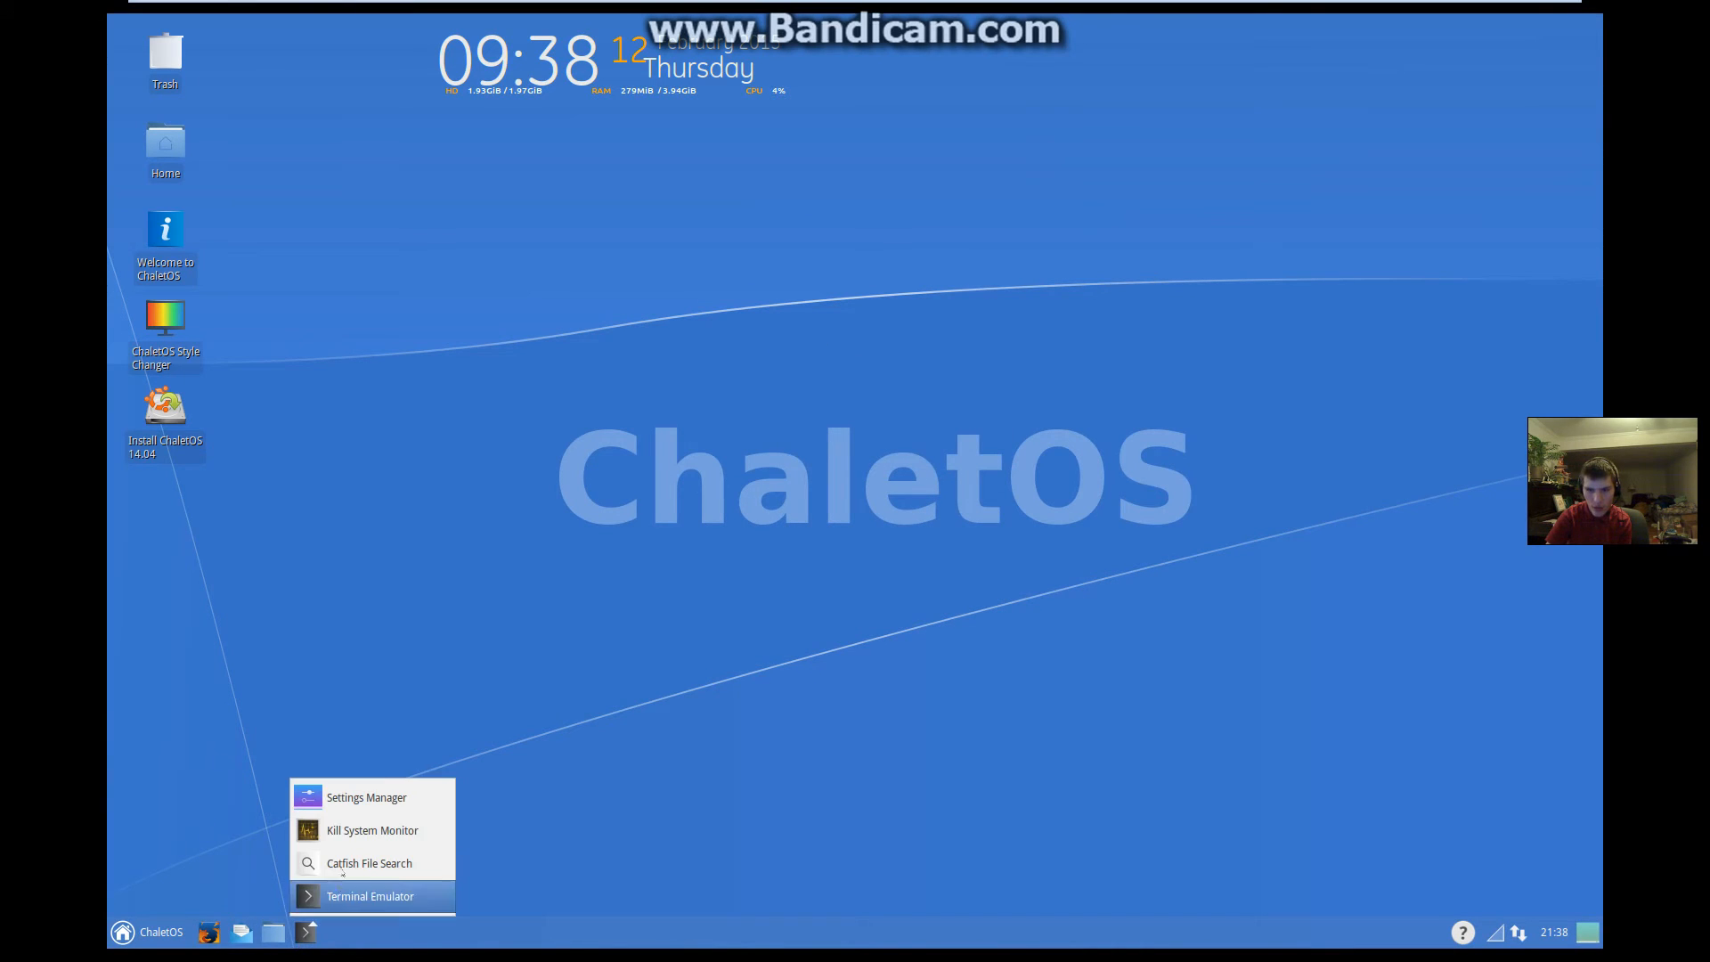
pyautogui.moveTo(371, 830)
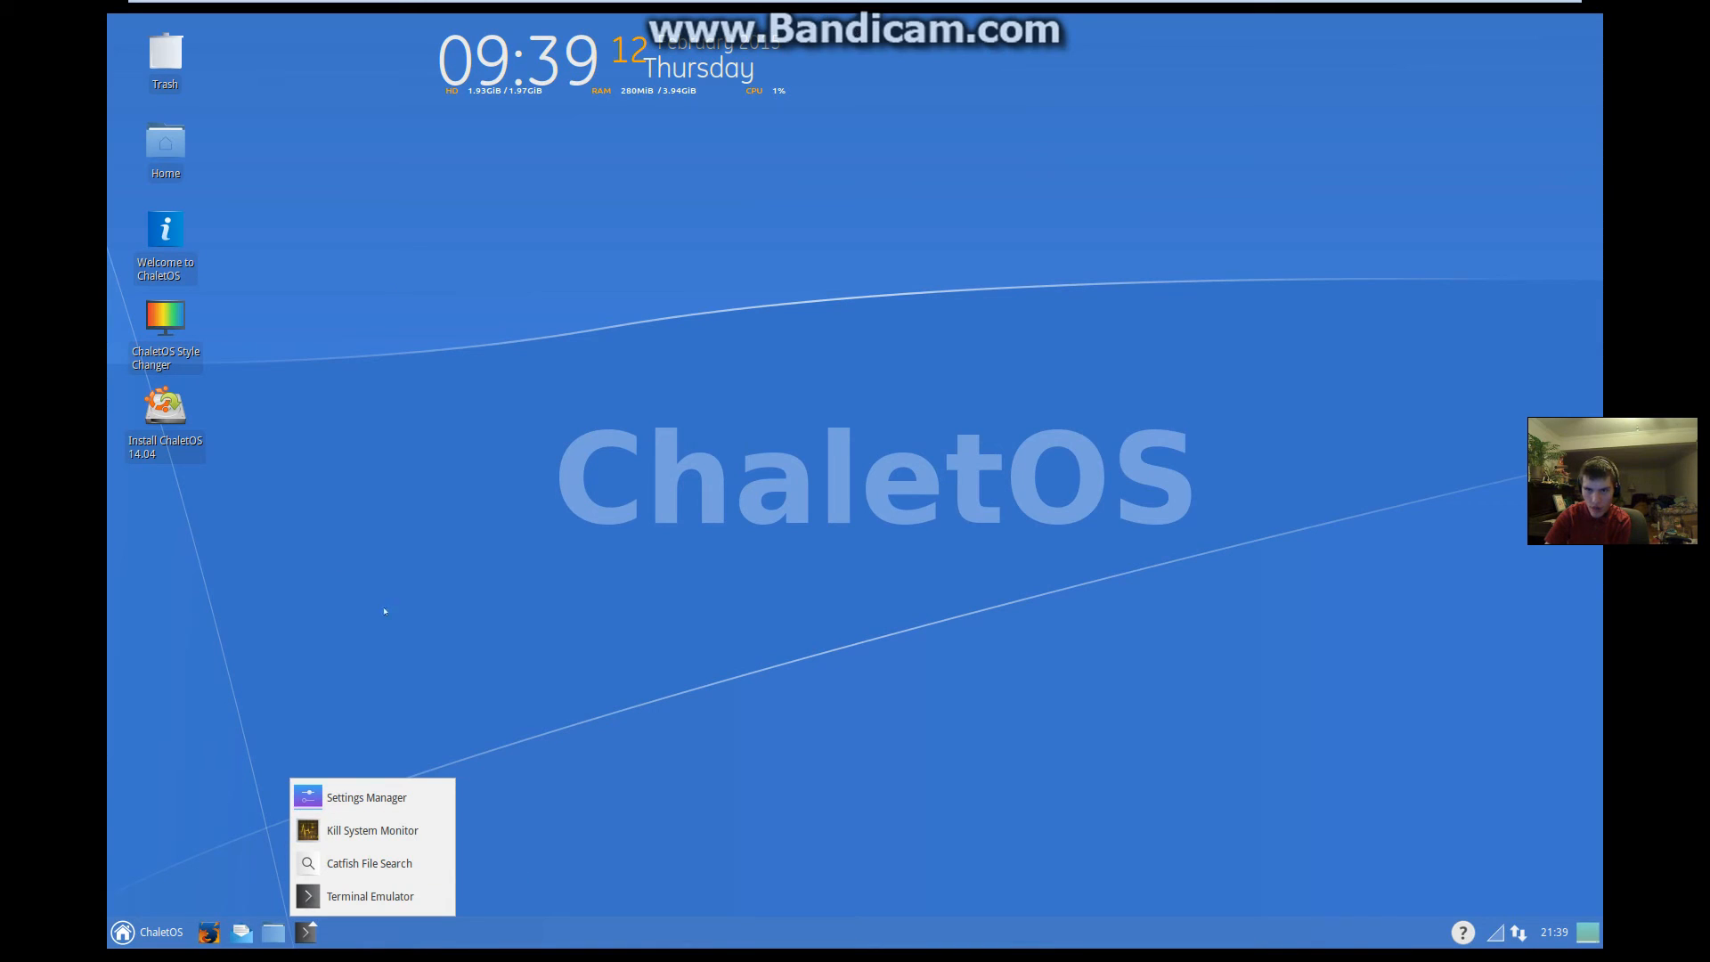
pyautogui.moveTo(369, 862)
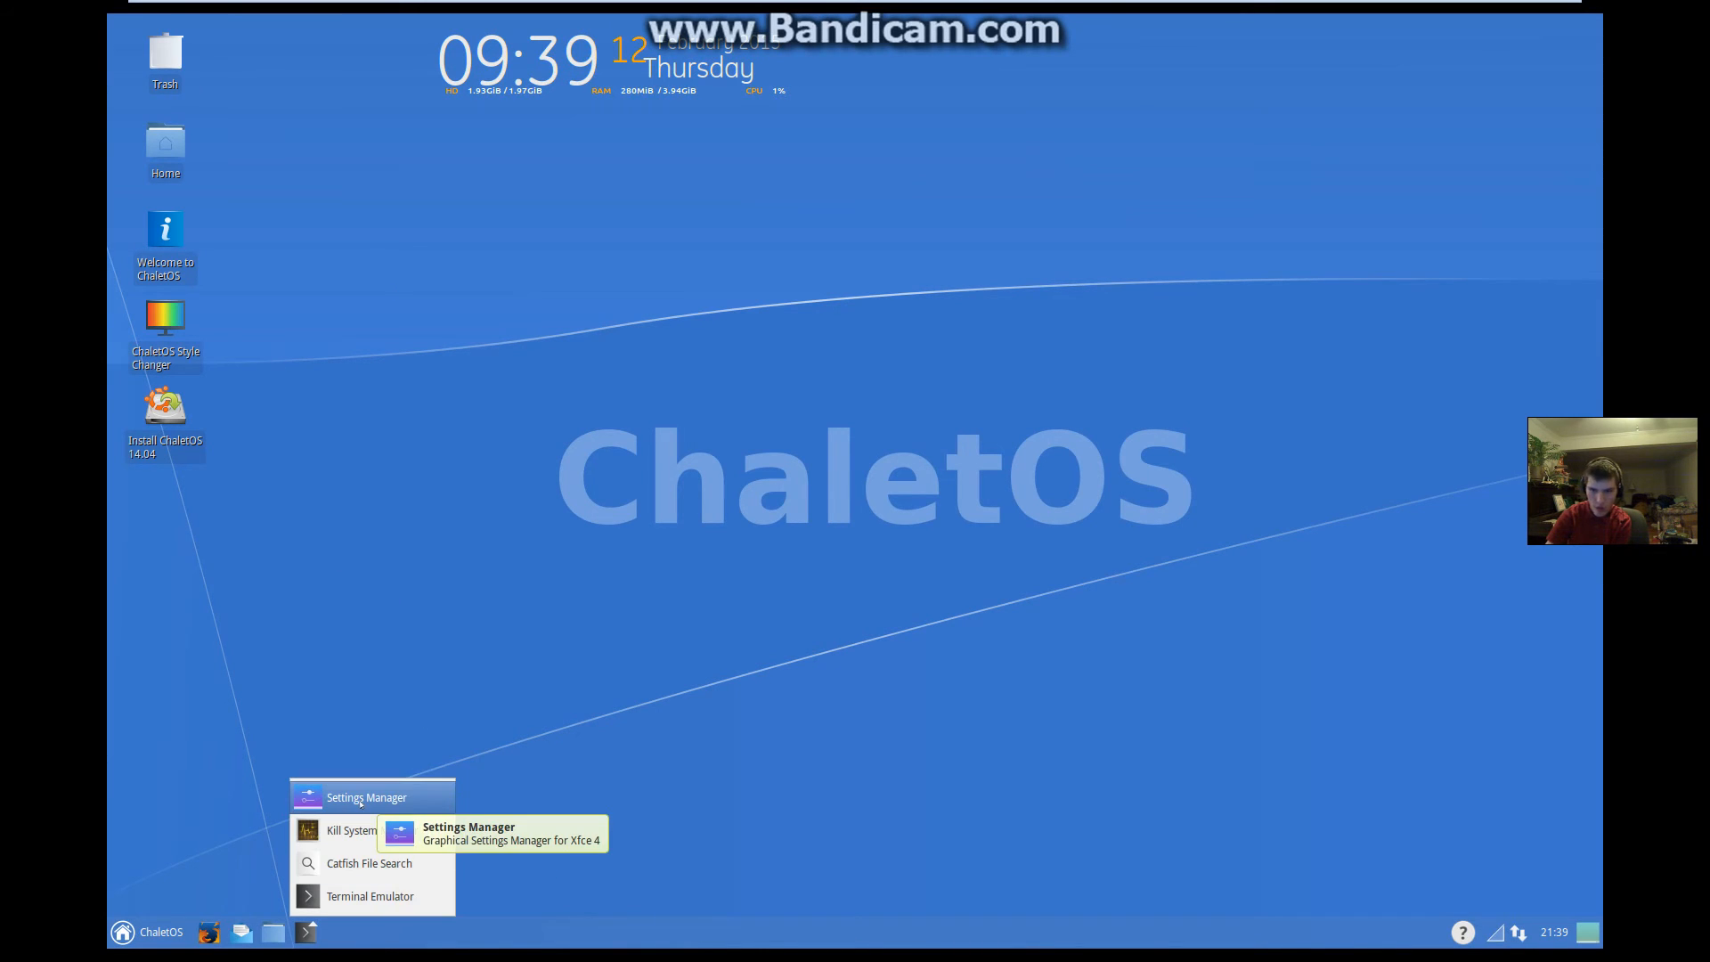
# Step: Scroll the Settings Manager down to its Other section, then close it
pyautogui.click(367, 798)
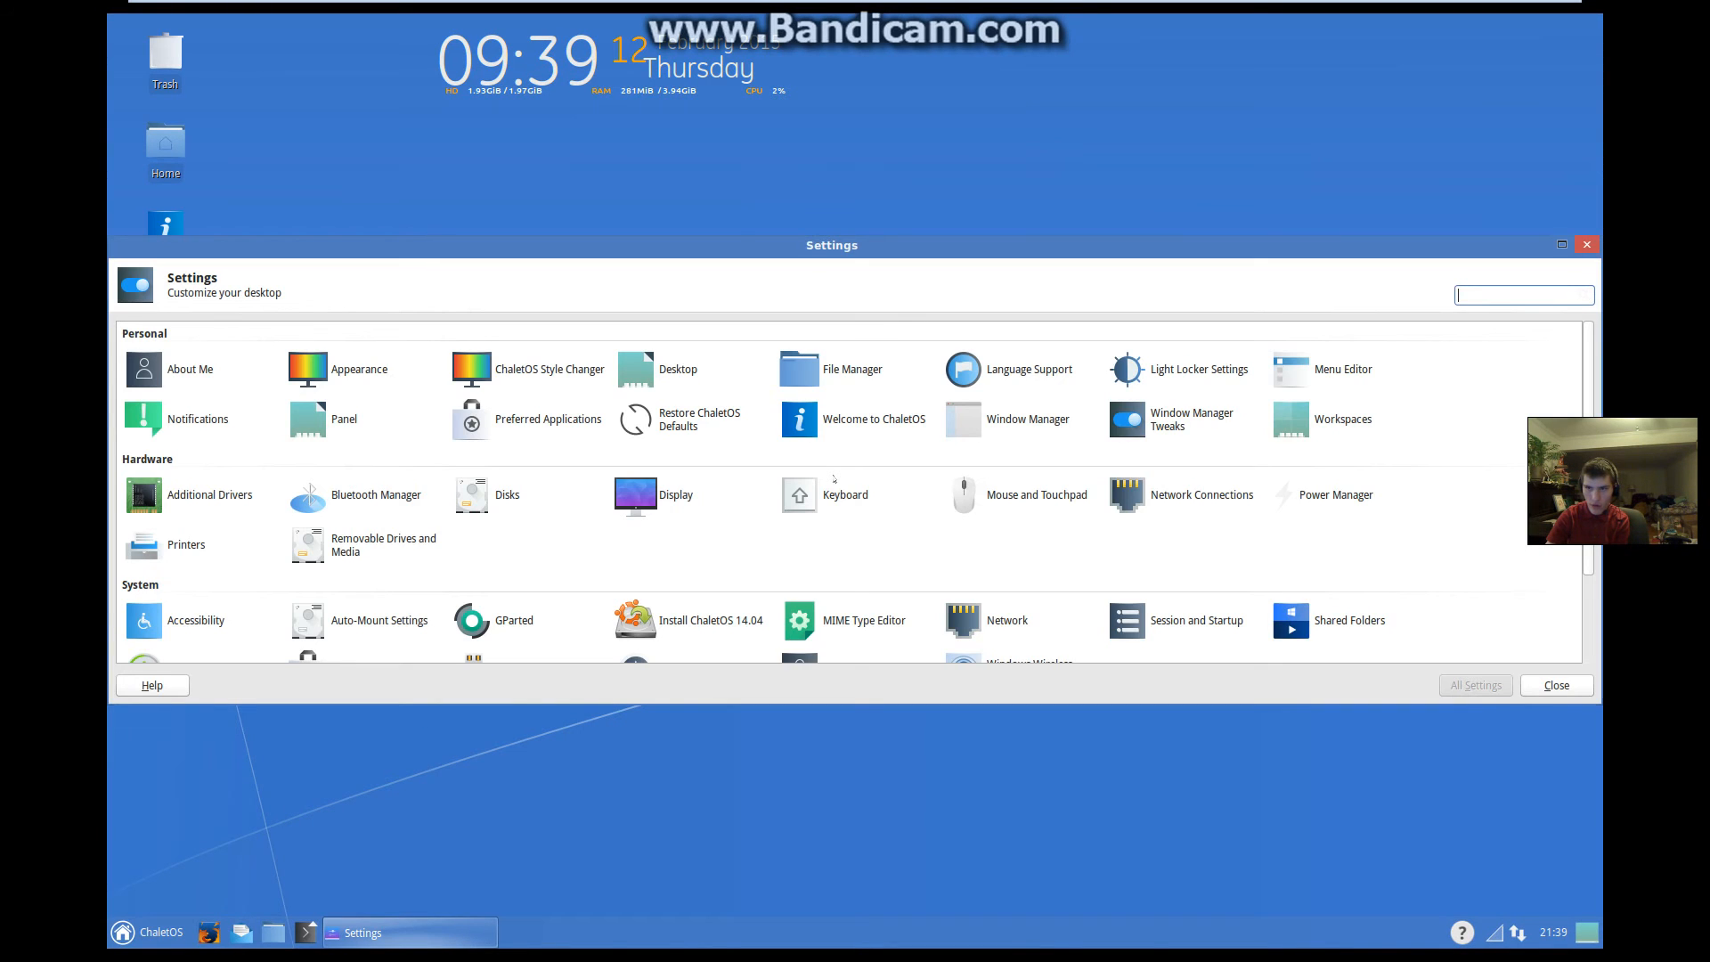
pyautogui.scroll(-3)
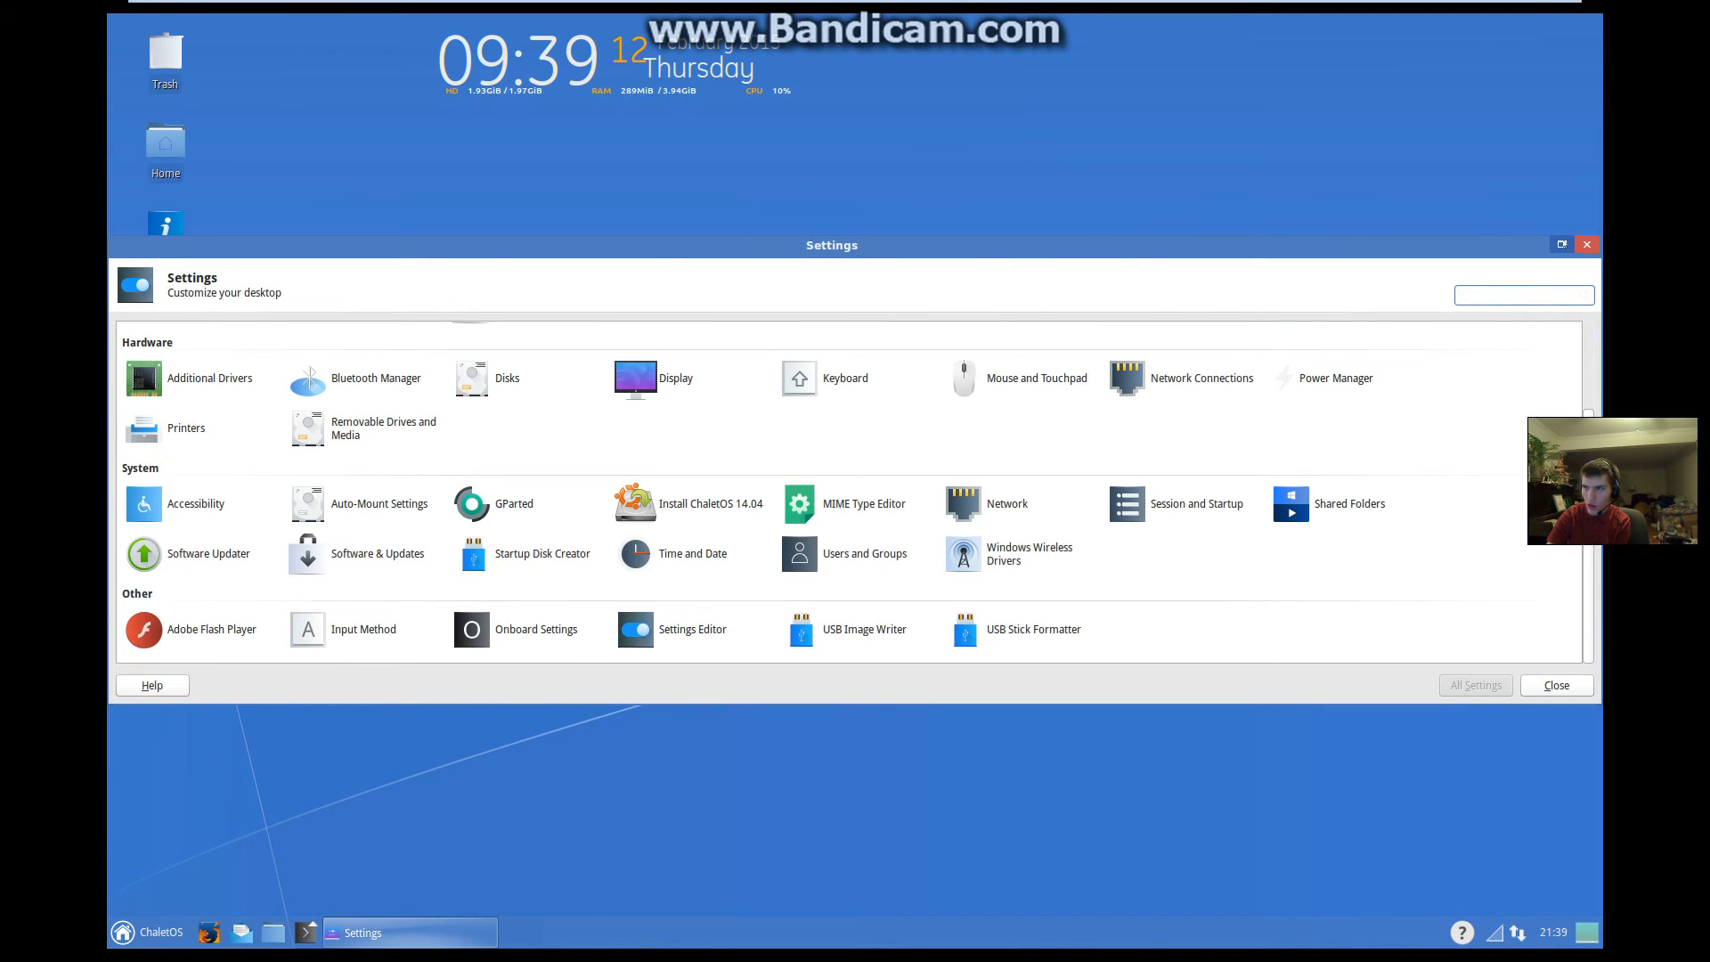
pyautogui.click(1562, 244)
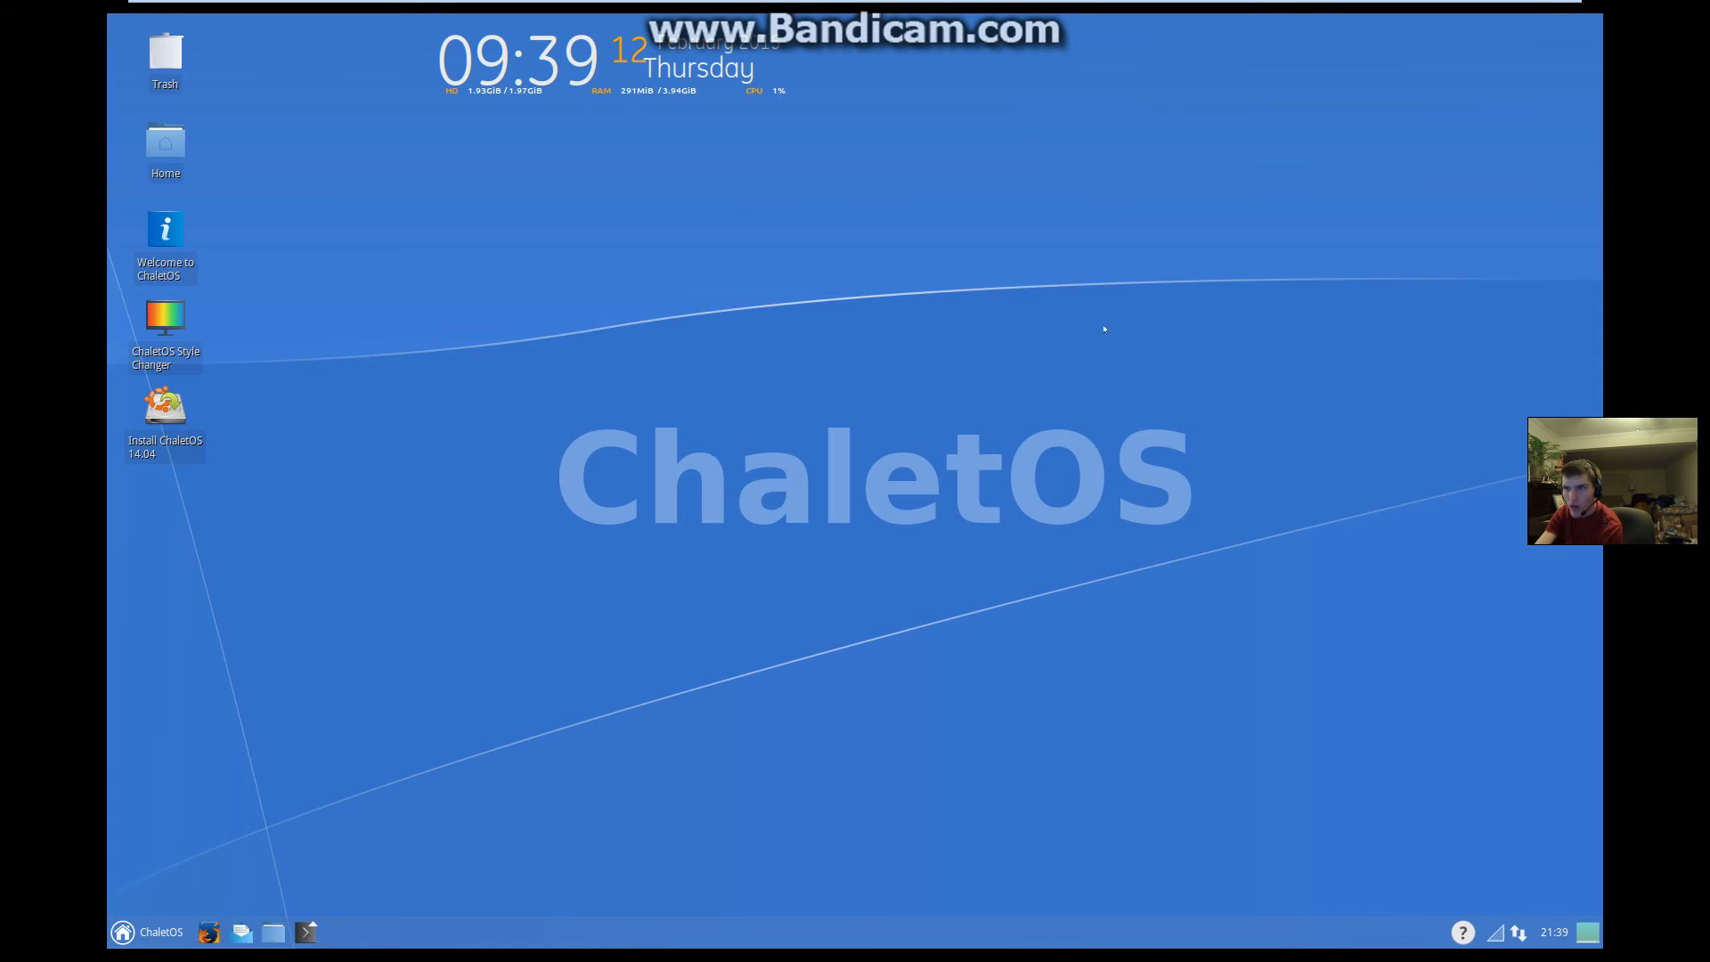
pyautogui.moveTo(916, 481)
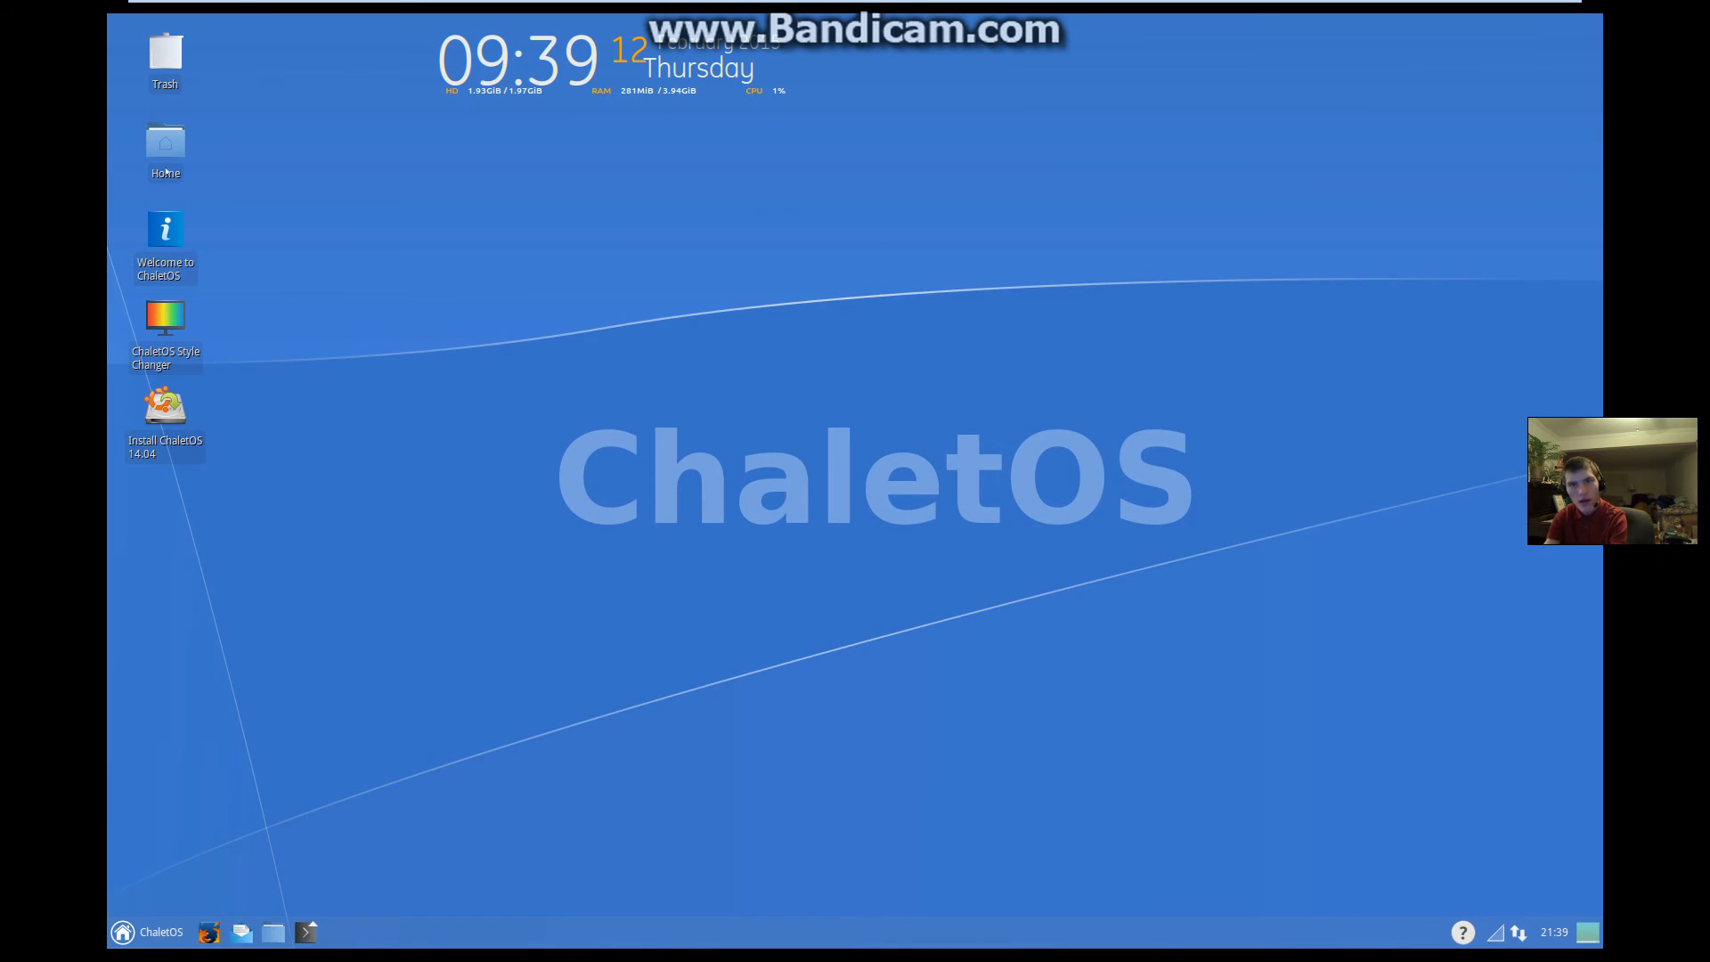
pyautogui.rightClick(1008, 457)
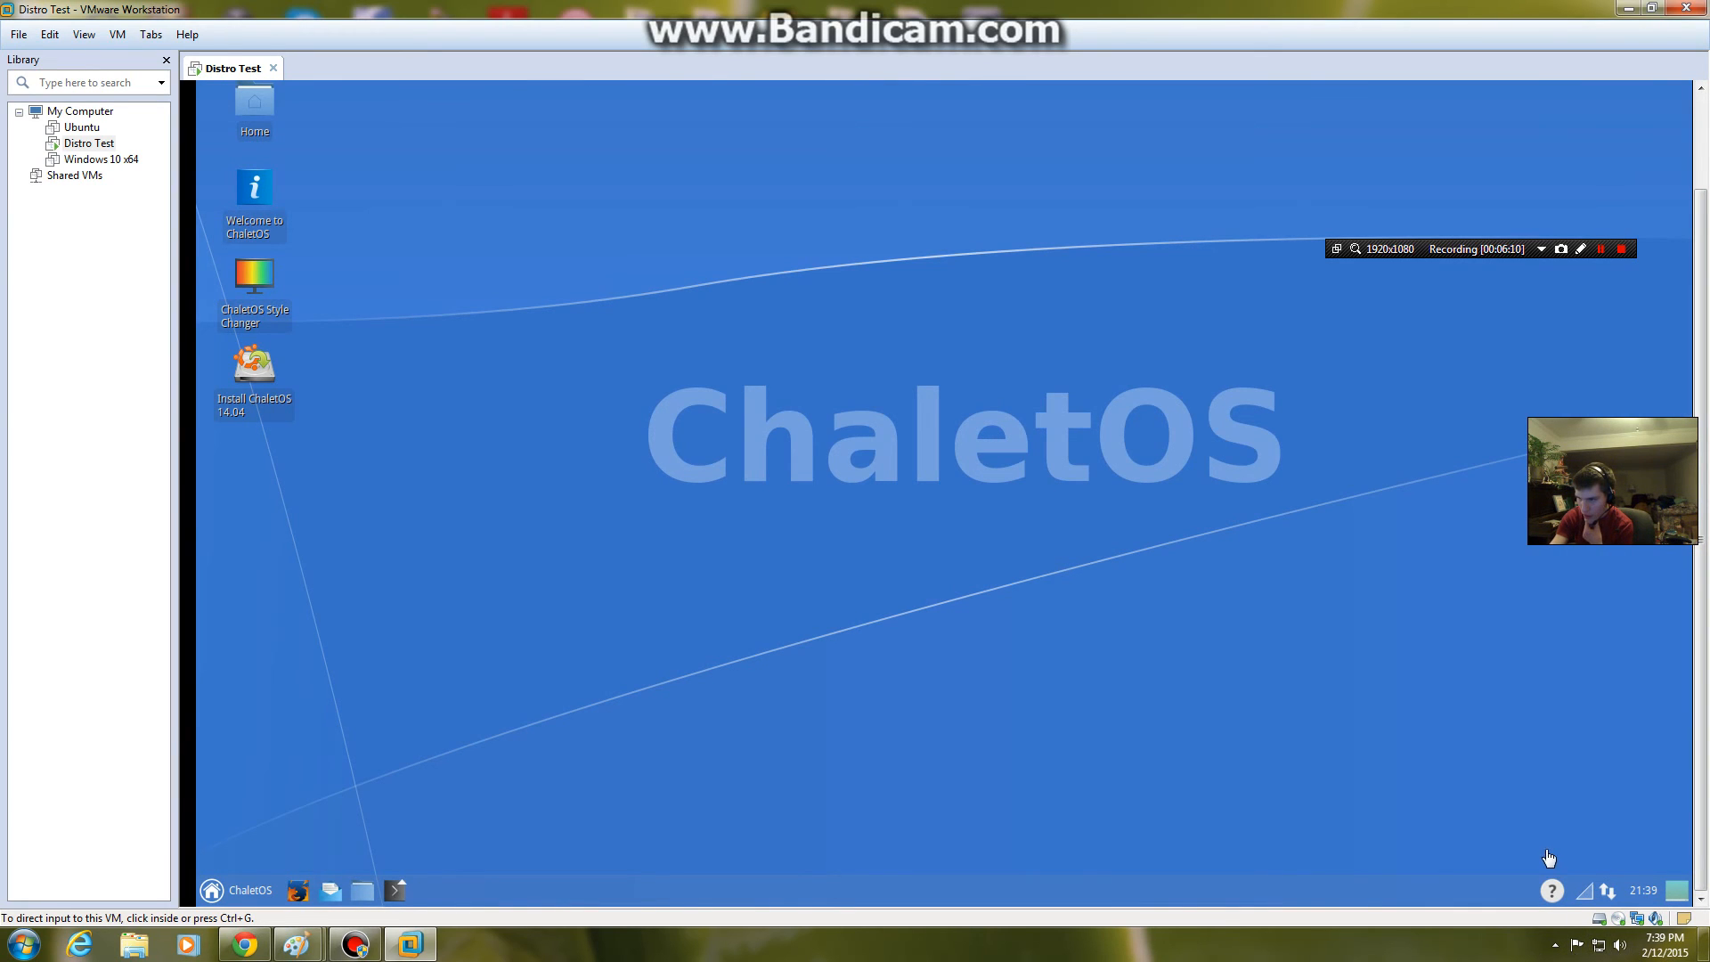
pyautogui.moveTo(220, 821)
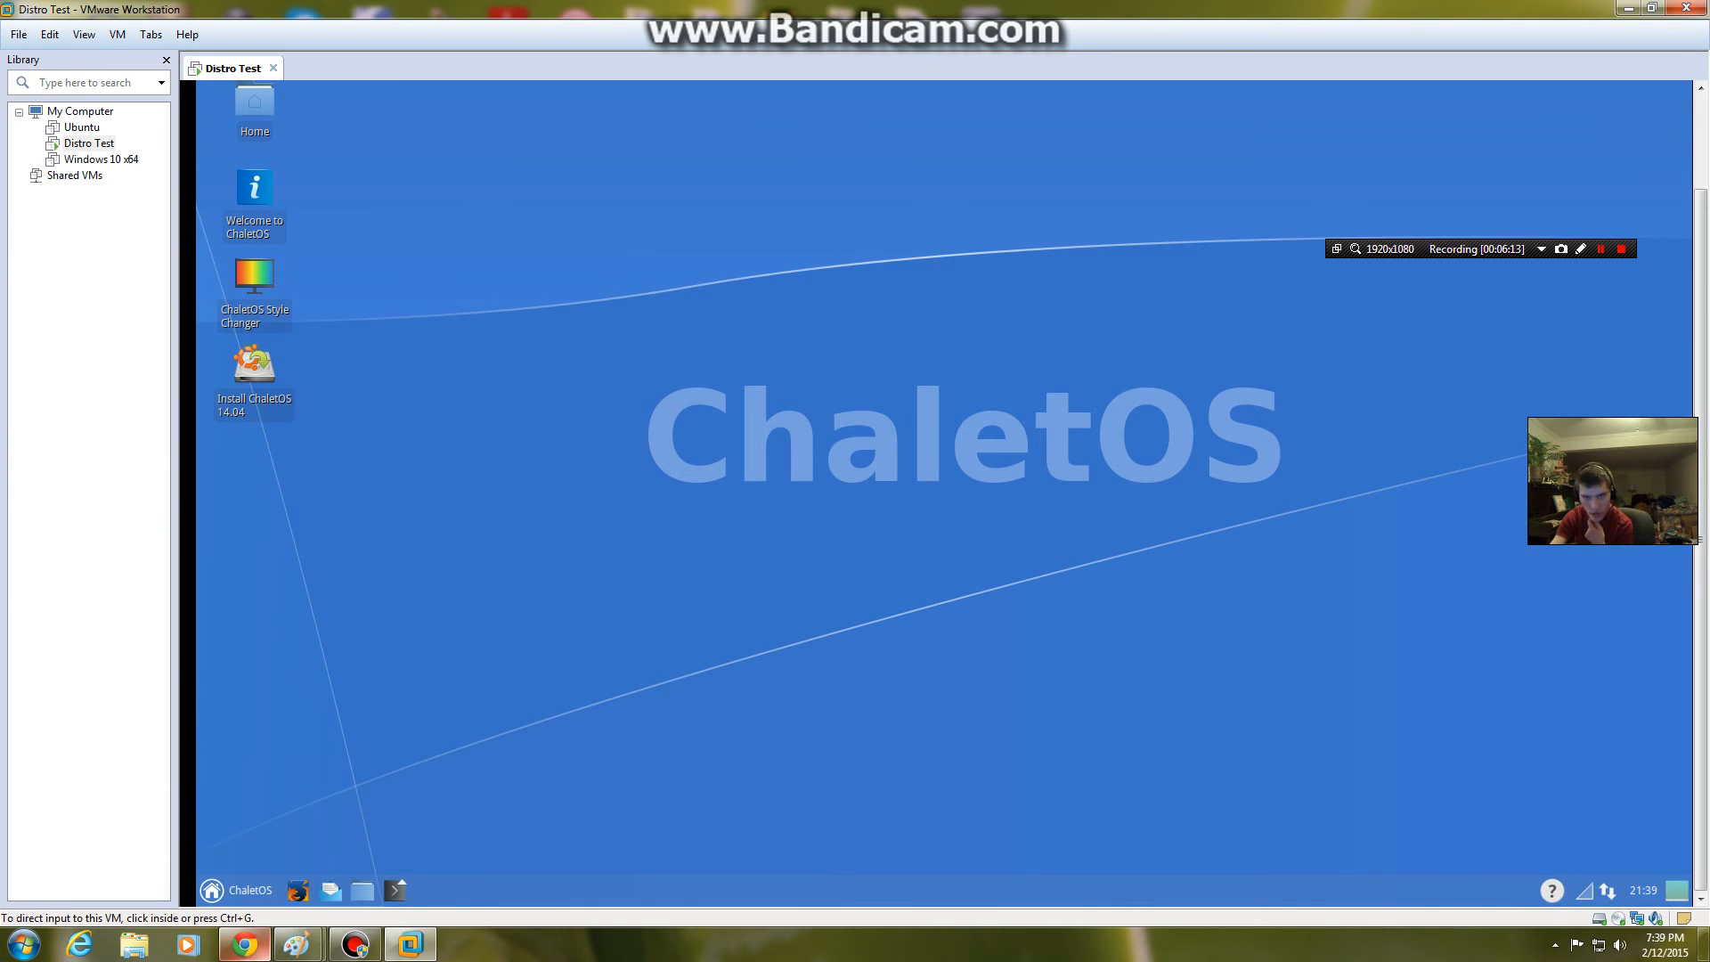
# Step: Leave full-screen mode so the Distro Test VM shows in the Workstation window
pyautogui.click(645, 645)
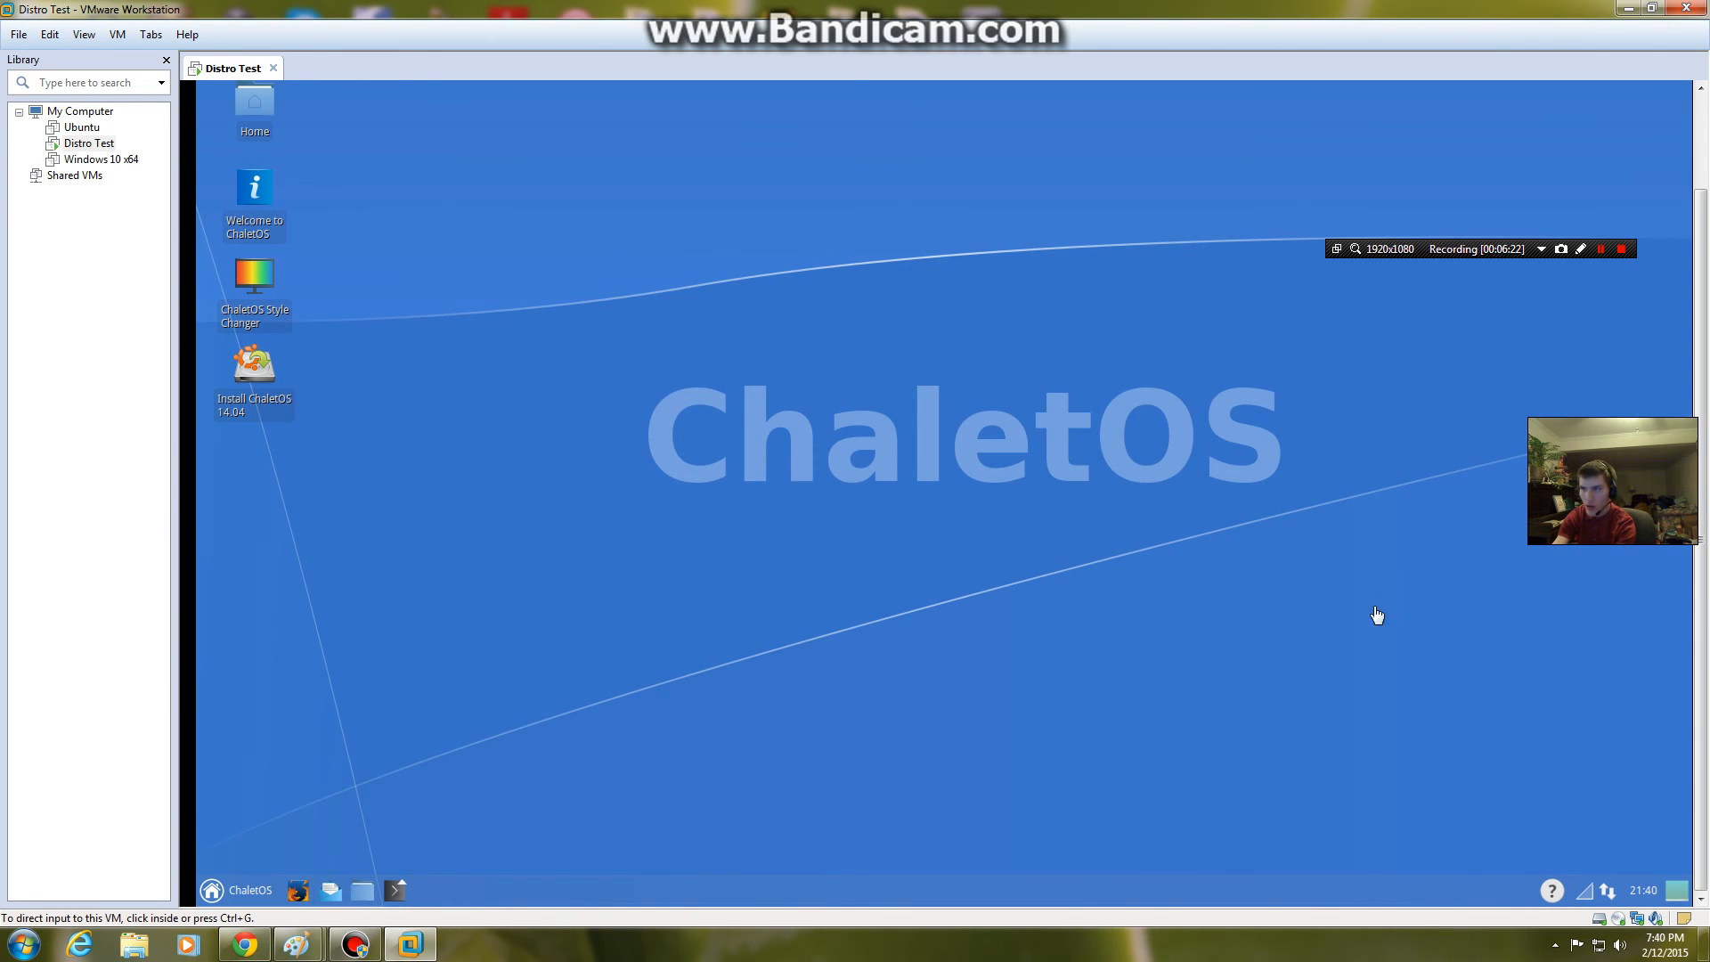
pyautogui.moveTo(1237, 459)
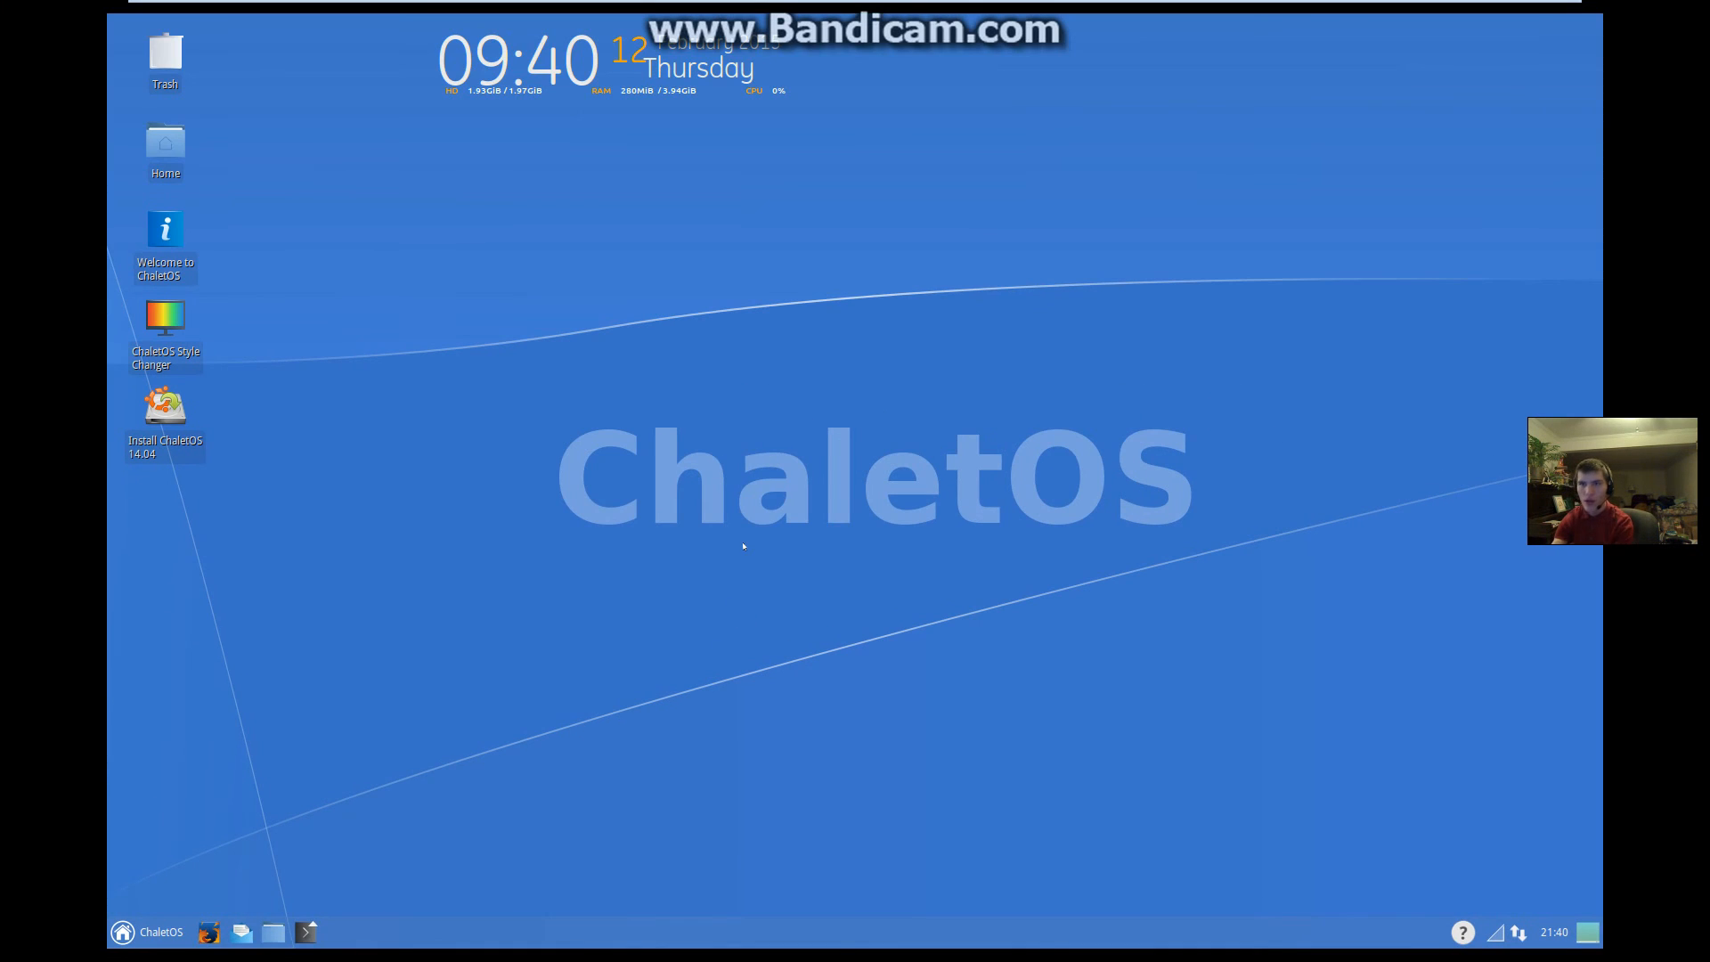
pyautogui.moveTo(381, 477)
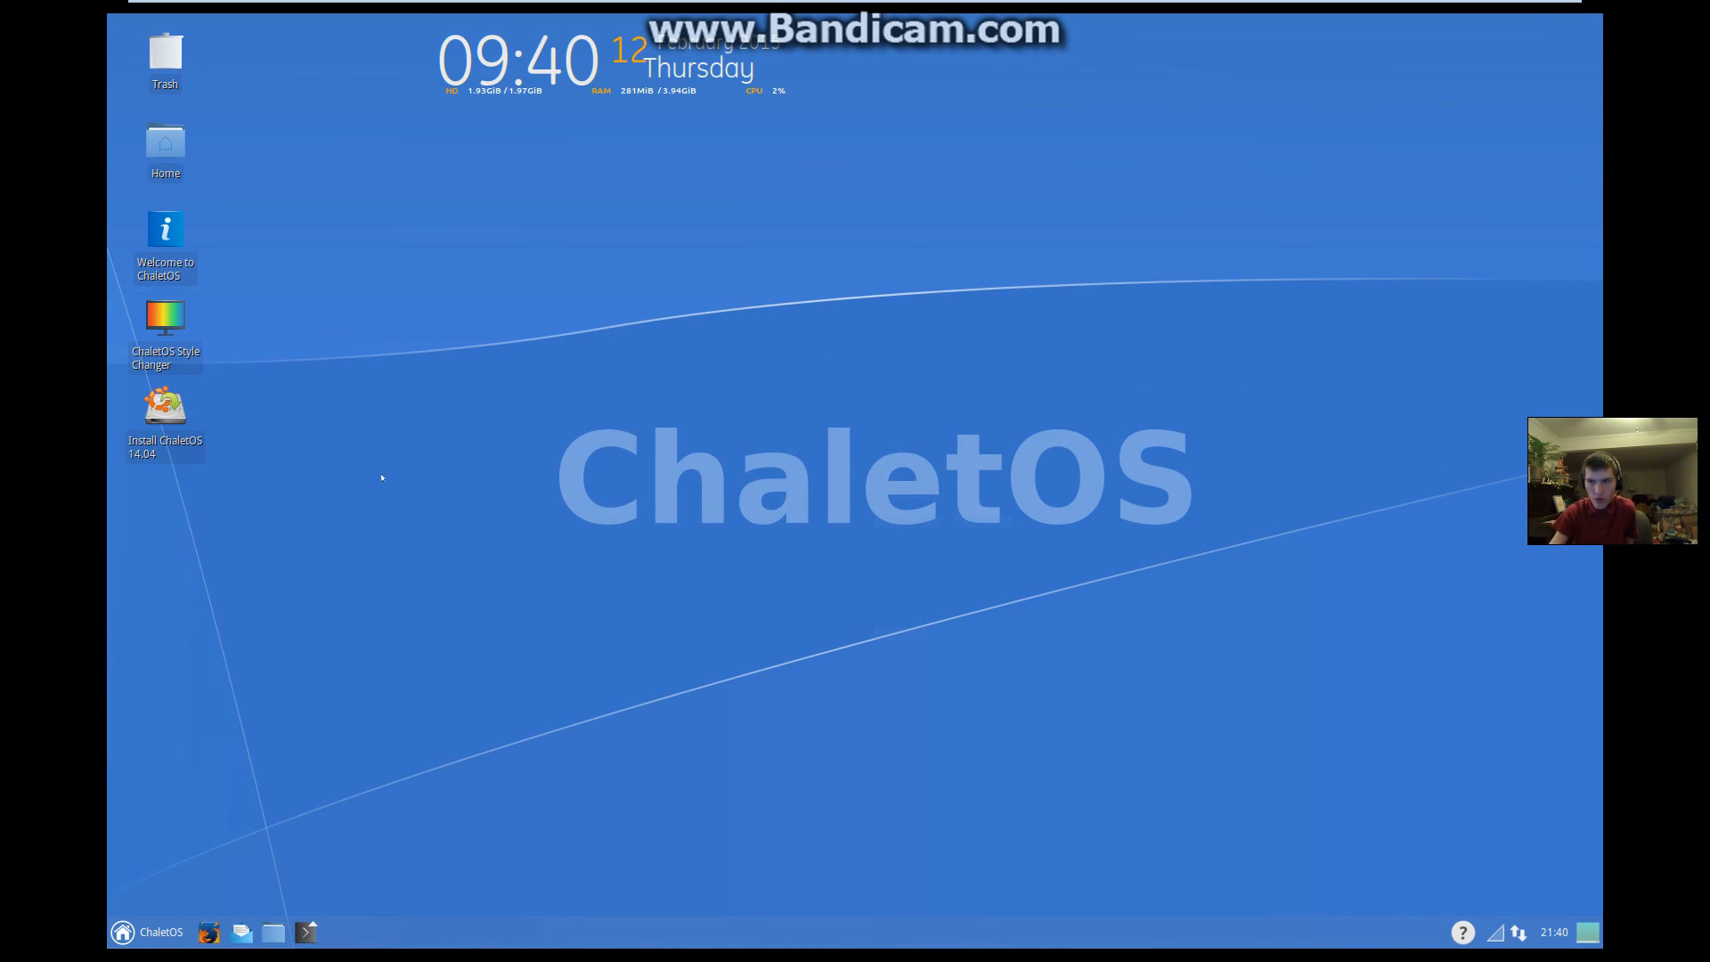
pyautogui.moveTo(856, 623)
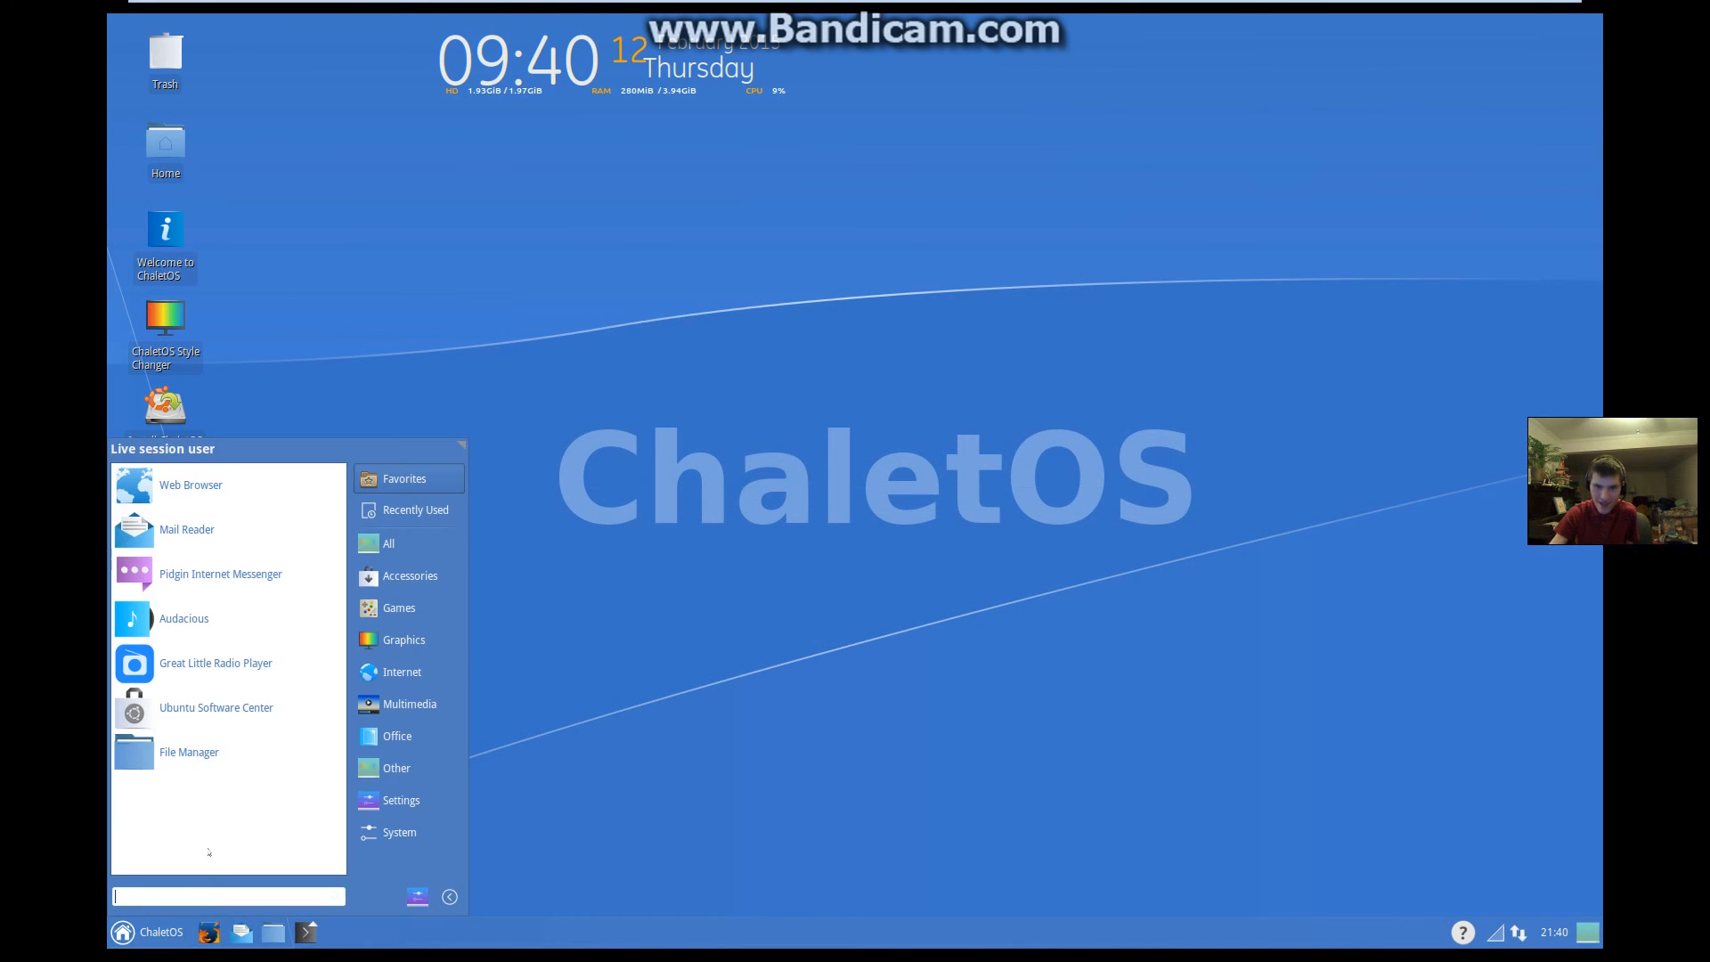
# Step: Show the Recently Used category, where only 2048 is listed, then dismiss the menu
pyautogui.click(415, 510)
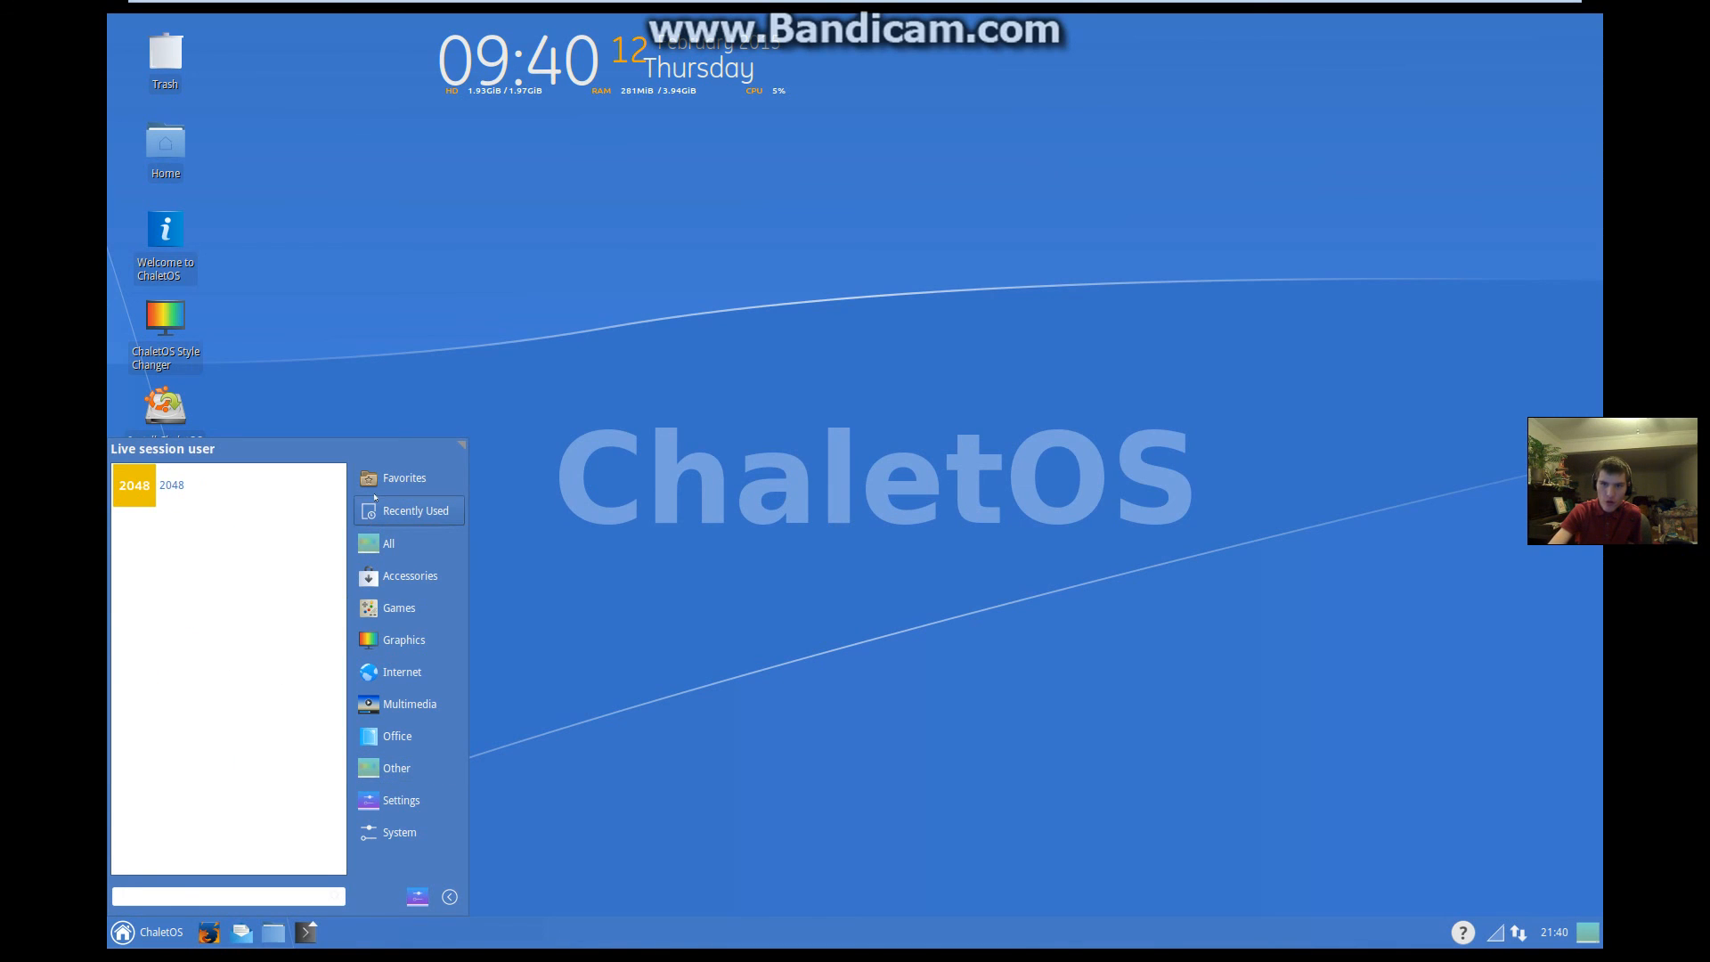
pyautogui.click(1028, 589)
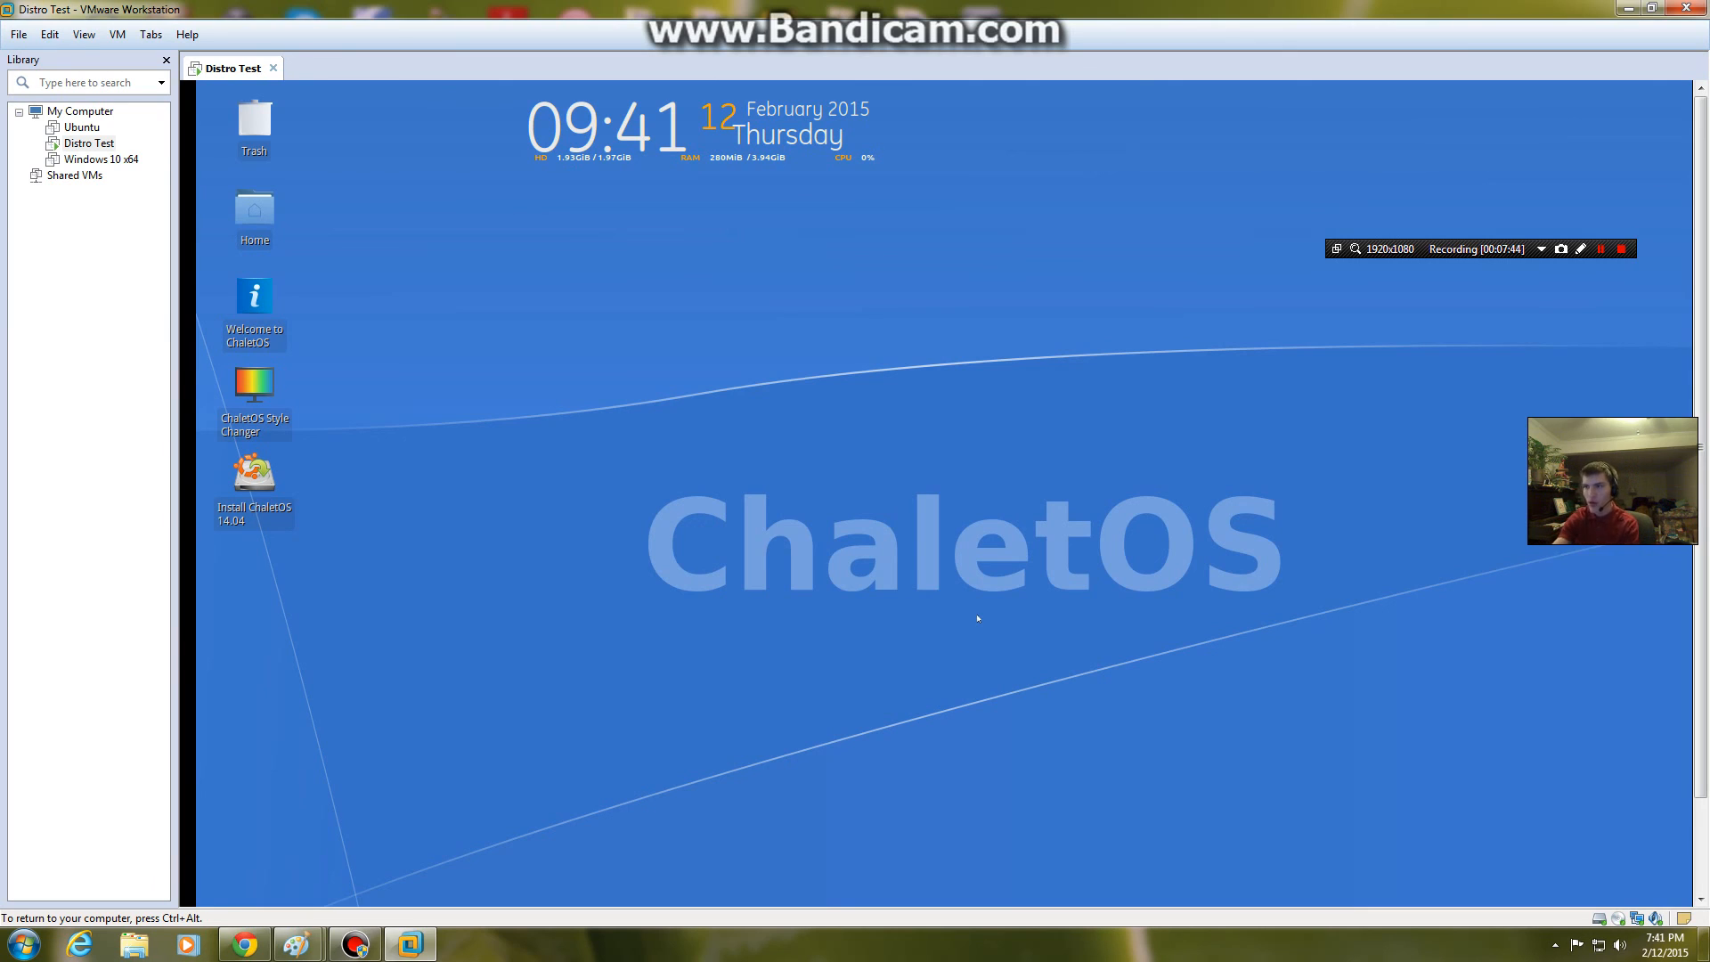
# Step: Return the VM to the windowed VMware Workstation view
pyautogui.click(1621, 249)
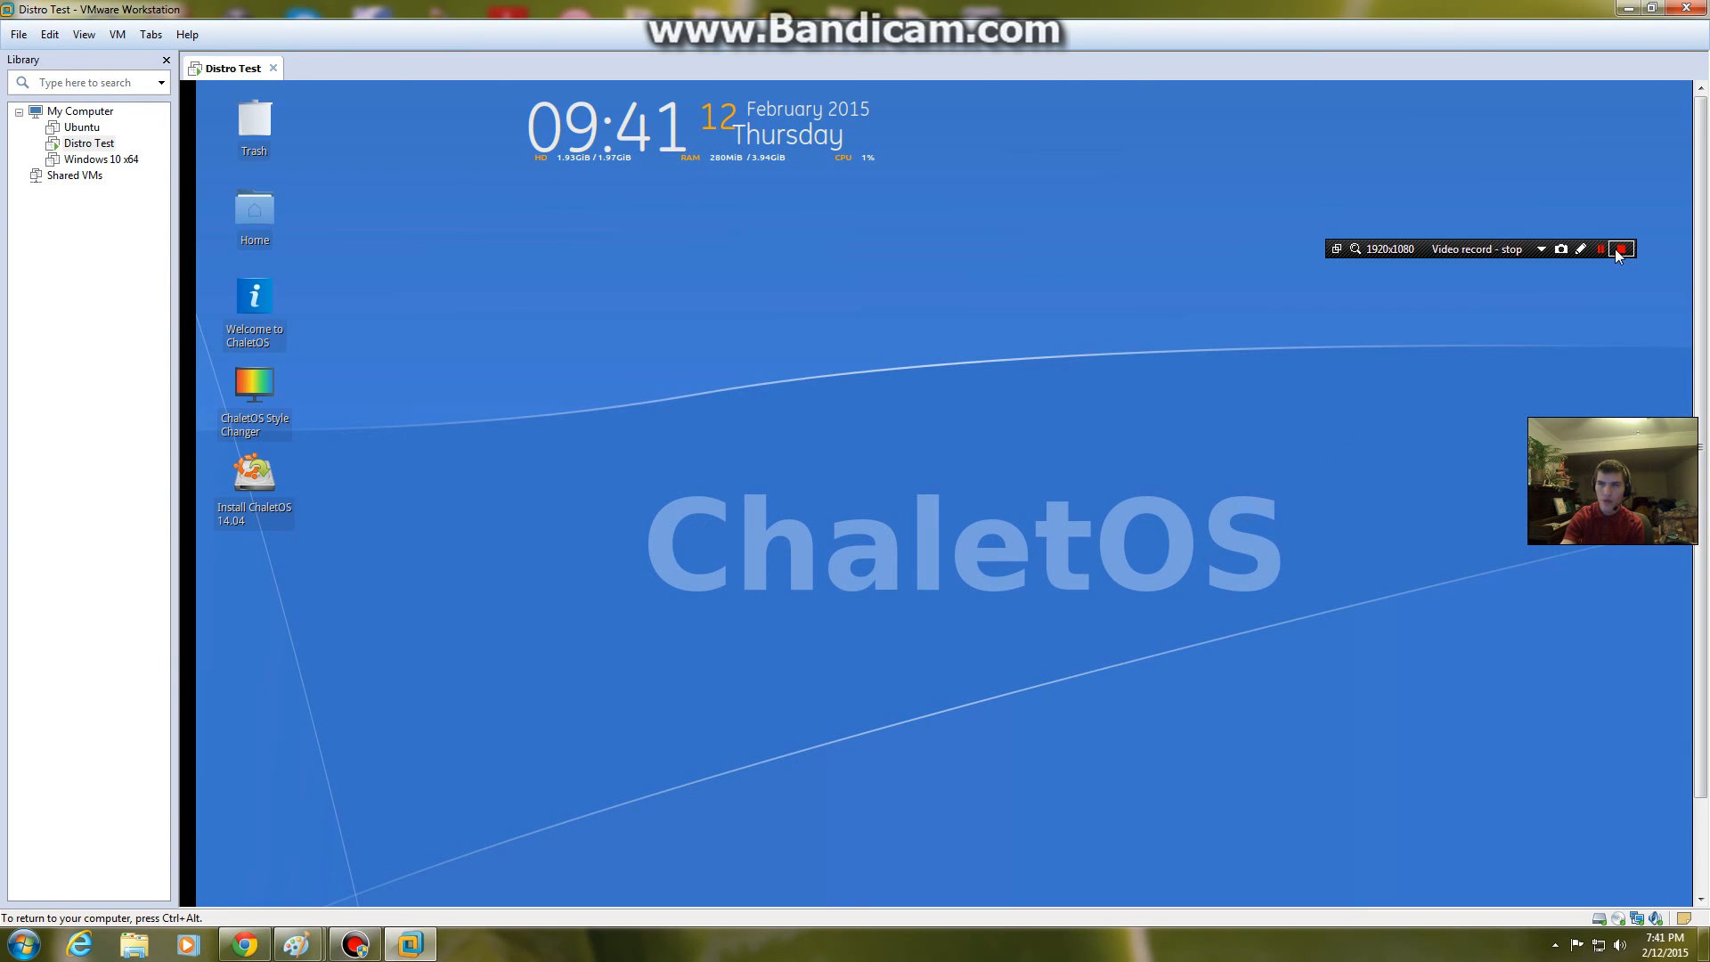